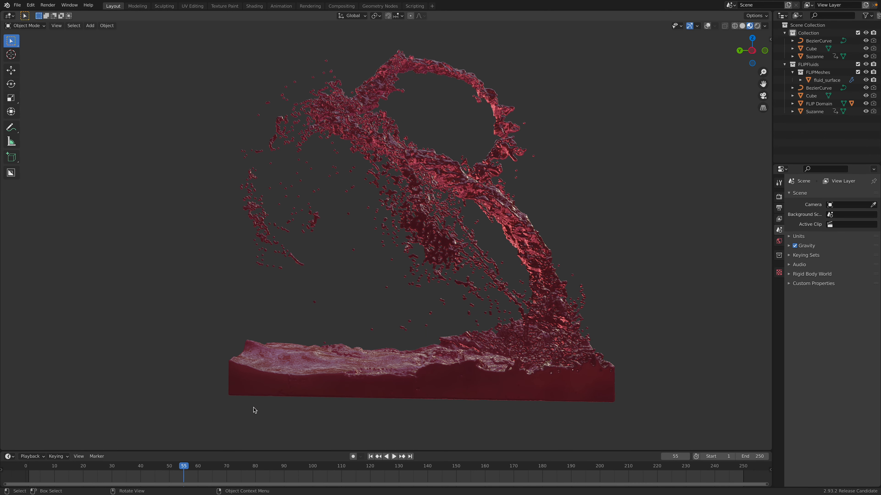
Scrub and play through the previously baked liquid splash to review it.
click(49, 465)
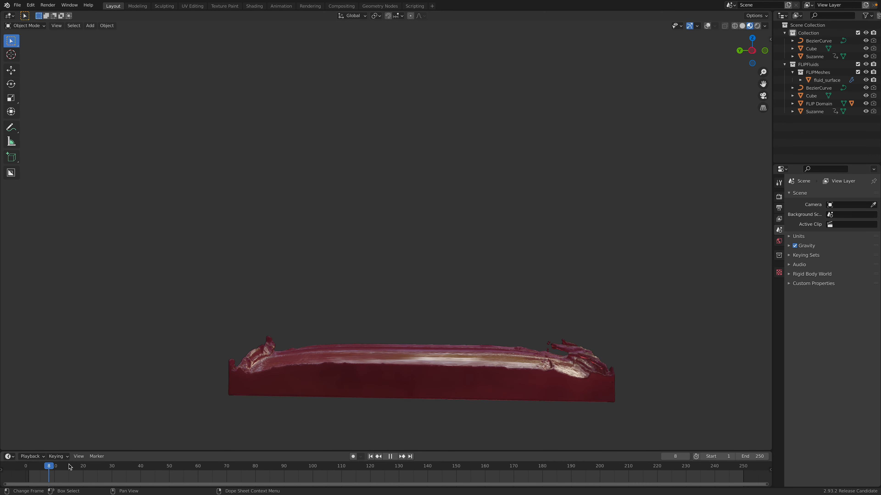
click(112, 466)
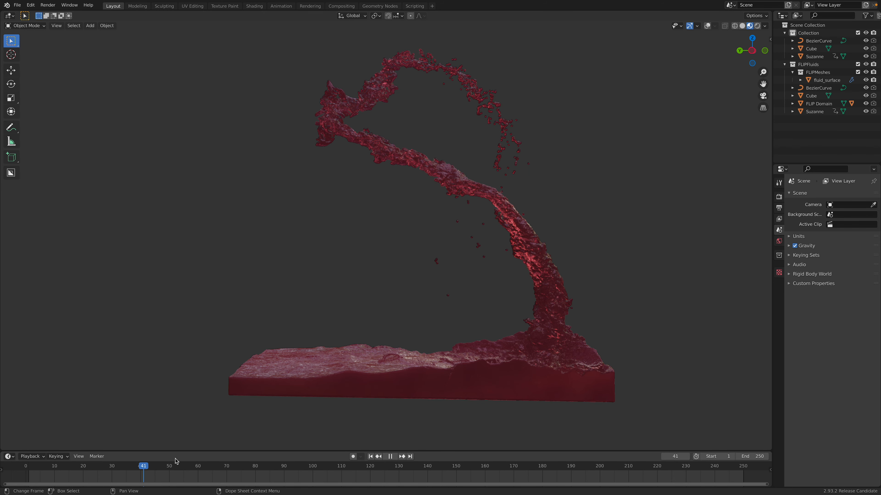
click(185, 465)
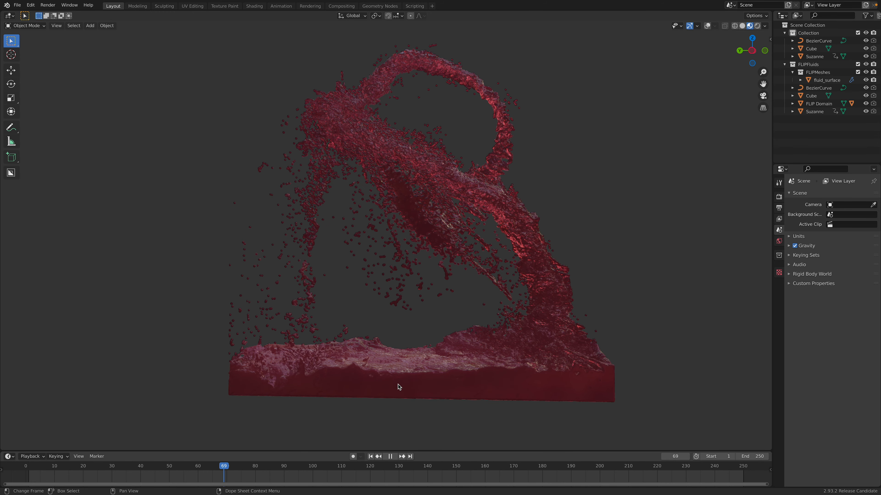
click(393, 465)
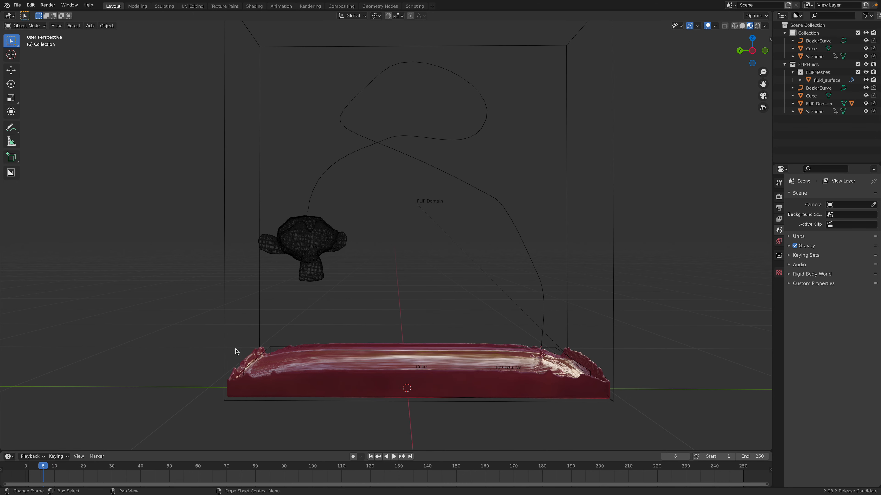
click(394, 456)
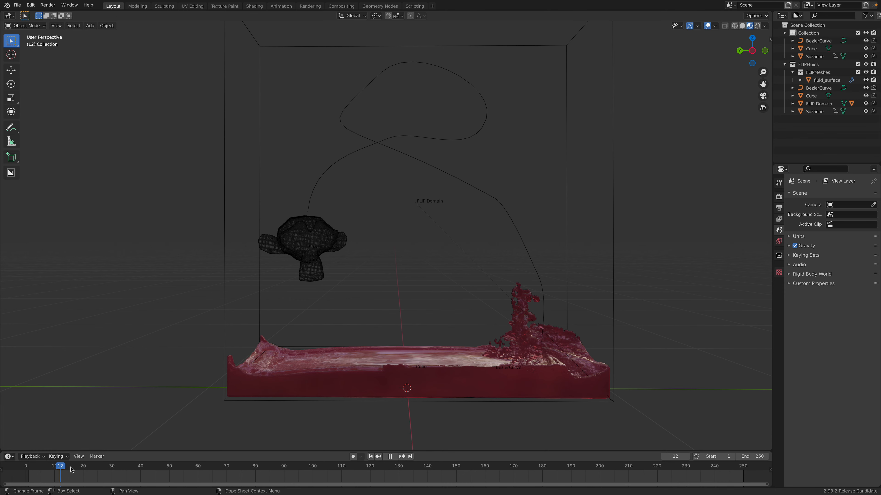
click(89, 467)
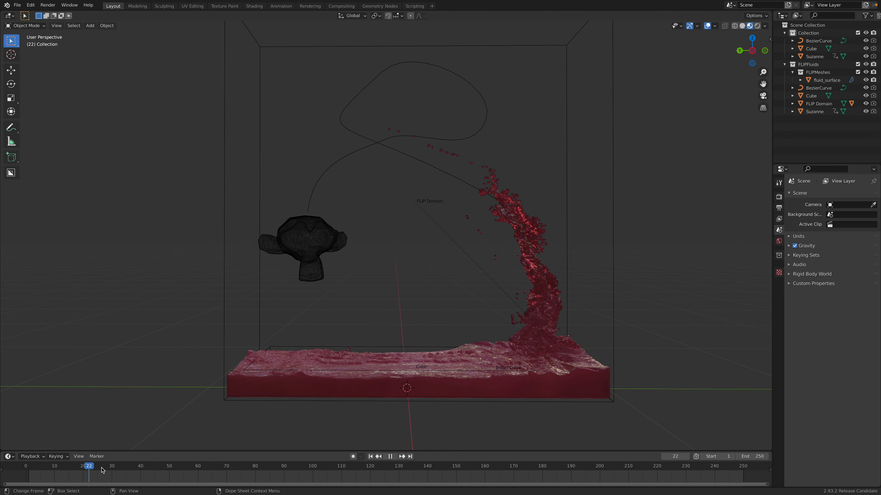
click(117, 466)
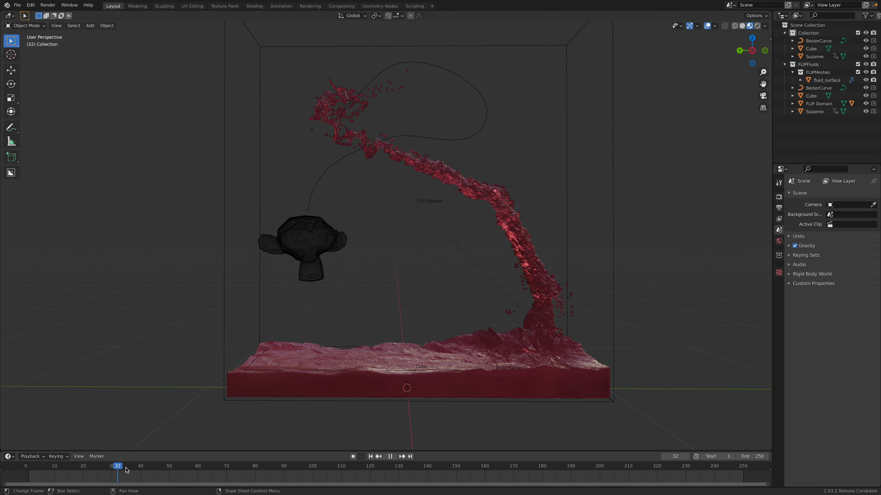
click(140, 465)
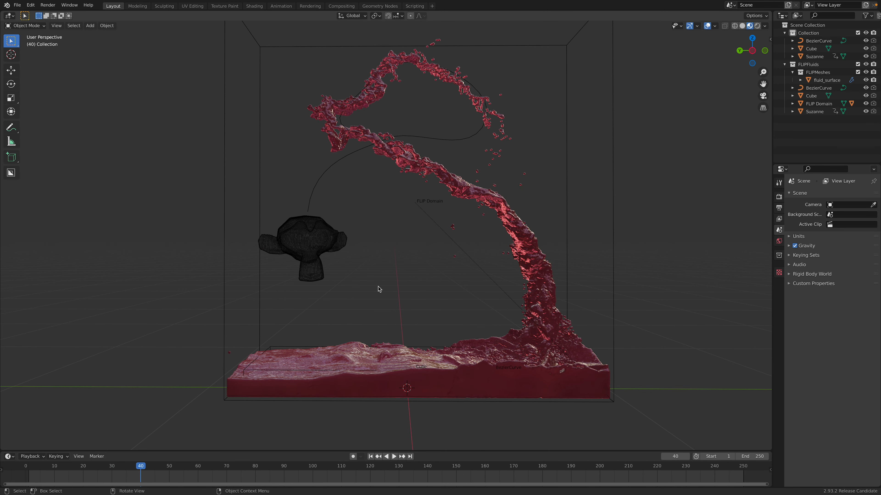
click(394, 456)
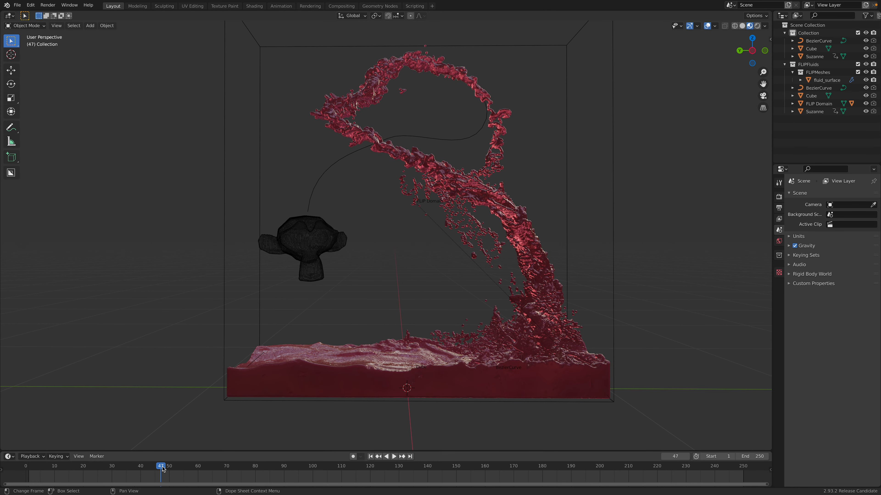
click(394, 456)
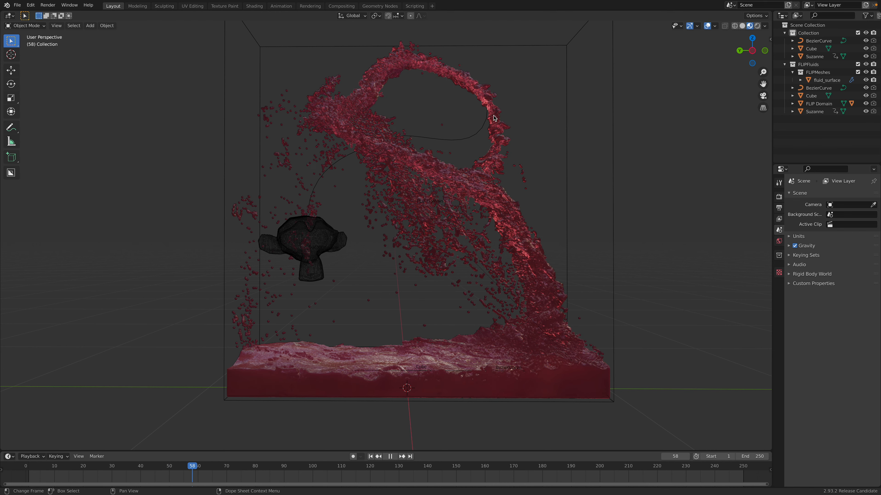
click(395, 456)
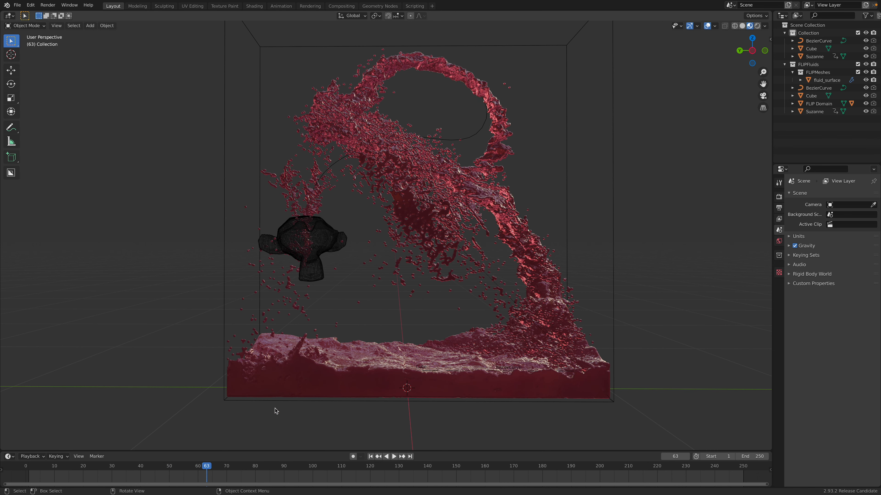
Start a new General scene and save it as ff_fluidcurveguide_001.blend in FLIPFLUID_experiment.
click(17, 4)
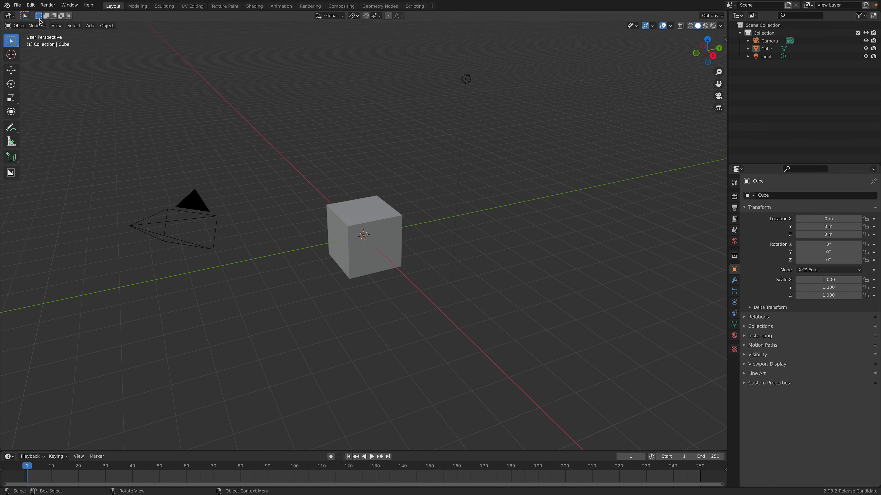
click(18, 5)
text(ff_fluidcurveguide_001.blend)
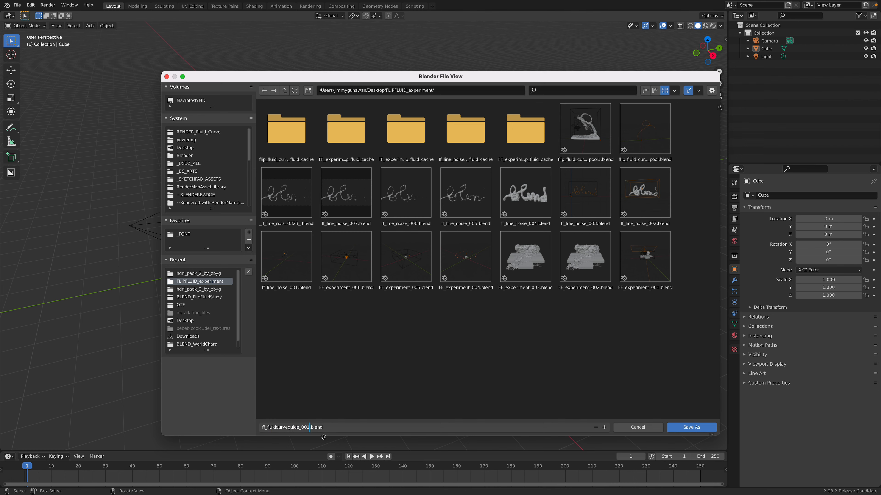
click(691, 428)
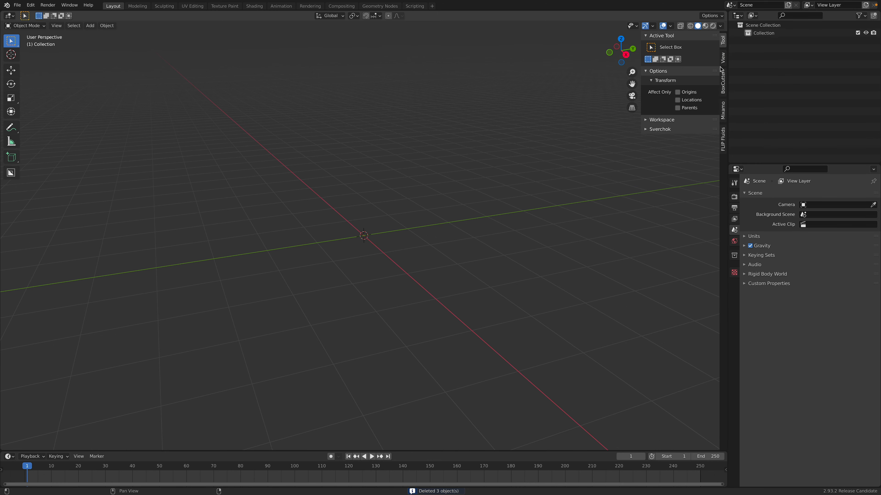
Create a FLIP Domain from the FLIP Fluids sidebar and squash it to 0.248 along X.
click(724, 138)
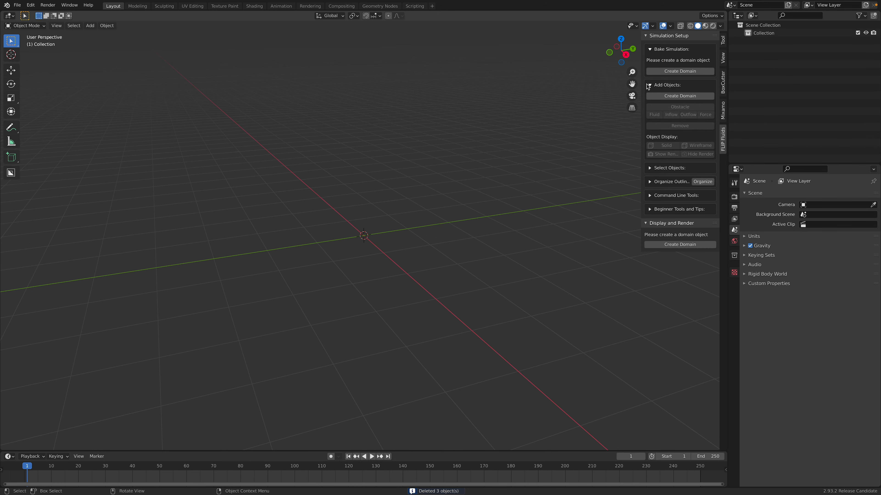
click(679, 71)
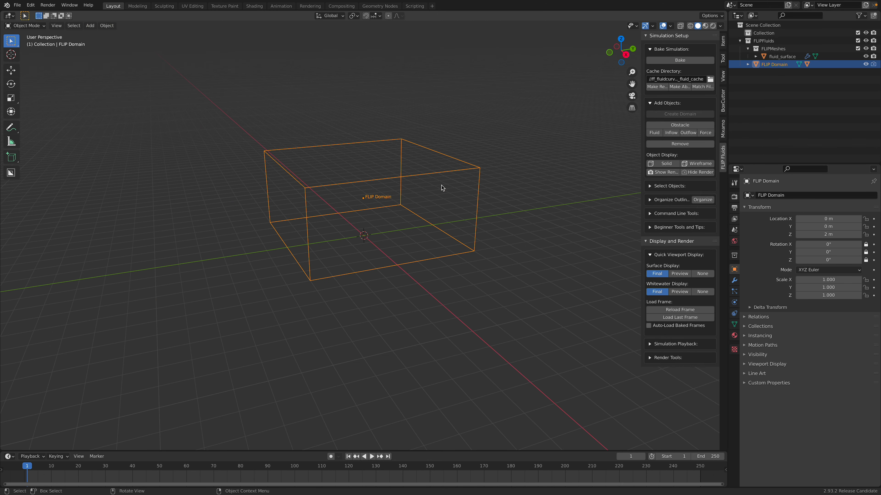
drag(441, 188, 494, 222)
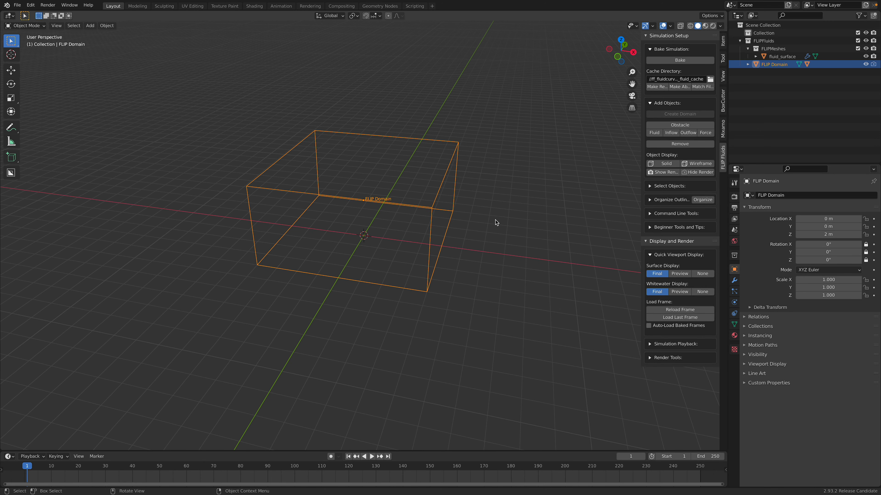
key(s)
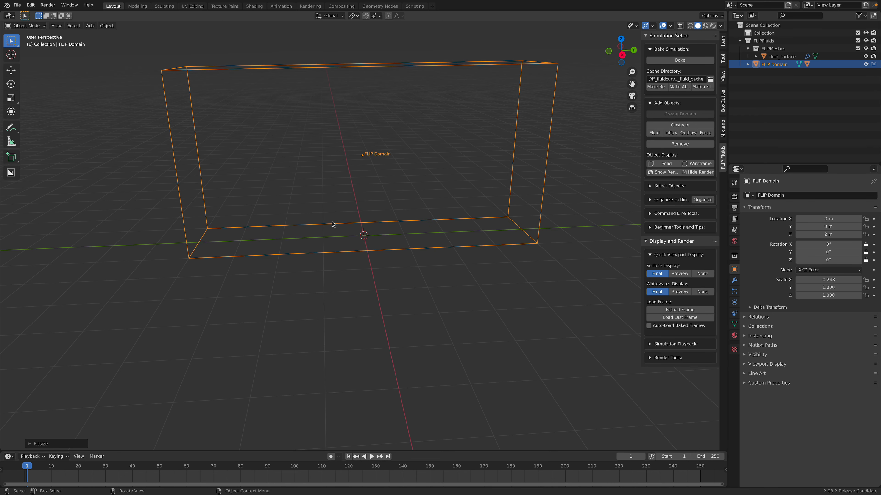
mouse_move(10, 157)
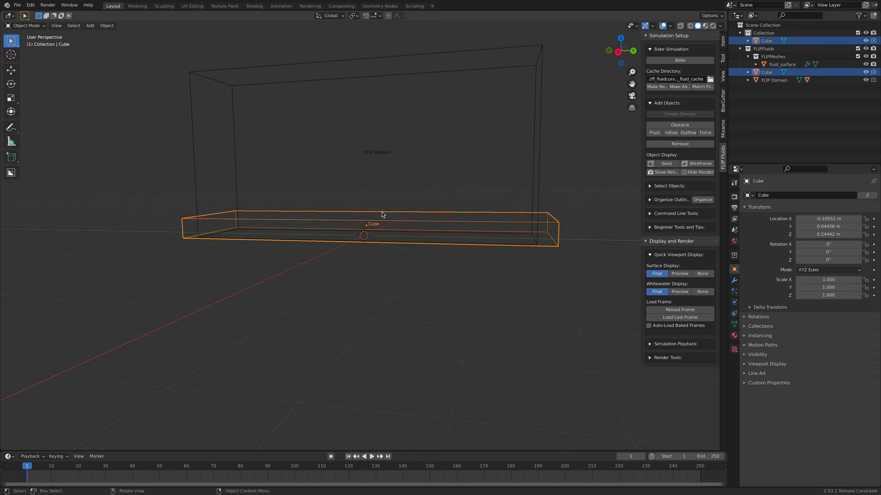
Raise the flat cube inside the domain, bake the FLIP Domain and play back the baked frames.
drag(382, 214, 419, 198)
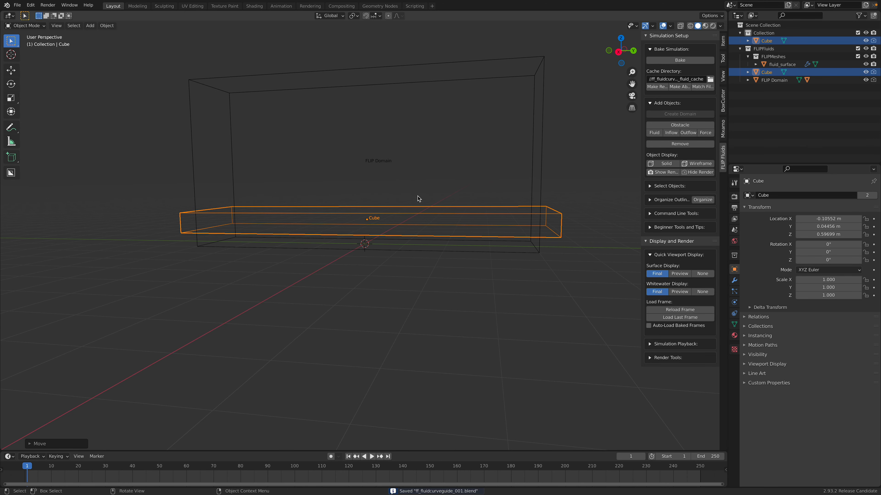
click(773, 79)
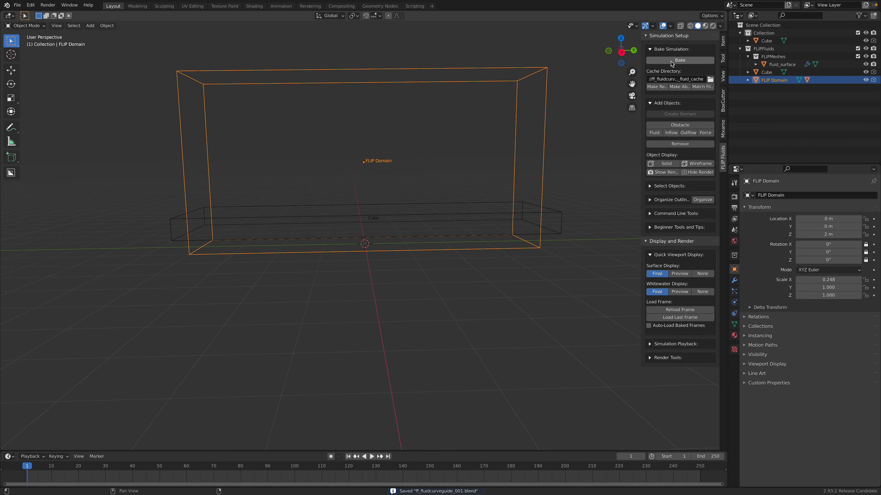
click(679, 60)
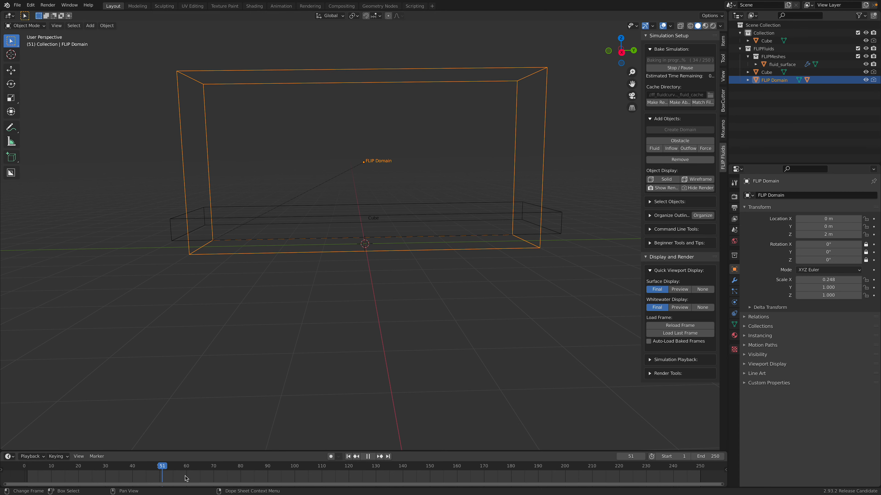
click(347, 456)
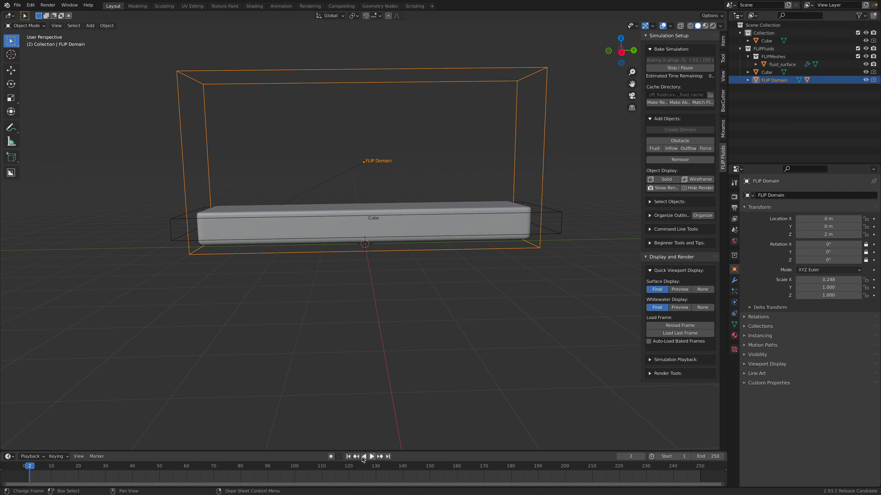
click(371, 456)
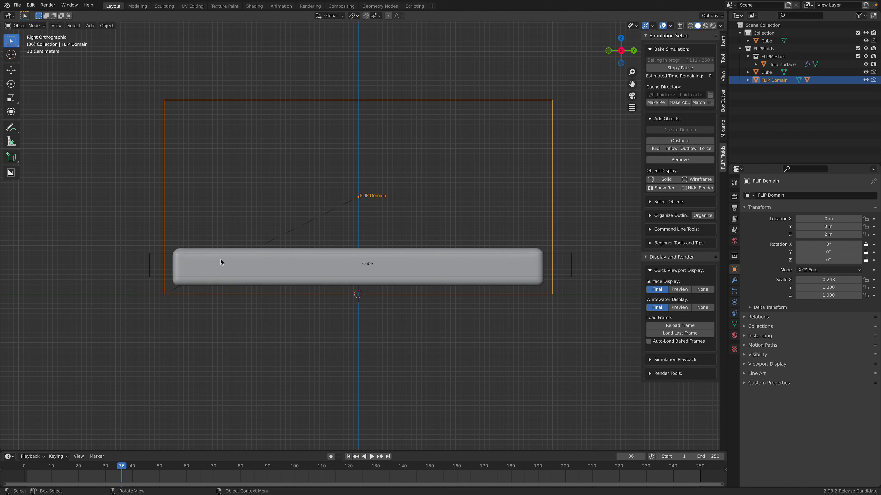
mouse_move(590, 103)
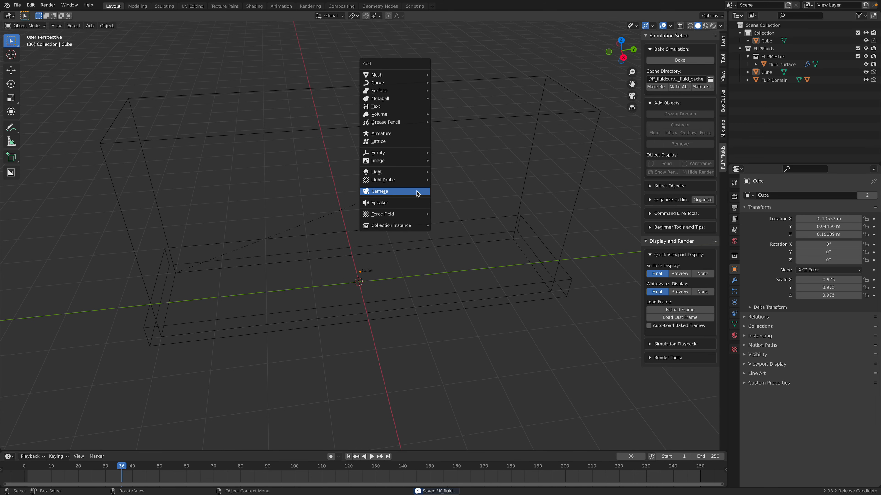
mouse_move(415, 108)
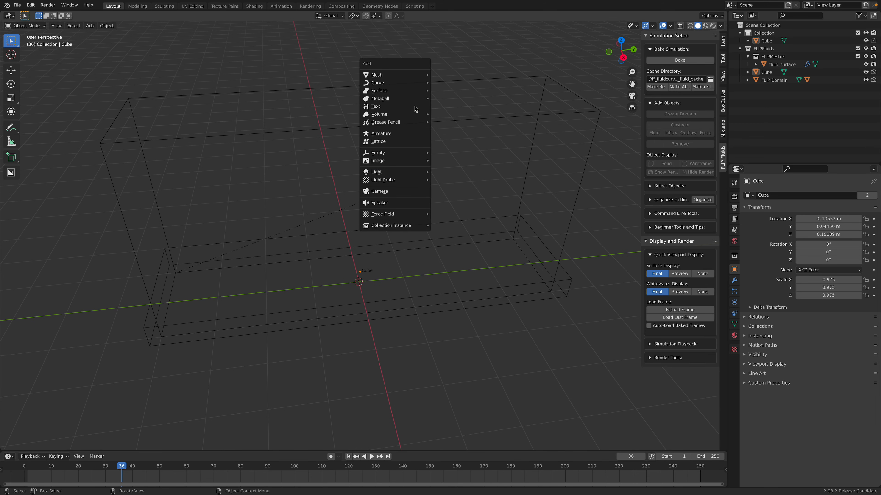
Stop the bake and shrink the cube slab to 0.975, lowering it in the domain.
click(377, 82)
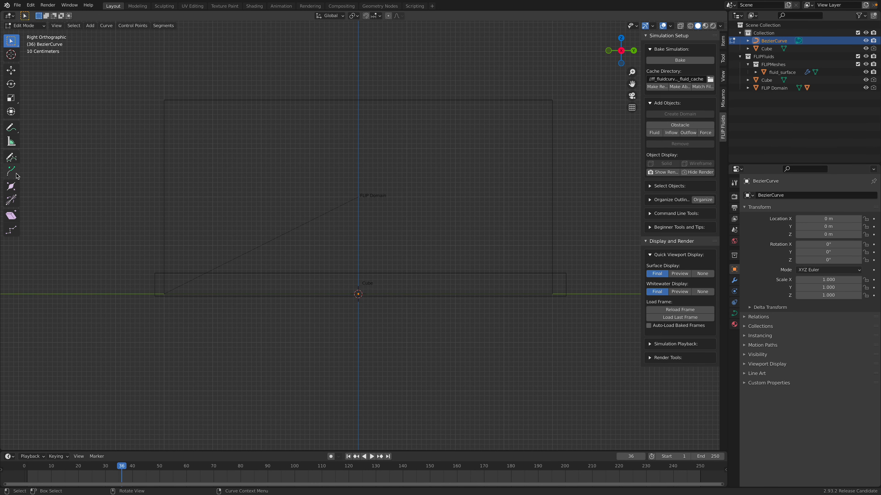
Sketch a looping freehand Bezier path across the domain with the Draw tool and leave Edit Mode.
click(10, 157)
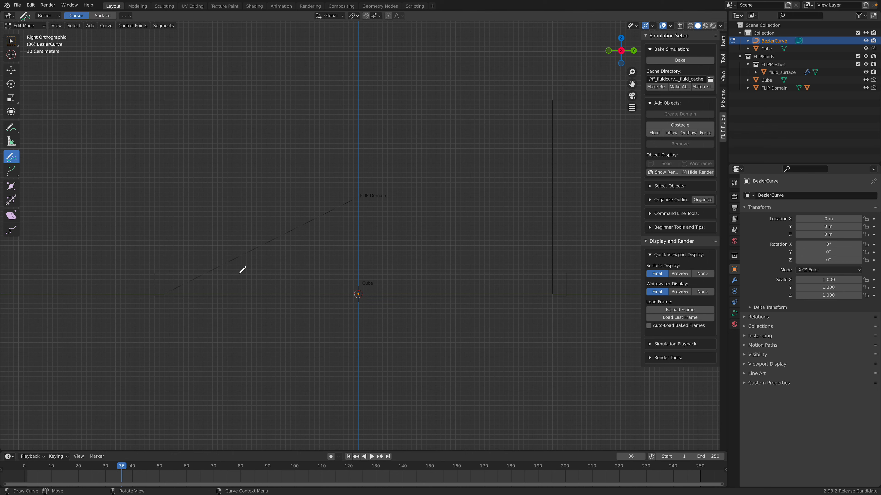
mouse_move(247, 283)
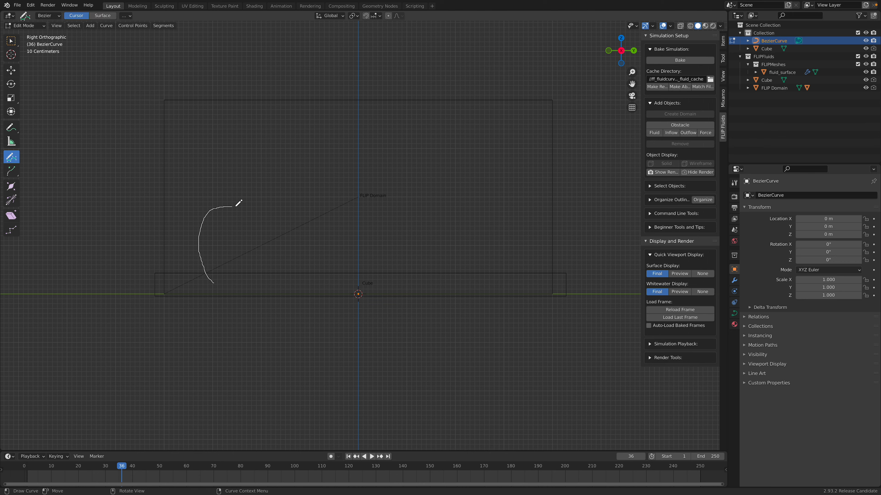
drag(236, 208, 382, 168)
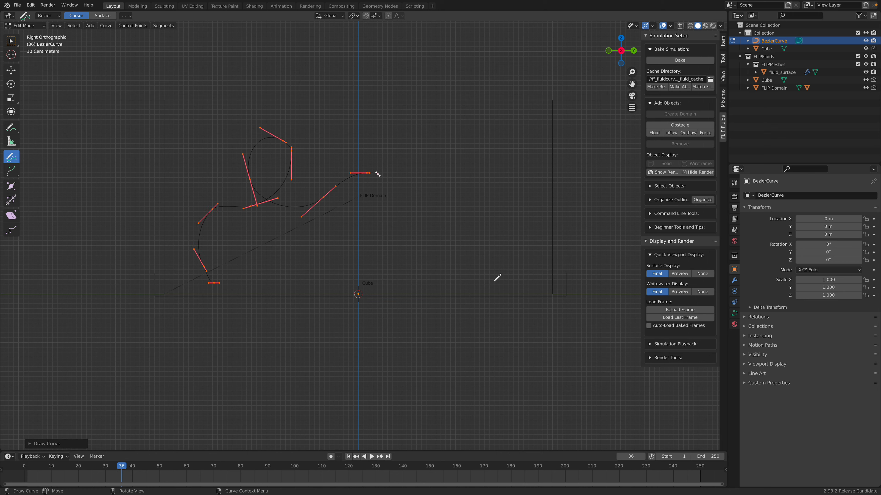
drag(512, 188, 511, 284)
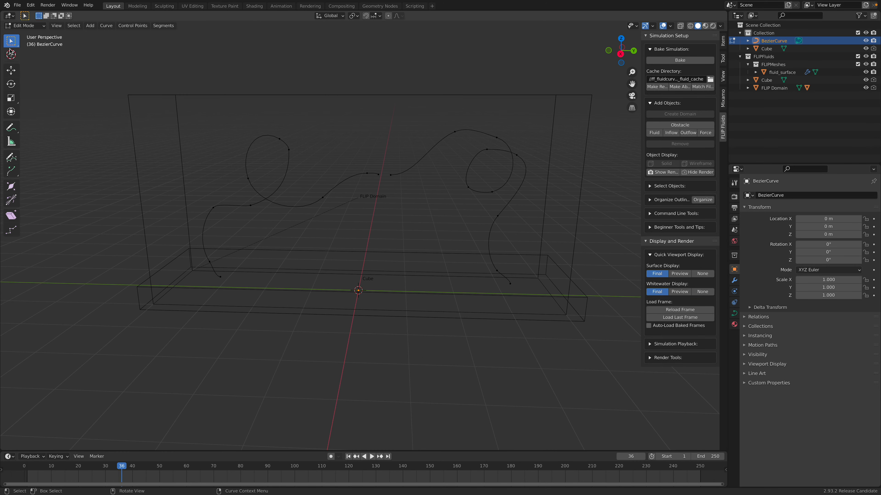
key(Tab)
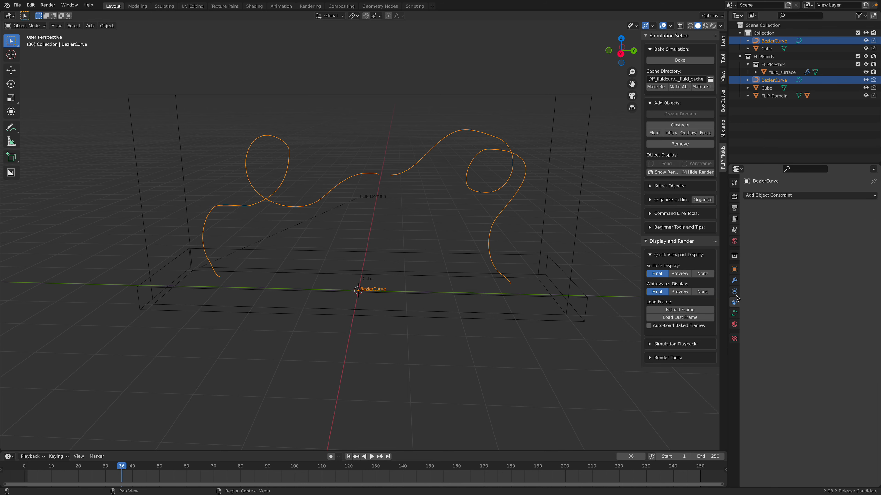
Enable FLIP Fluid force field physics on the curve with Mode set to Curve Guide Force.
click(734, 299)
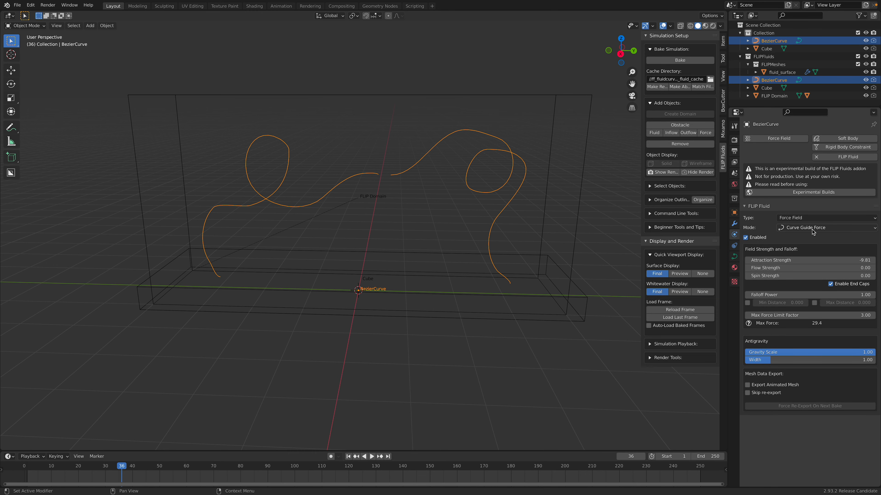
click(825, 228)
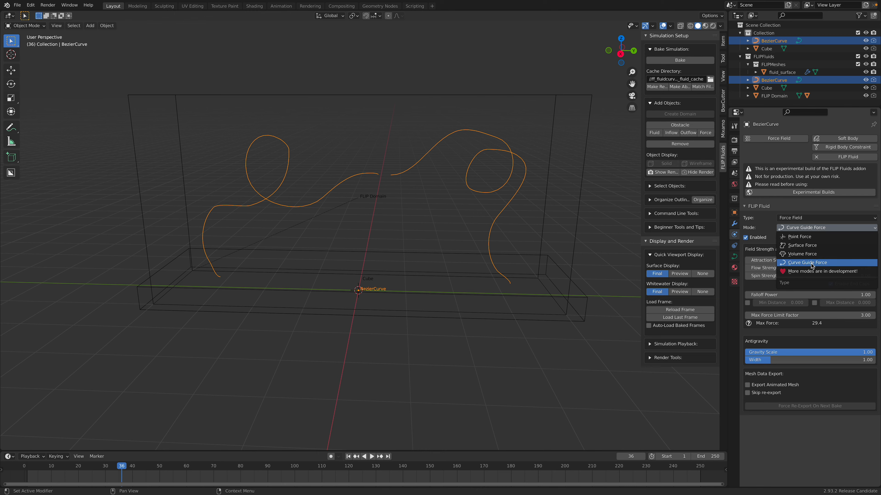
click(809, 262)
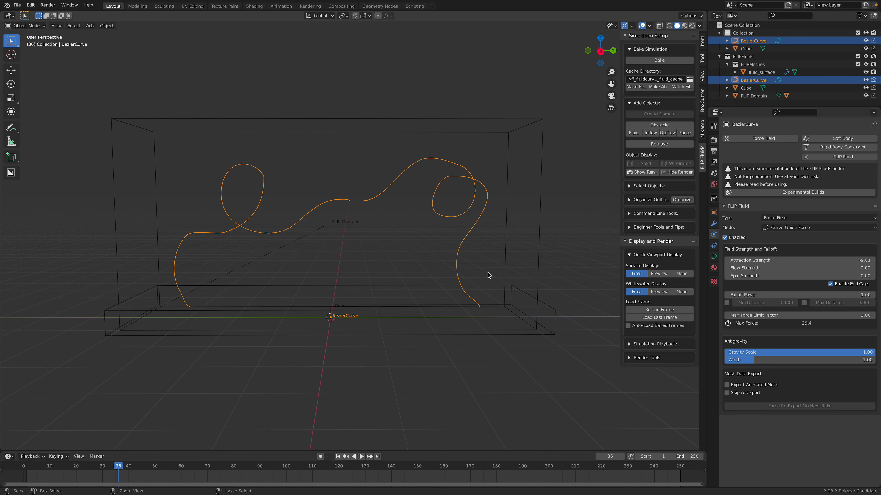
Bake the simulation with the curve guide force and scrub the early frames to check the liquid rising.
click(659, 60)
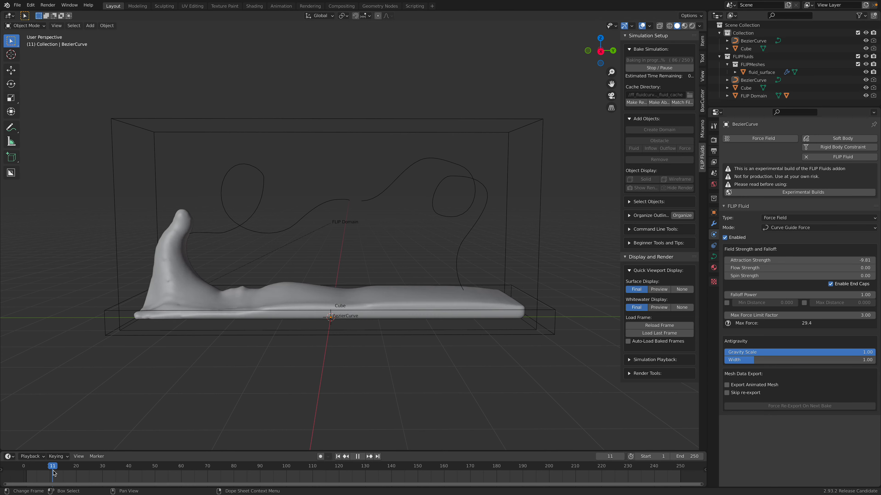
click(82, 466)
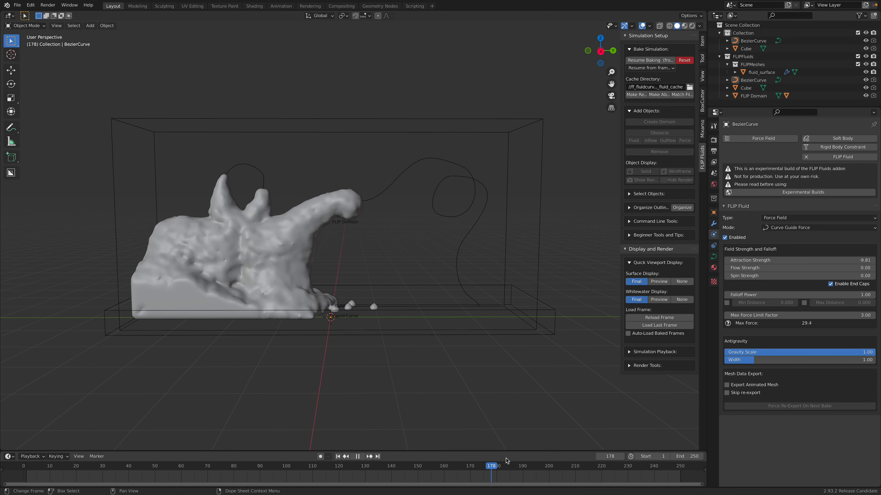
click(559, 466)
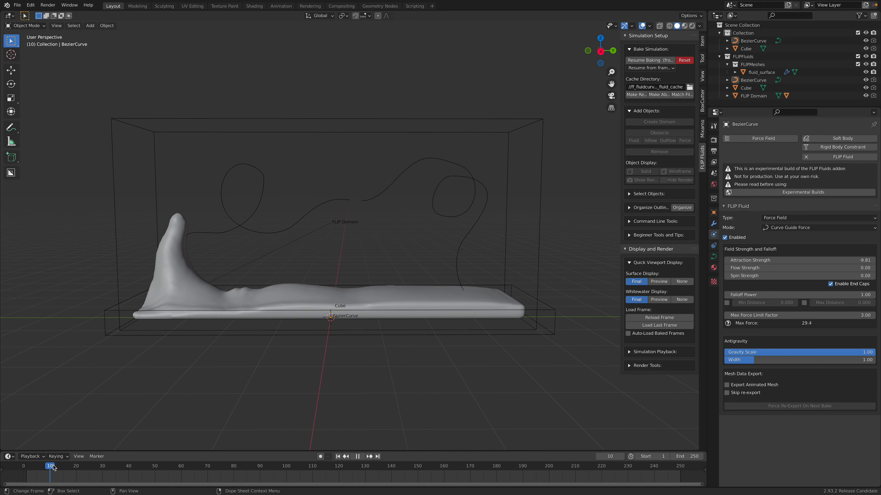
mouse_move(19, 451)
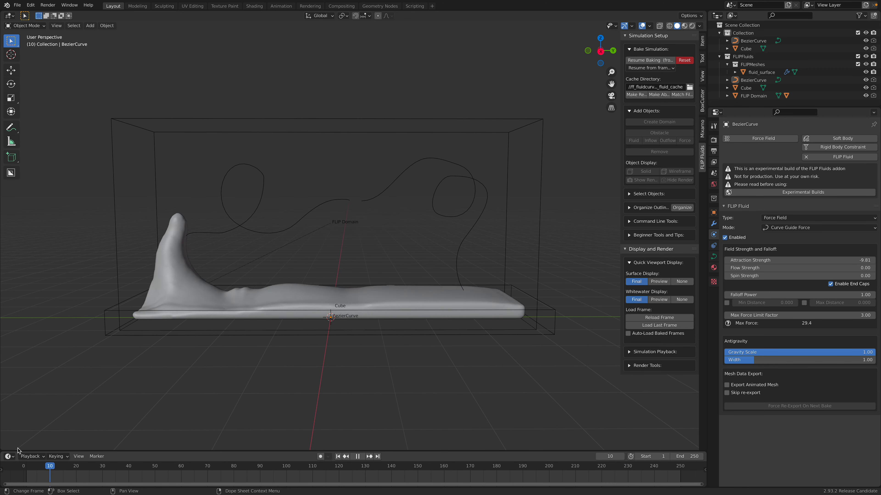
click(103, 466)
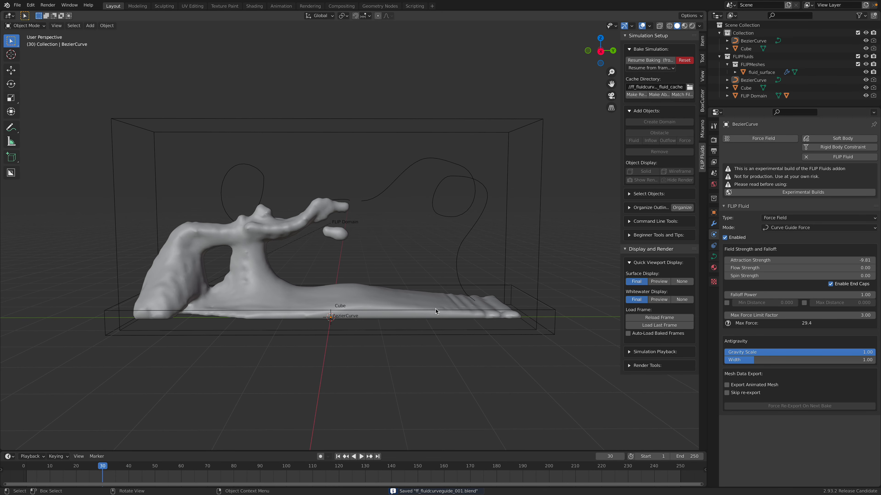
mouse_move(479, 290)
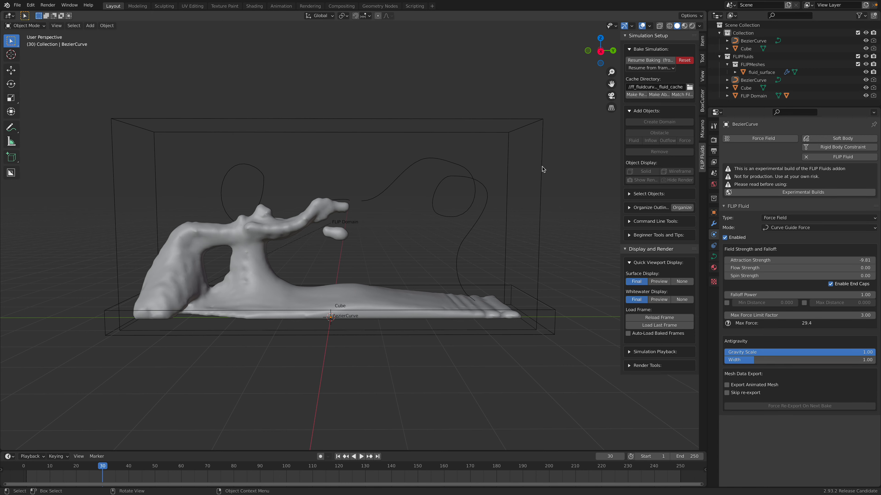
Scale the FLIP Domain down to about 0.35 × 1.43 × 0.71 m.
click(755, 95)
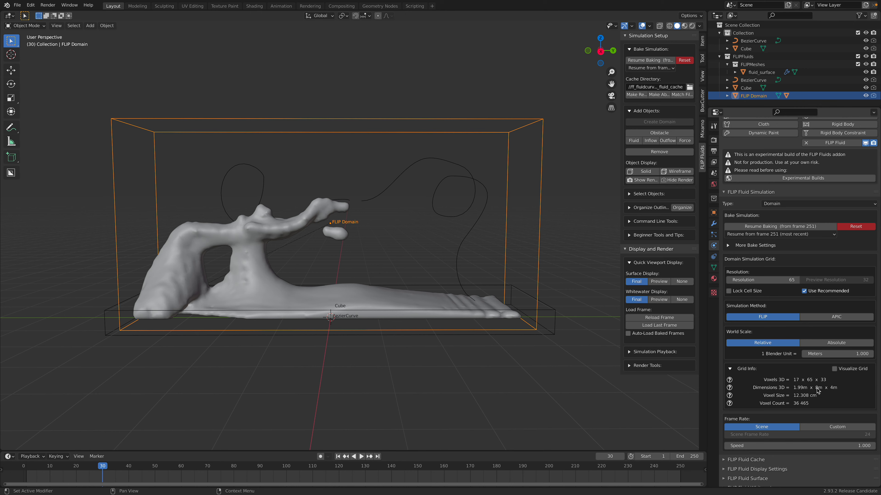
mouse_move(831, 391)
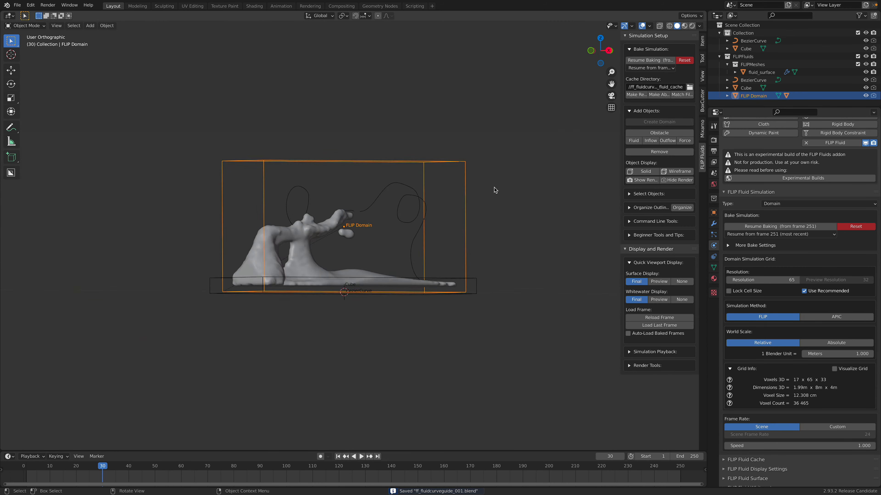
key(s)
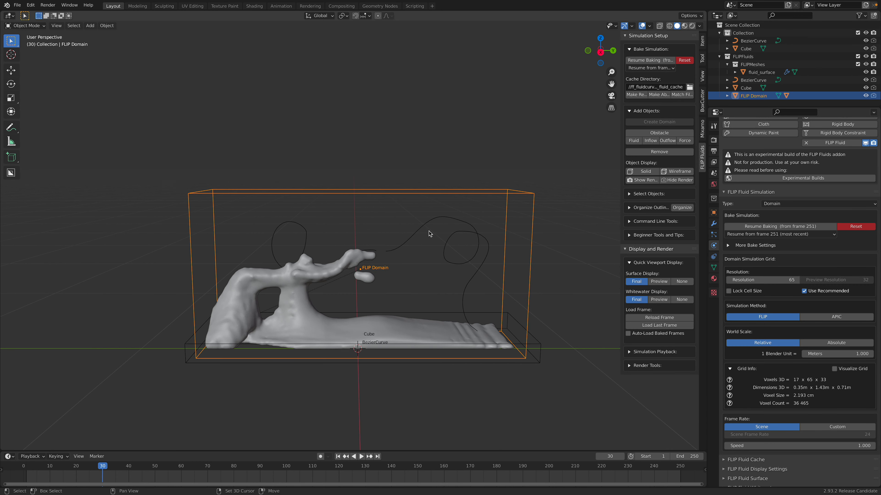
drag(429, 234, 488, 323)
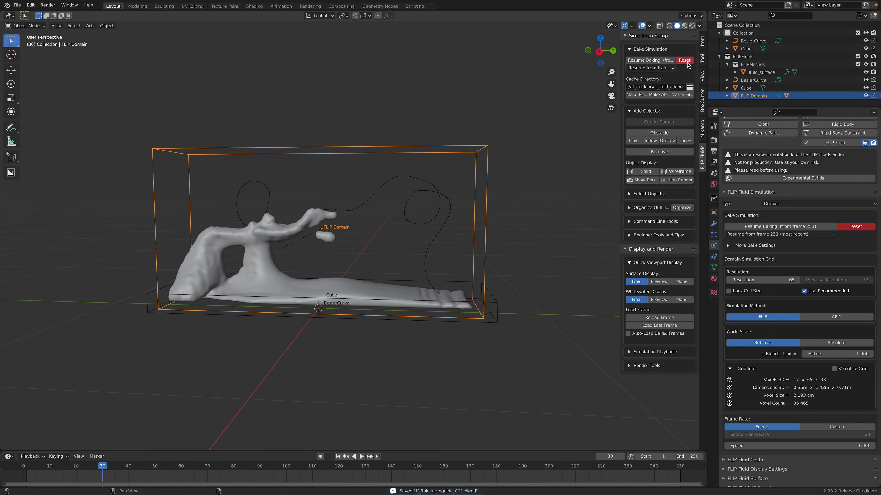
Reset the bake cache, set Attraction Strength to -1.00 and rebake the resized simulation.
click(684, 61)
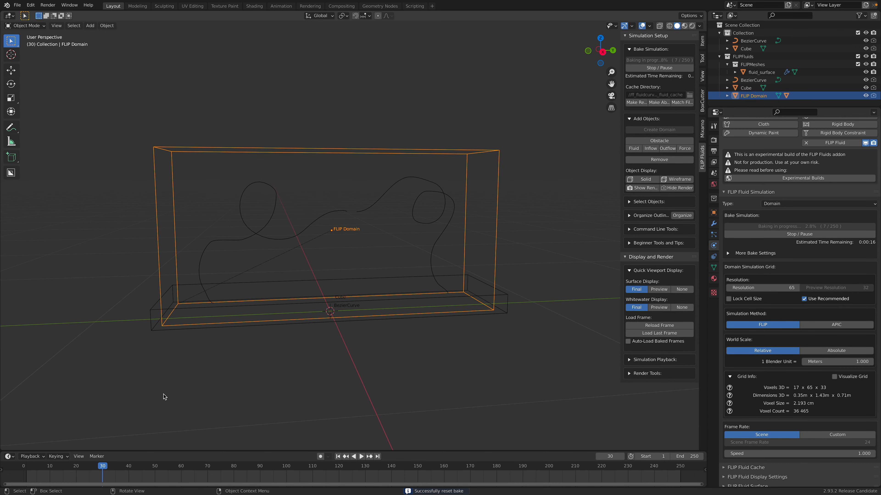
click(38, 466)
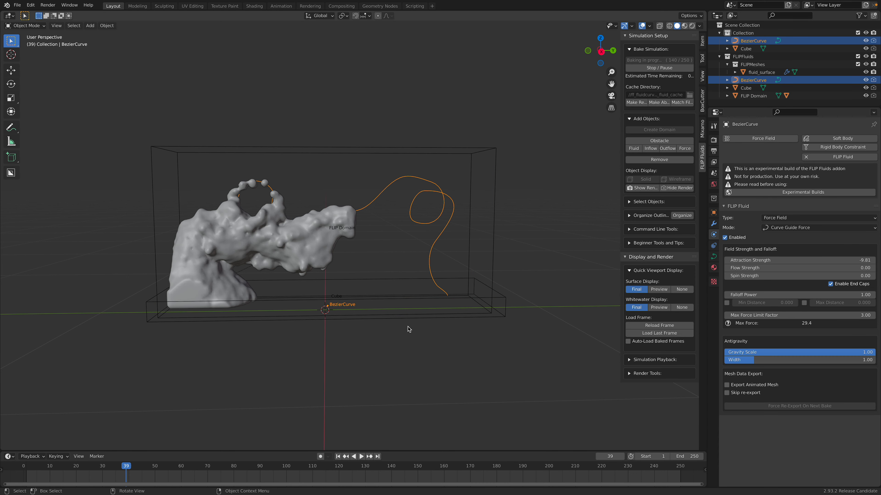
mouse_move(759, 268)
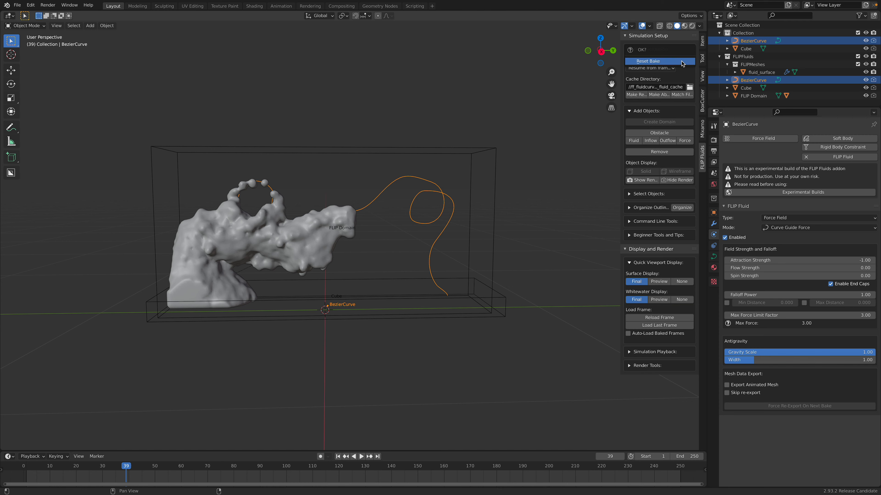
click(653, 60)
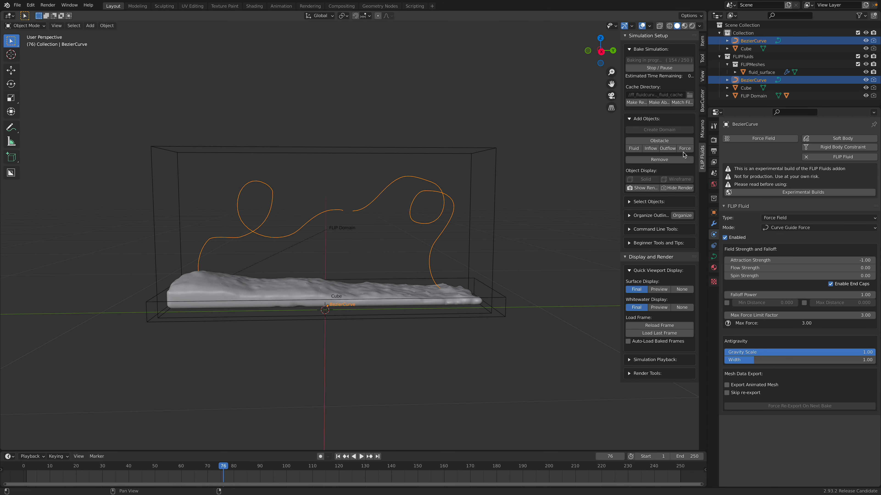
Stop the bake, set Max Force Limit Factor to 1.00, rebake and review the early frames.
click(658, 68)
text(-5)
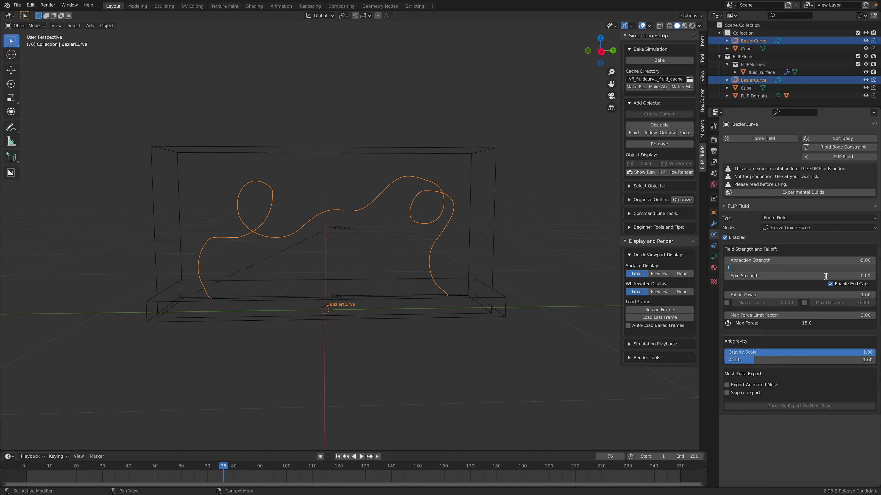
click(658, 60)
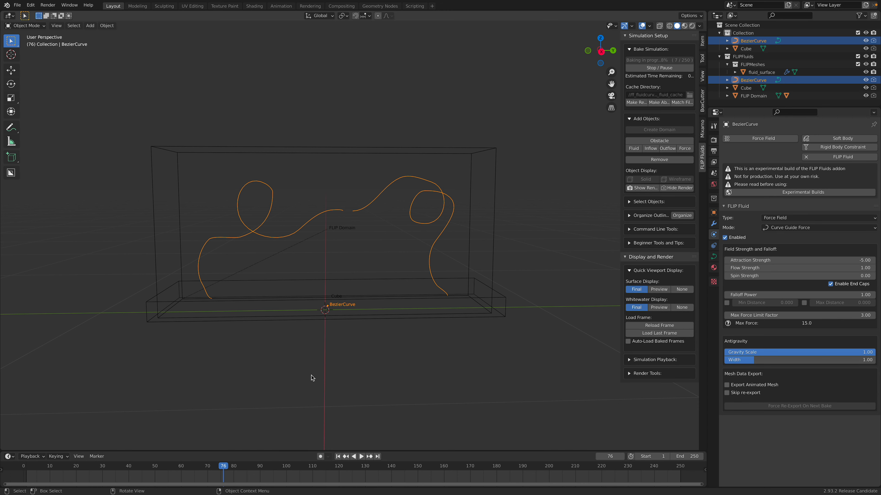
click(40, 466)
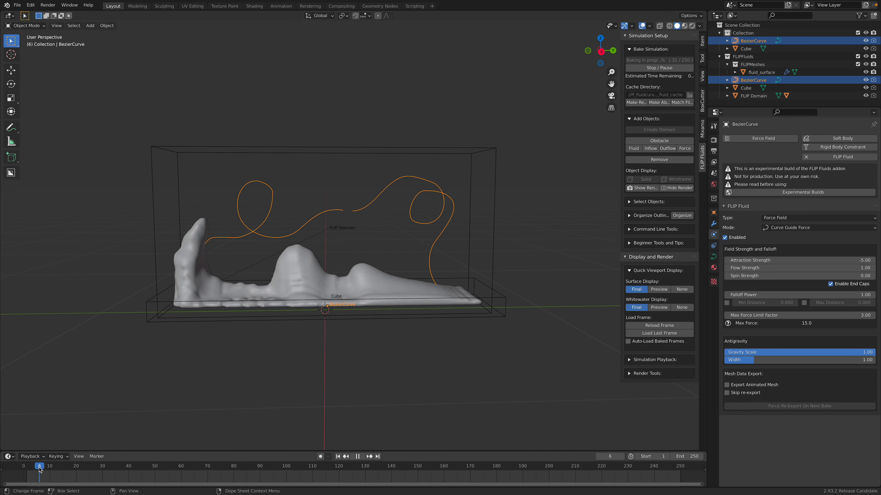
click(56, 466)
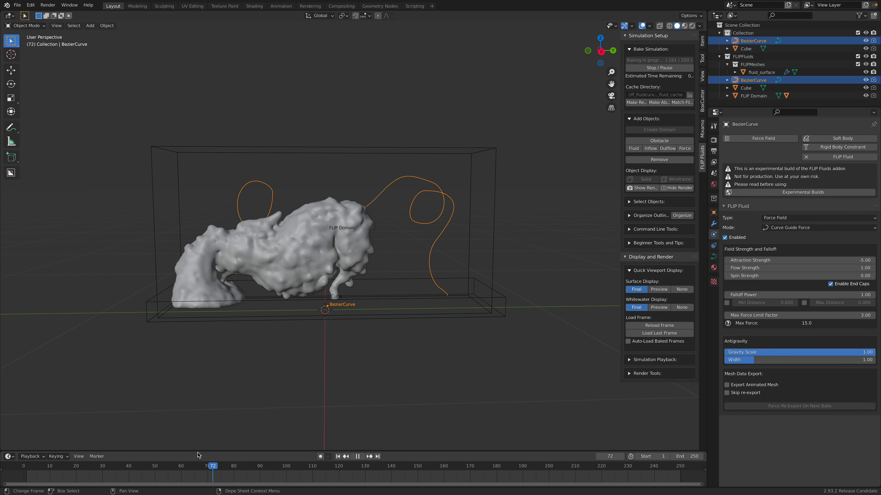
click(57, 466)
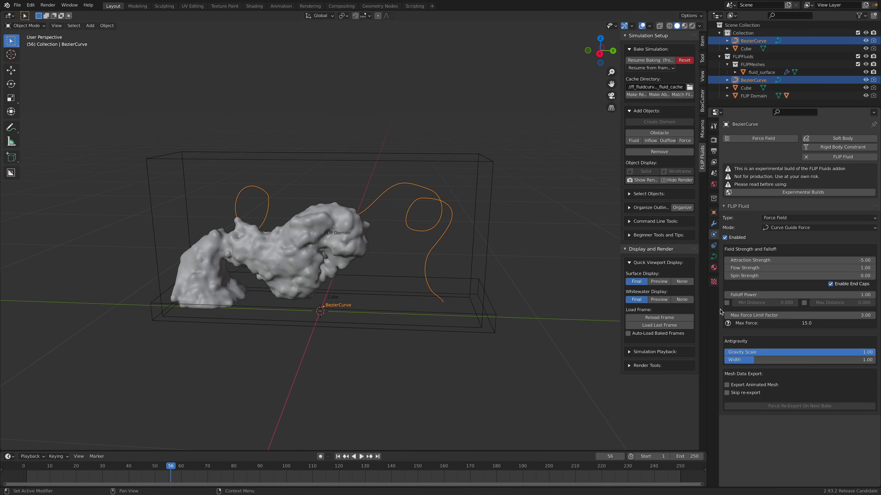
mouse_move(772, 314)
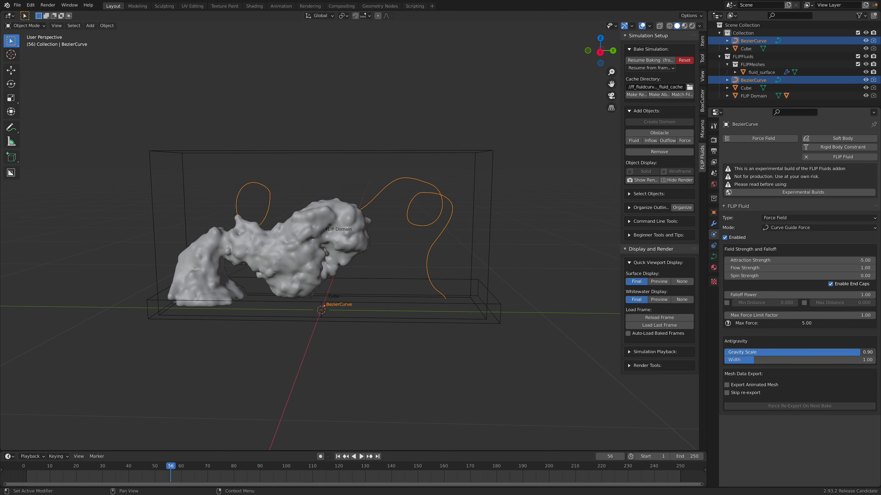
Set the antigravity gravity scale to 0.00, then reset the old bake and start a fresh one.
drag(815, 352, 730, 352)
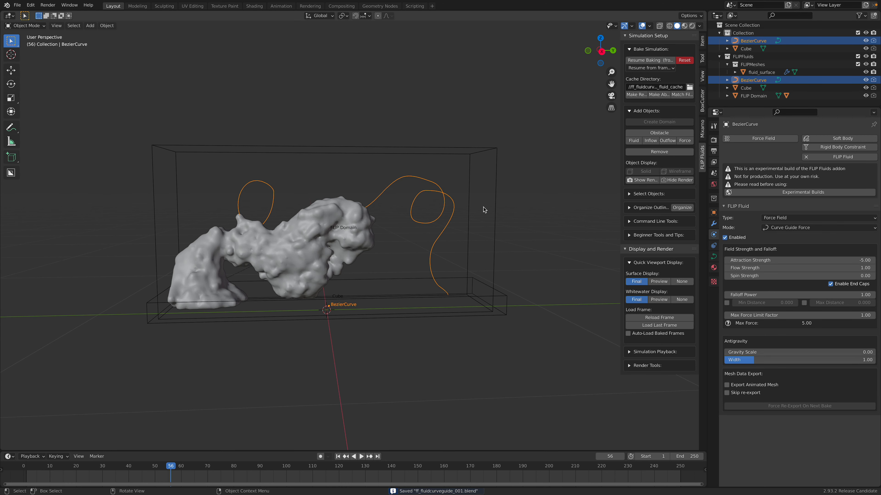
click(684, 60)
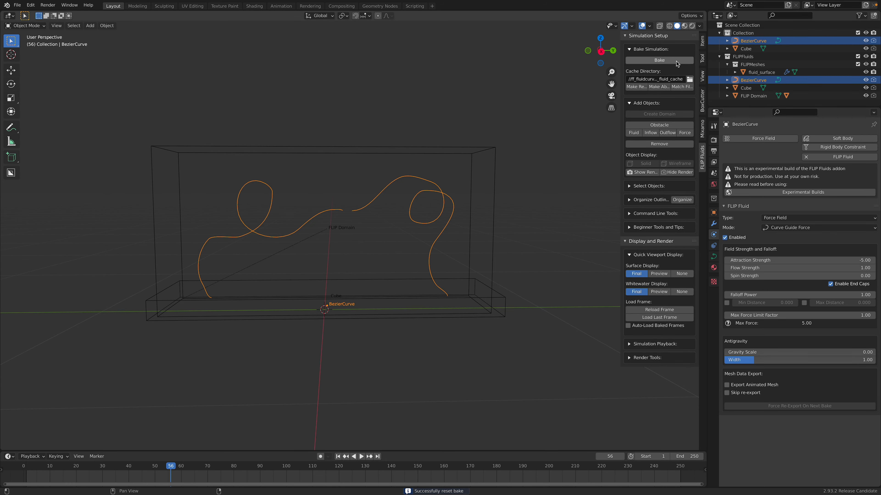
click(659, 60)
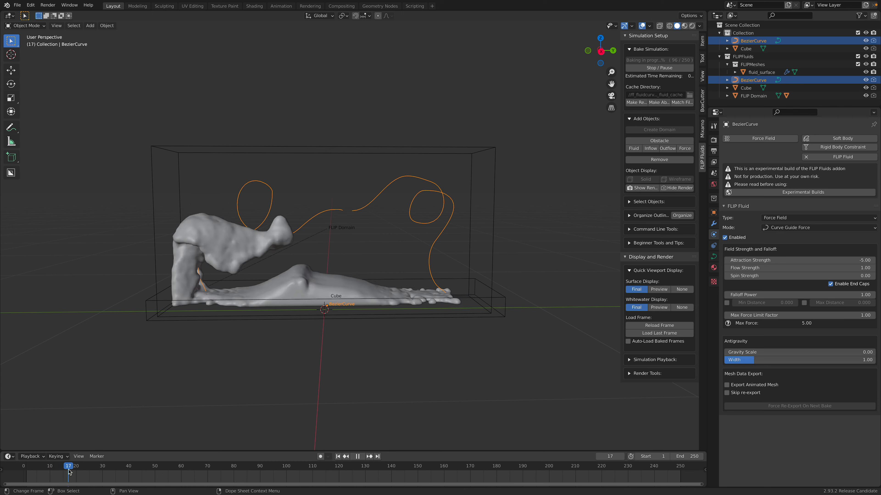
Scrub the timeline to preview early and later frames of the new bake.
click(98, 466)
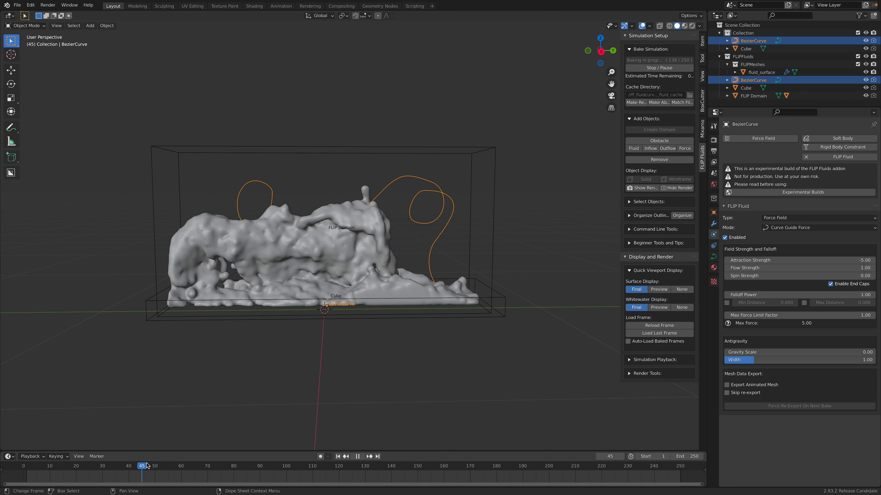
click(258, 466)
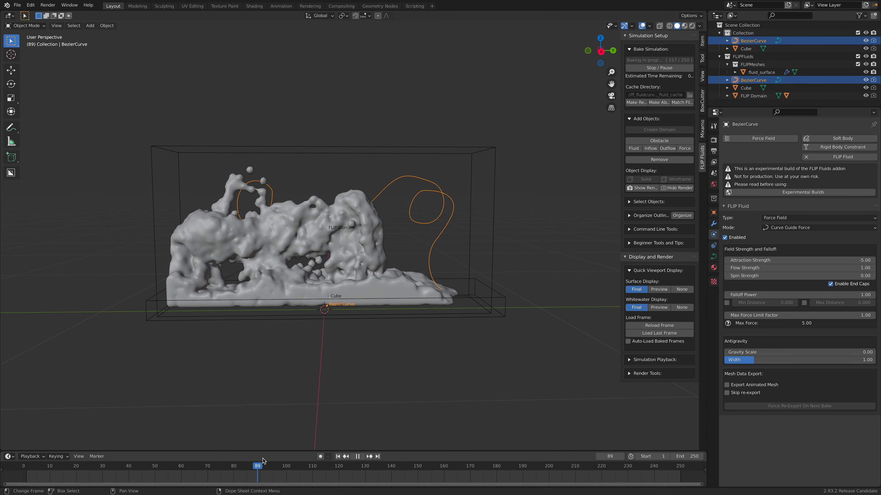
click(96, 466)
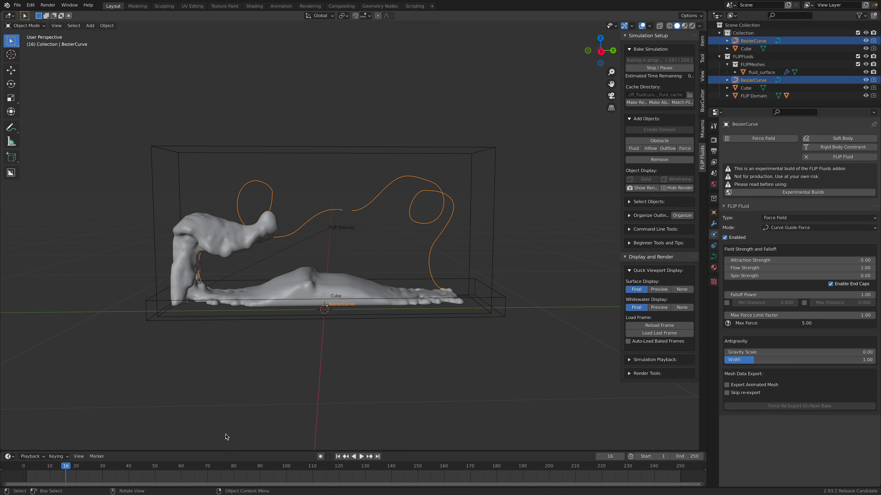
mouse_move(760, 304)
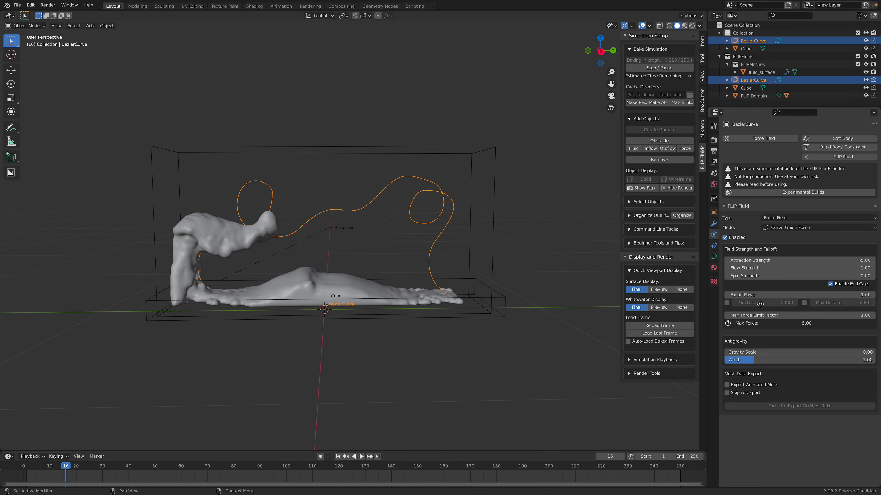
mouse_move(760, 315)
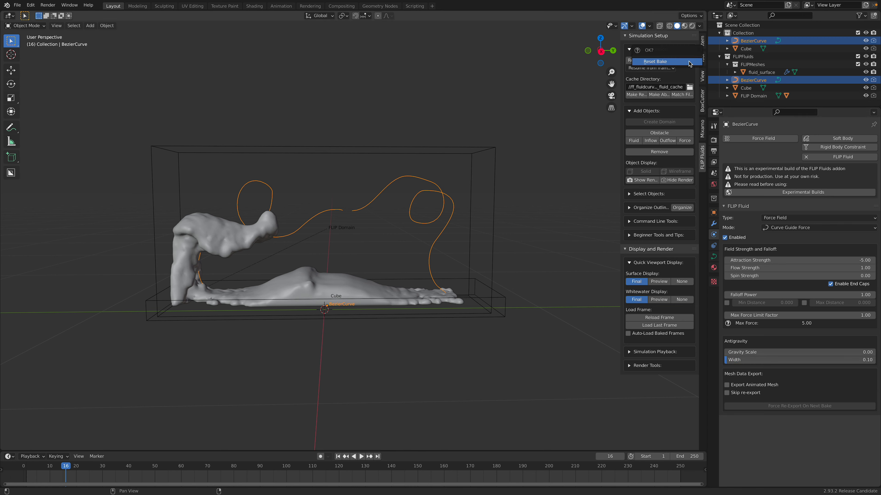
Confirm the bake reset with antigravity width 0.10, preview a frame, then lower the curve's strength toward -20.00.
click(655, 61)
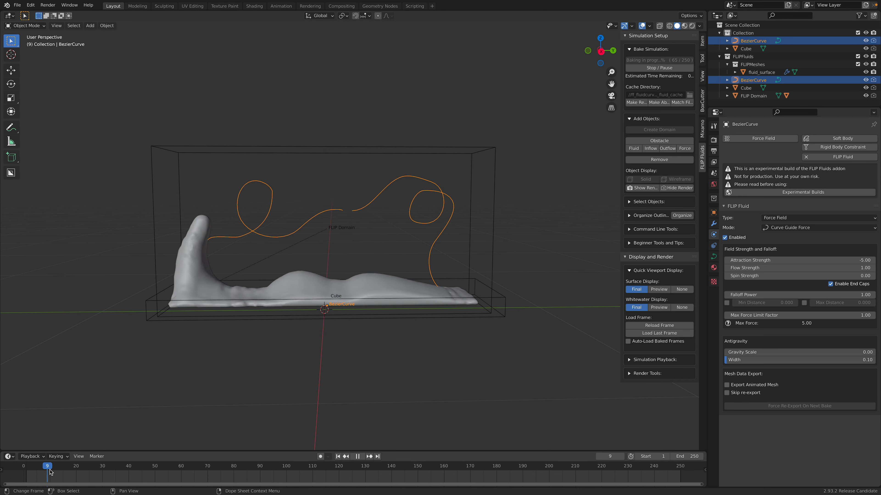
click(78, 466)
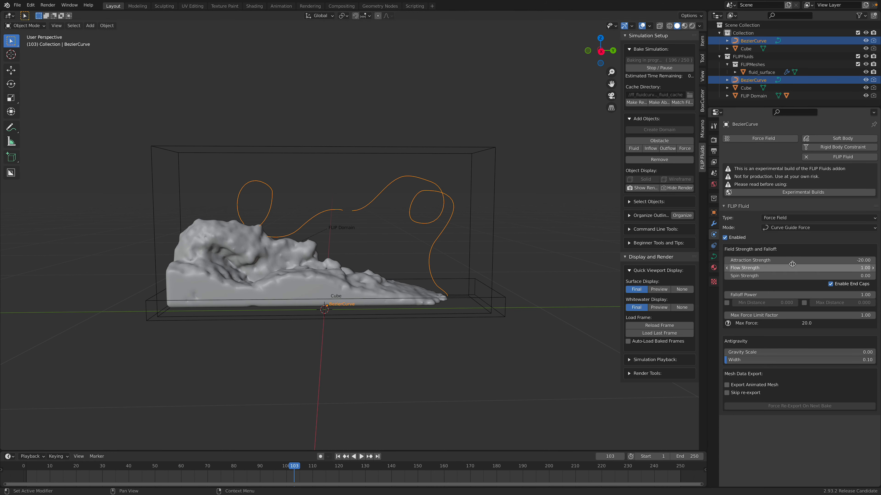
drag(815, 268, 786, 268)
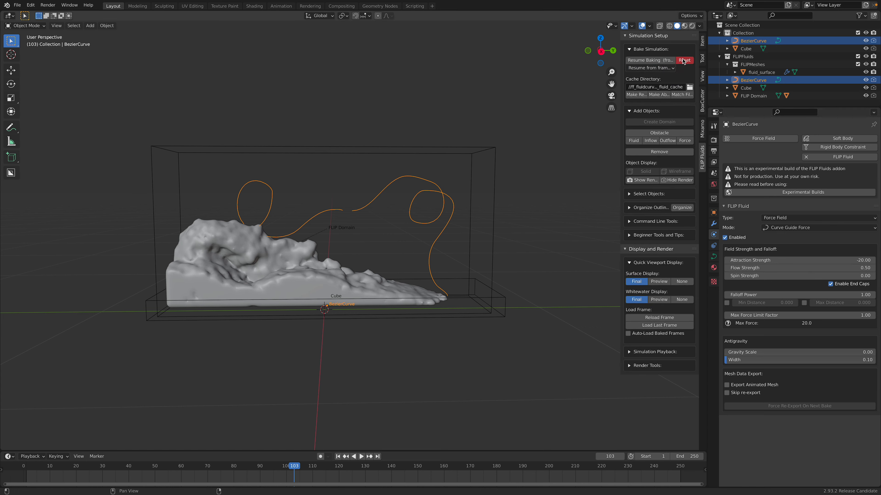
Reset the bake, rebake with flow strength 0.50 and play through the frames to watch the fluid.
click(683, 61)
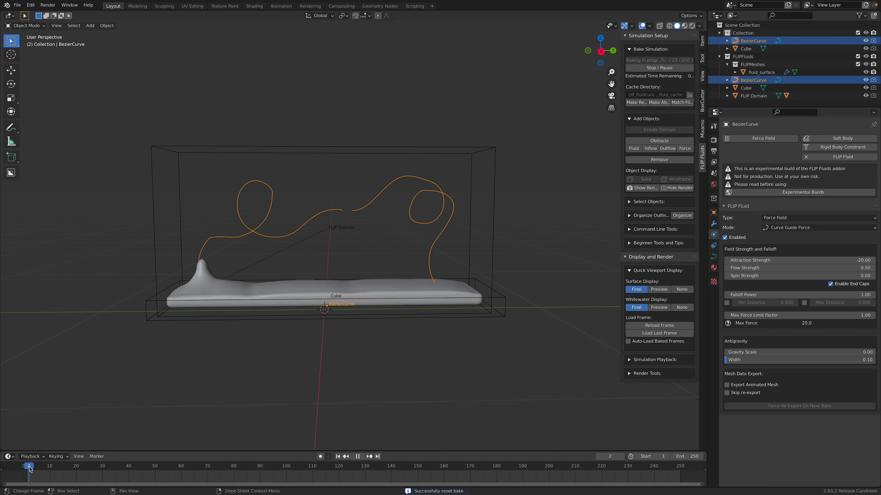
click(46, 466)
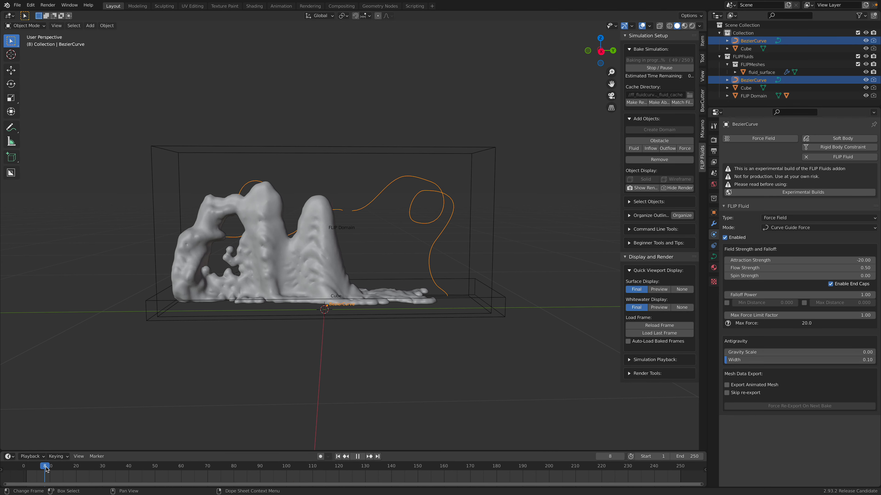
click(68, 466)
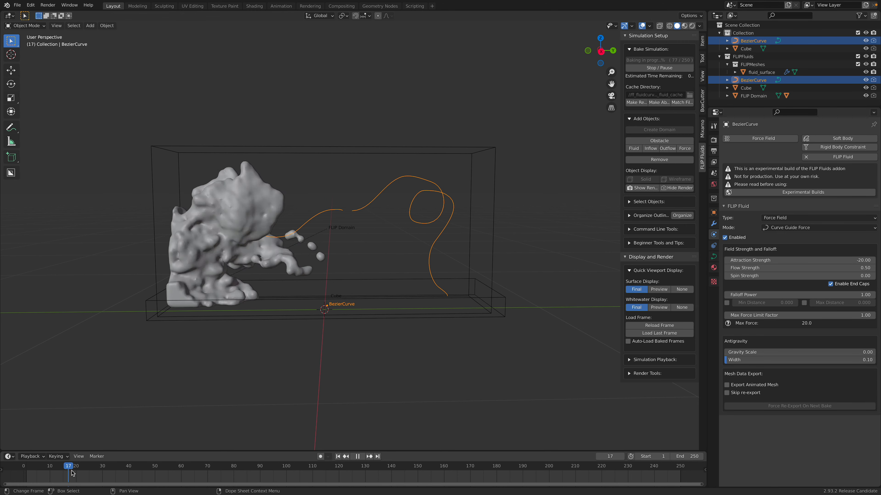
drag(68, 466, 129, 466)
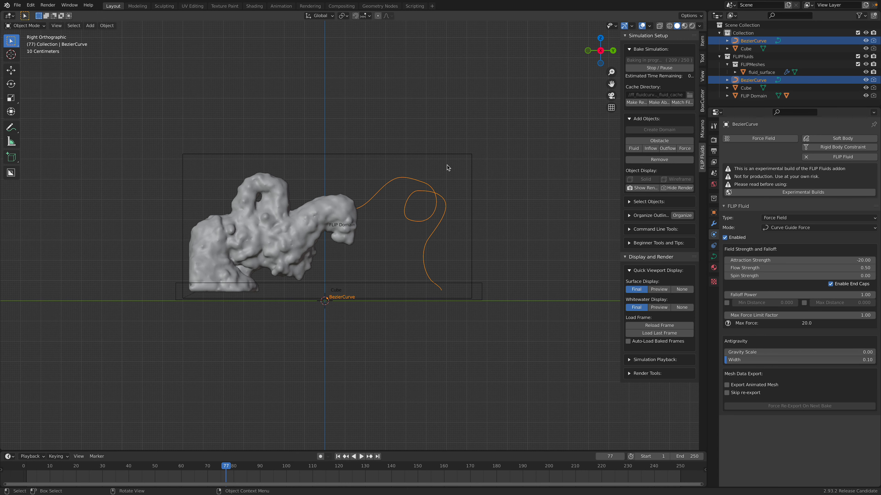
Separate the right-hand loop into a new curve object BezierCurve.001 and save the file.
key(Tab)
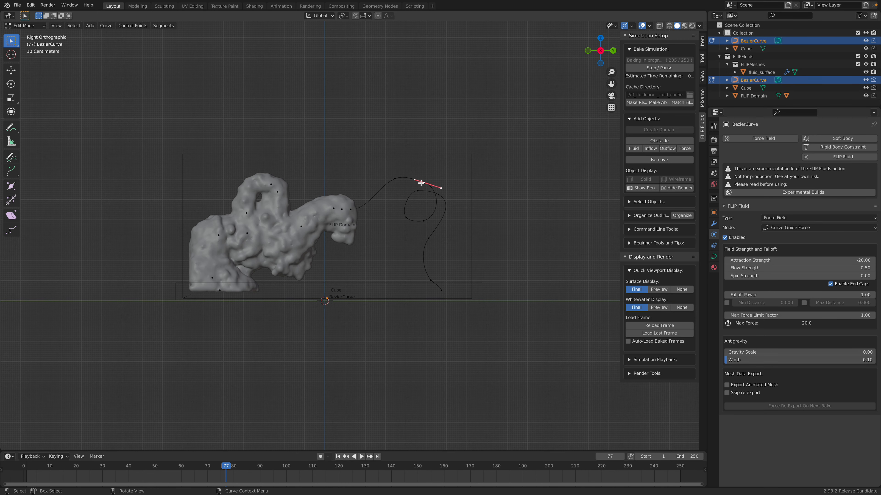
right_click(420, 182)
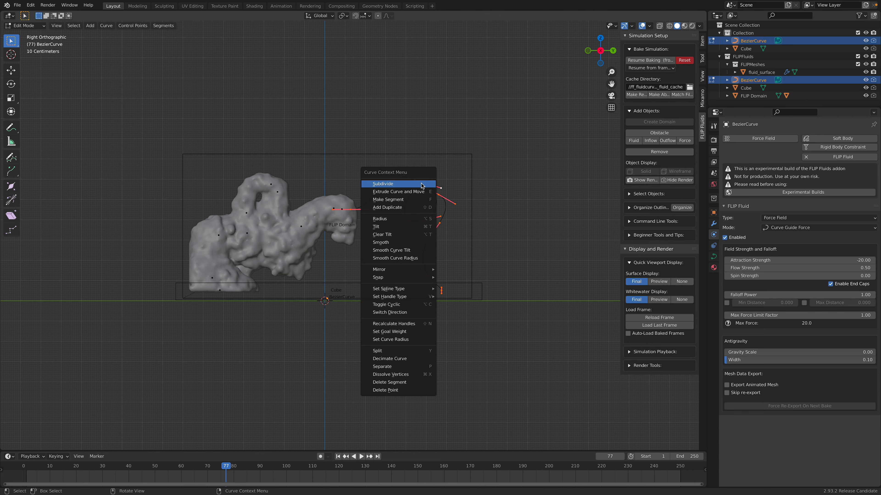
mouse_move(398, 351)
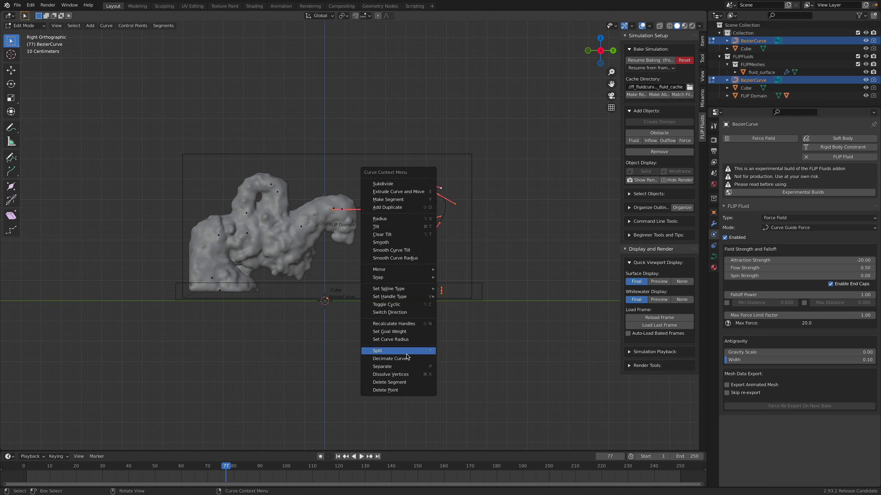
click(377, 351)
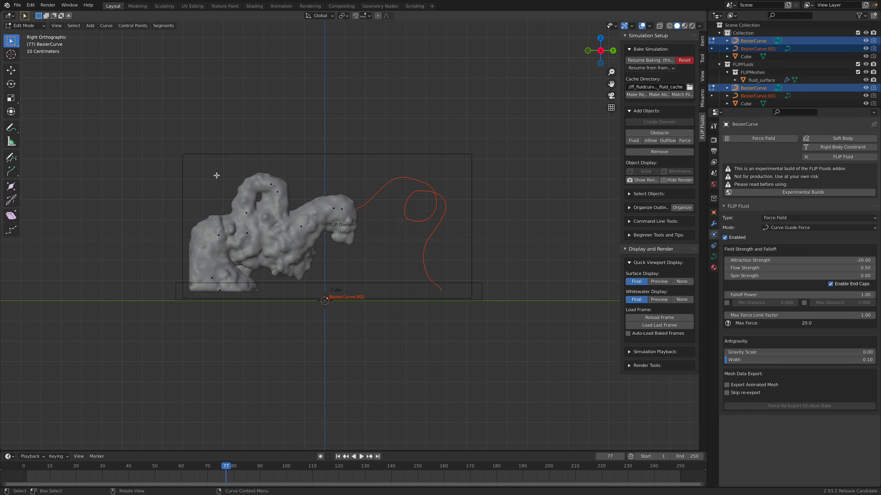
key(Tab)
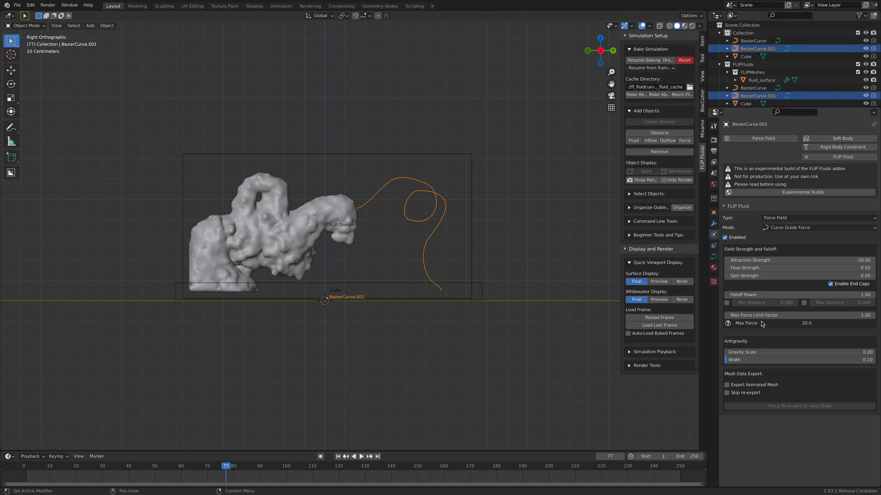
mouse_move(692, 231)
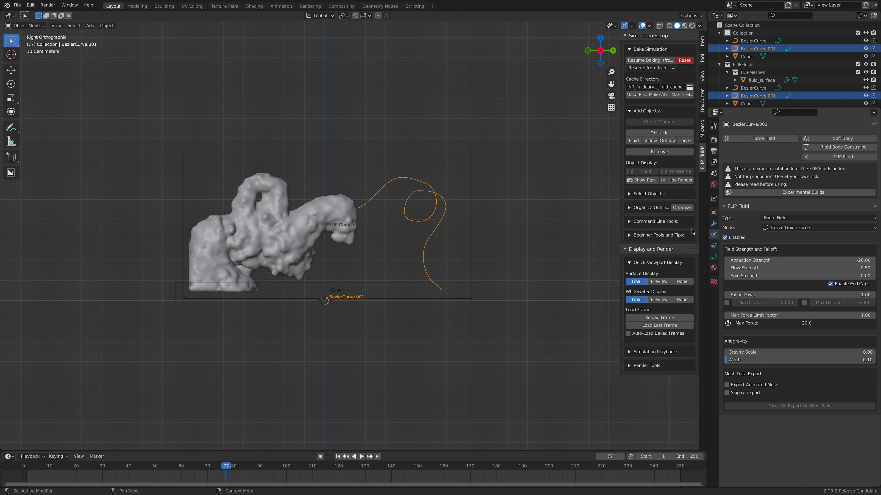
key(ctrl+s)
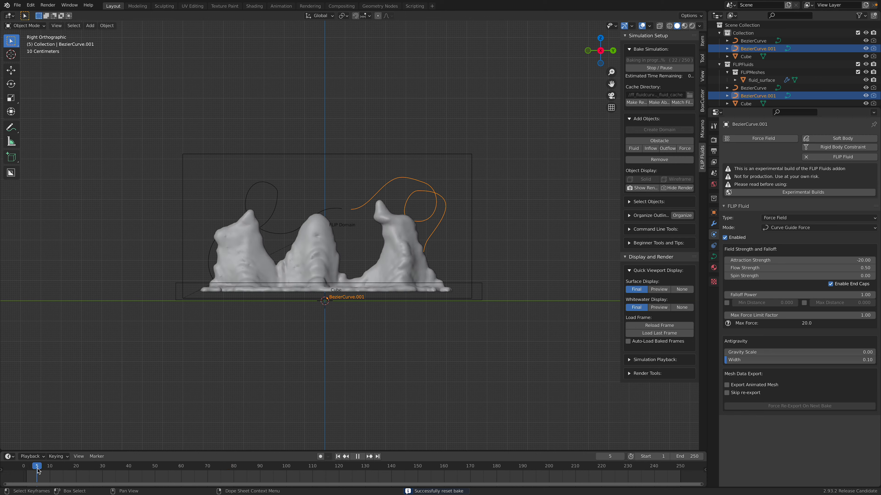
Preview an early frame of the bake guided by both curve force fields.
click(53, 466)
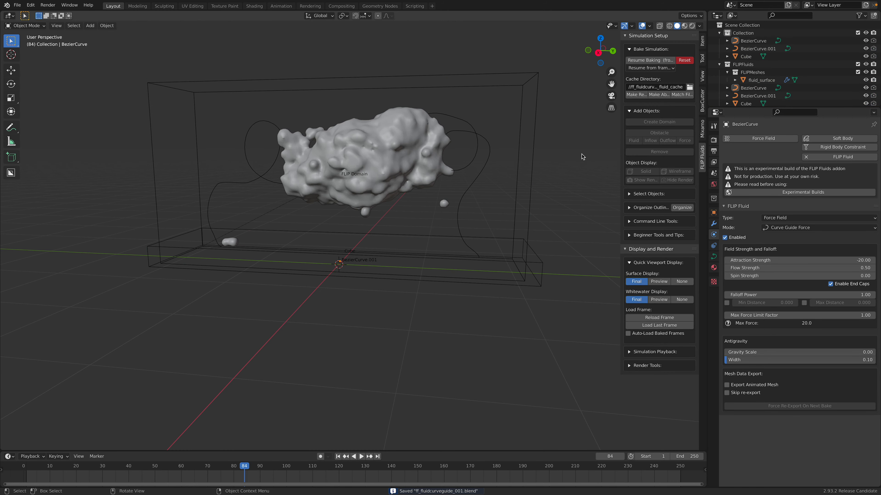
Clear the old bake, rebake with the two separate guide curves, and save the project.
click(684, 61)
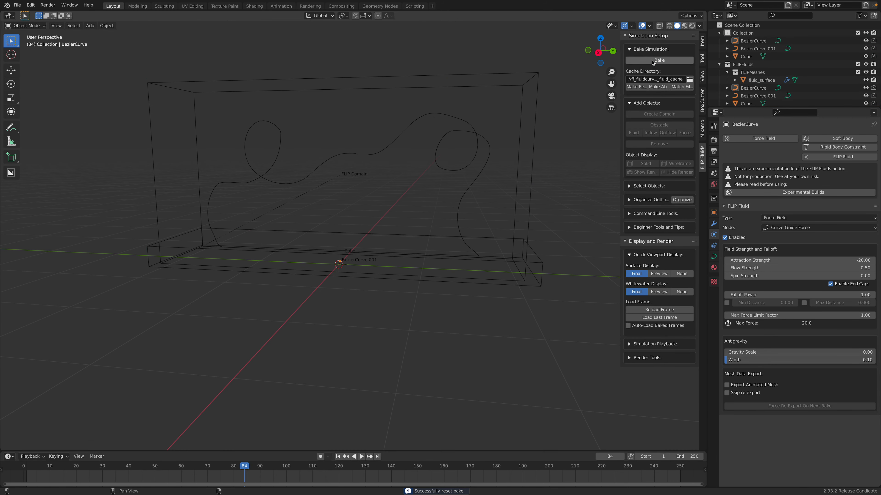
click(658, 60)
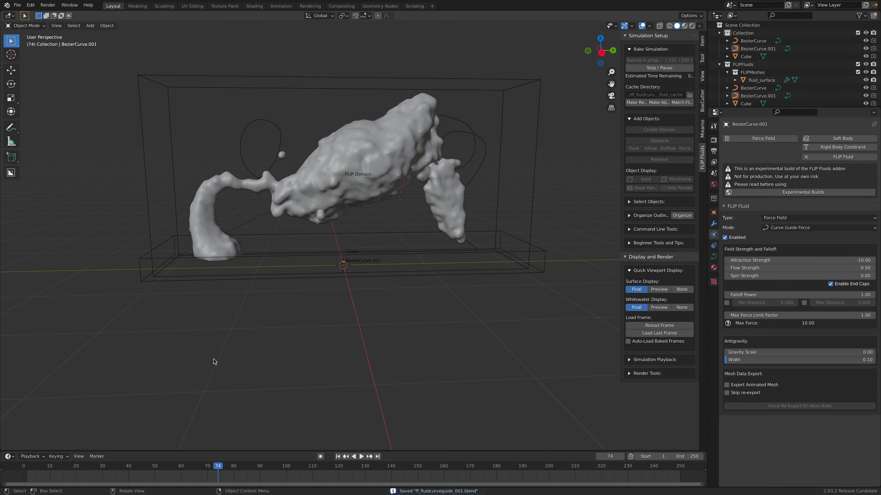
key(KP_3)
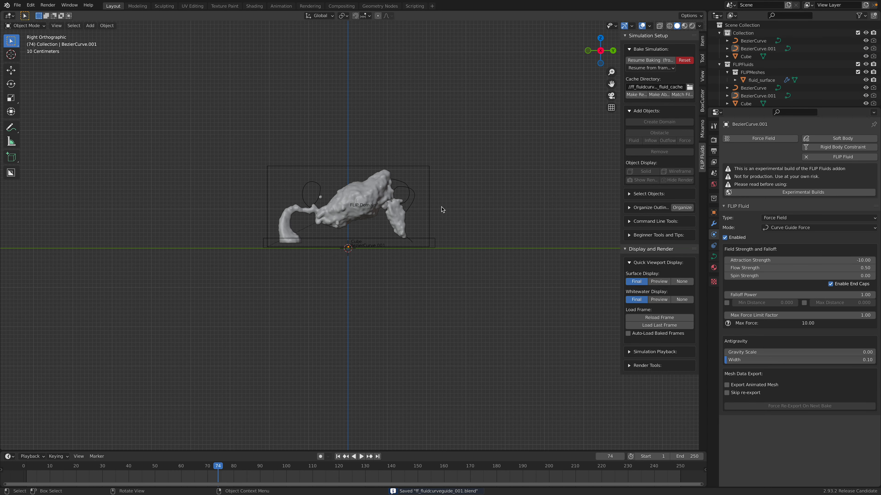
key(s)
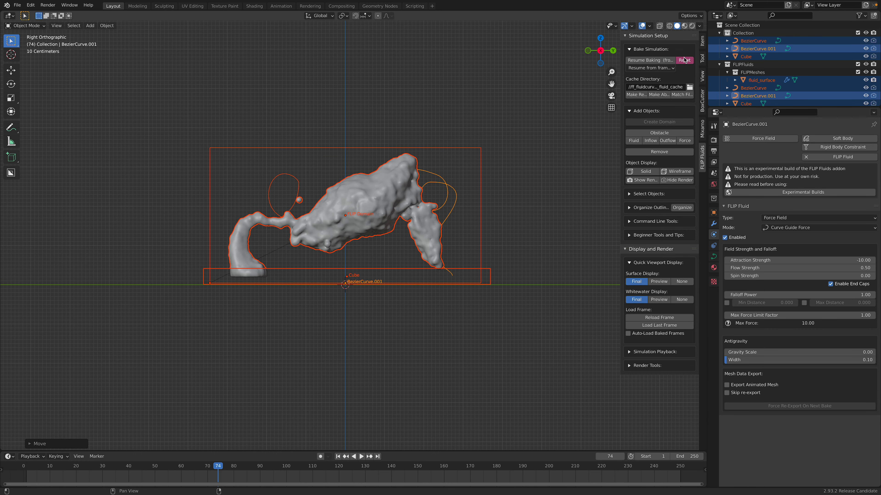
Reset the simulation cache again, view an early rebake frame, and select the left guide curve.
click(685, 60)
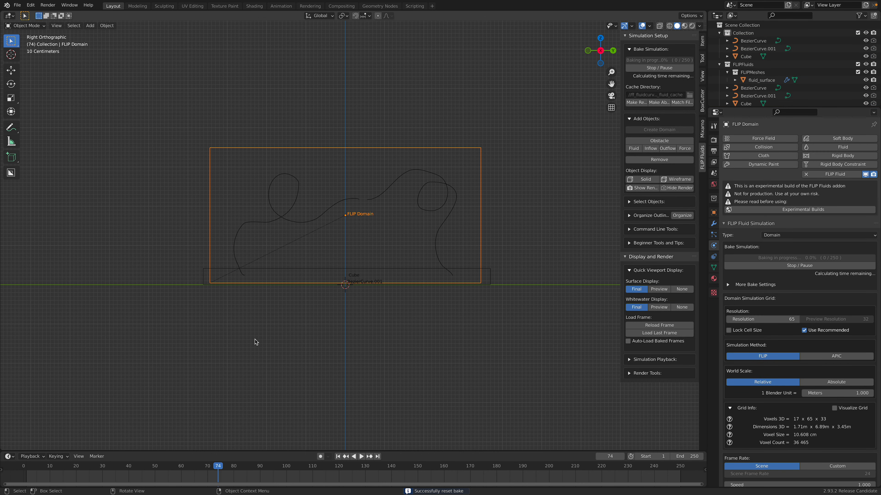
click(39, 466)
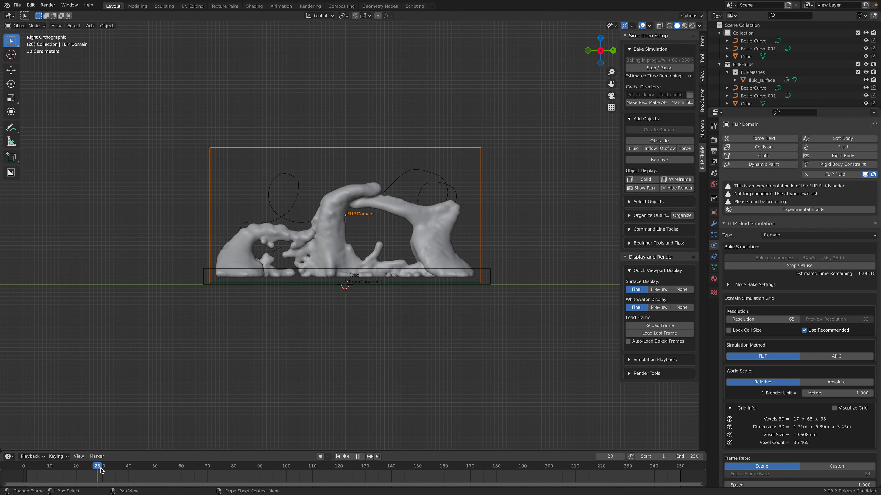
click(171, 466)
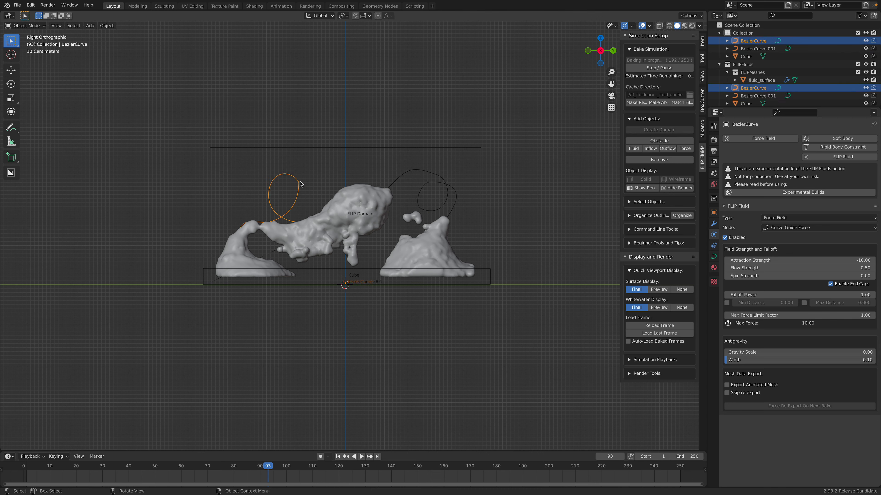
mouse_move(443, 191)
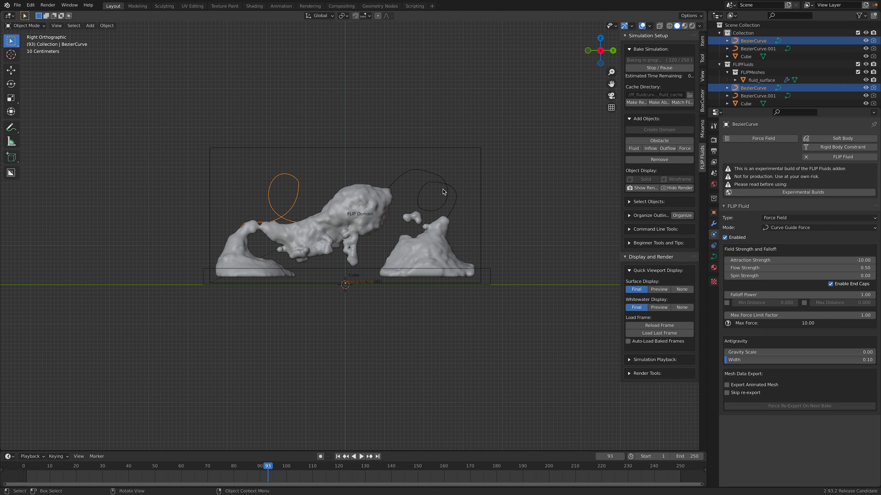
mouse_move(418, 230)
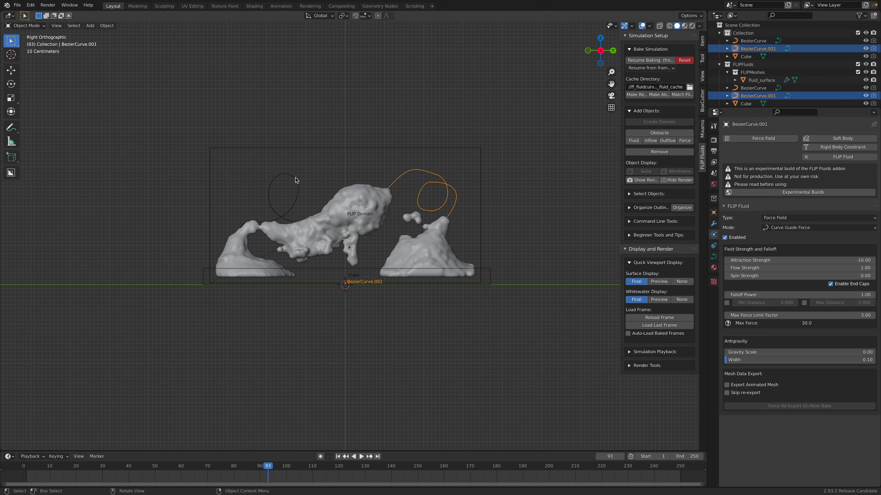
Switch to the left guide curve to edit its force limit and flow strength.
click(754, 40)
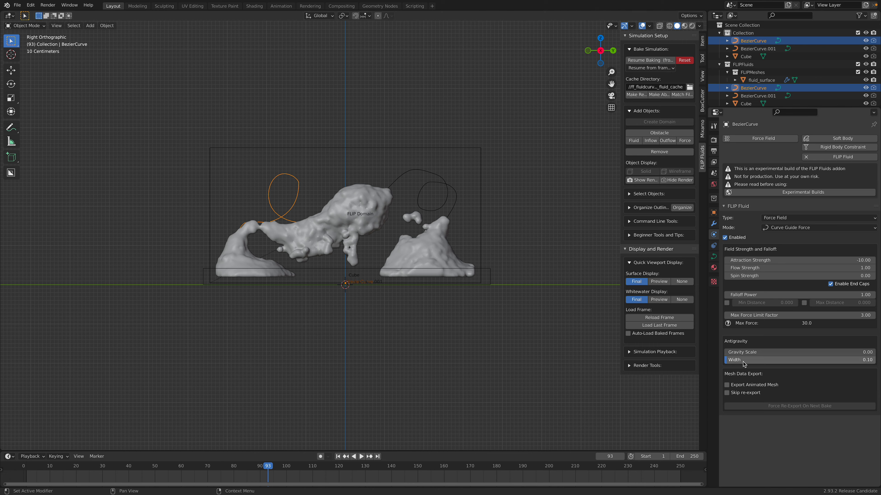
mouse_move(756, 352)
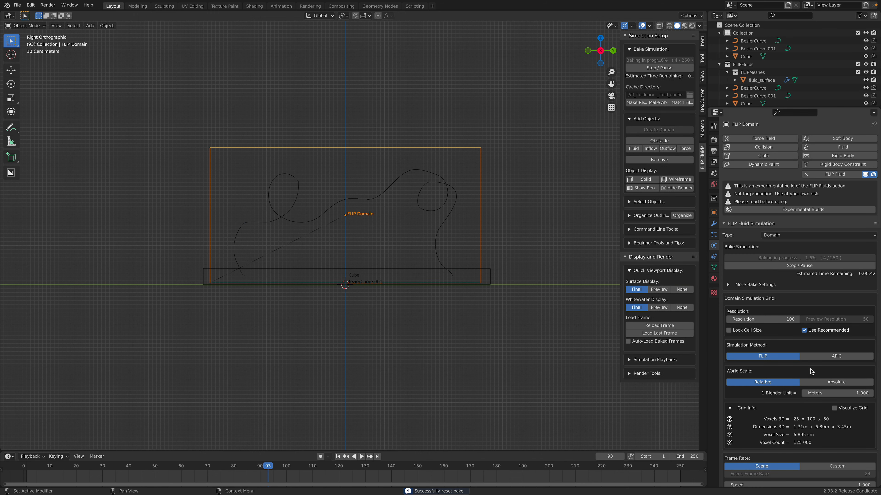
mouse_move(789, 430)
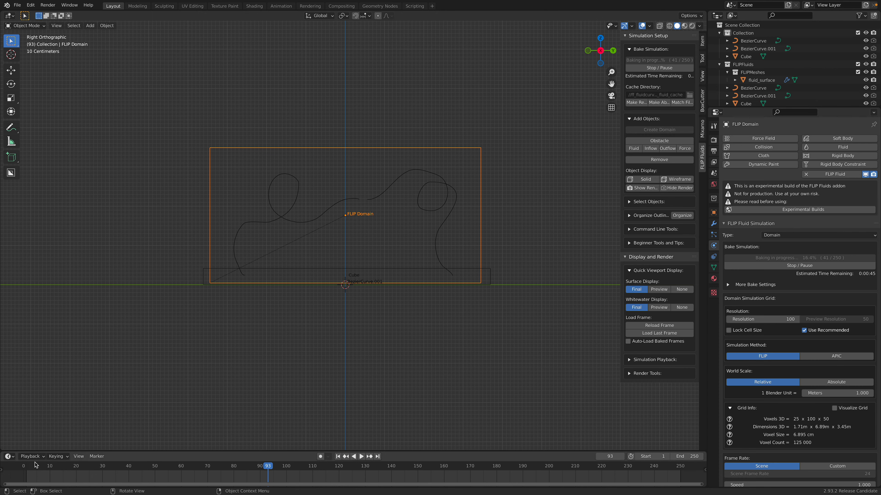
Review the resolution-100 bake from the side view and in 3D, then select the Cube fluid source.
click(47, 466)
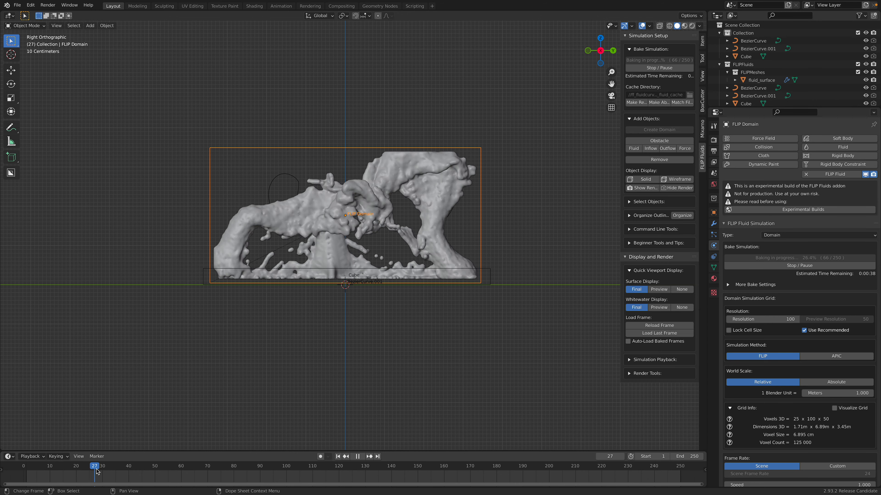
drag(96, 465, 134, 466)
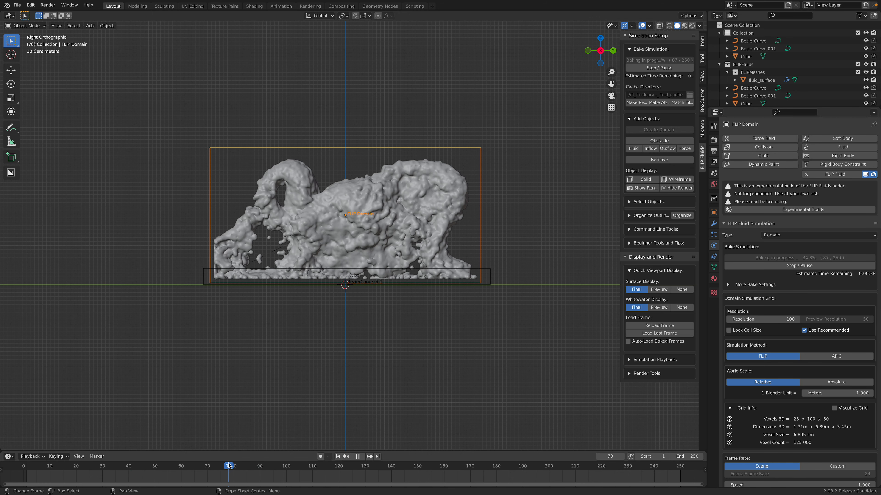
drag(337, 225, 331, 338)
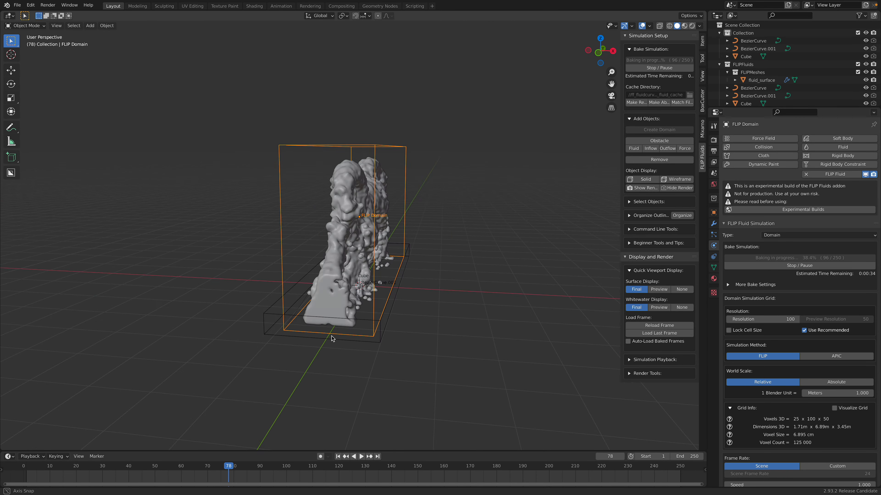
key(KP_3)
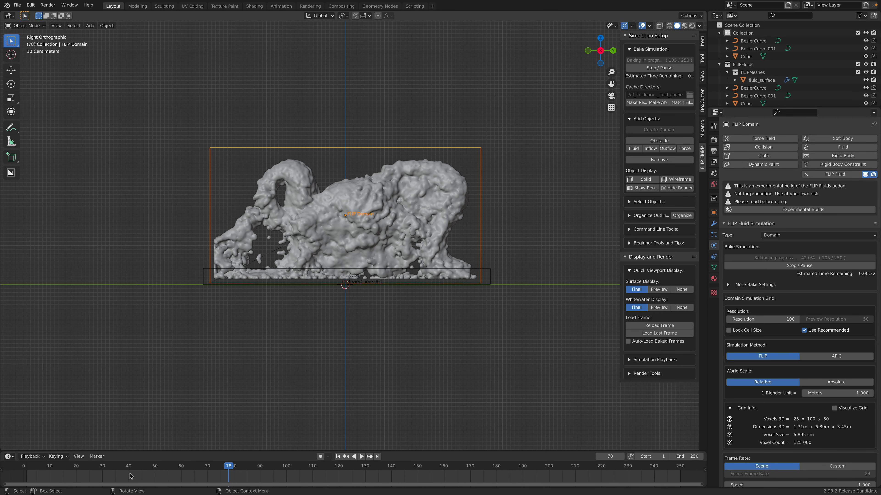
click(62, 466)
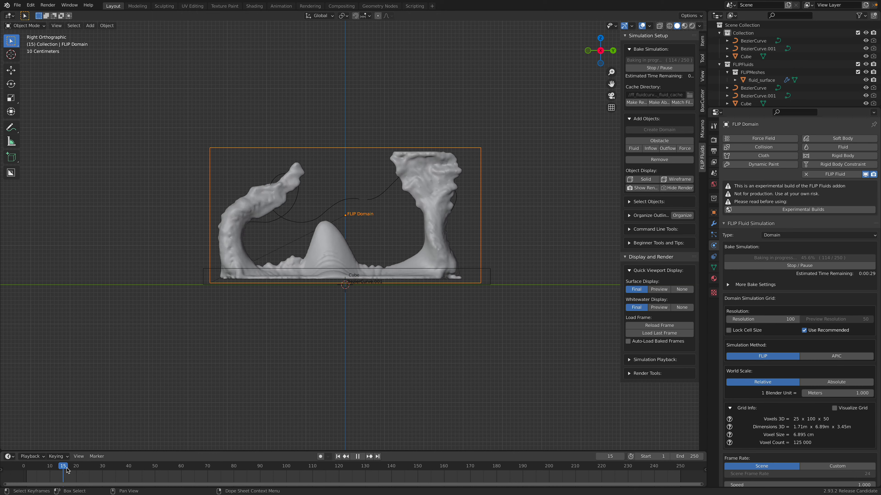
drag(64, 466, 130, 466)
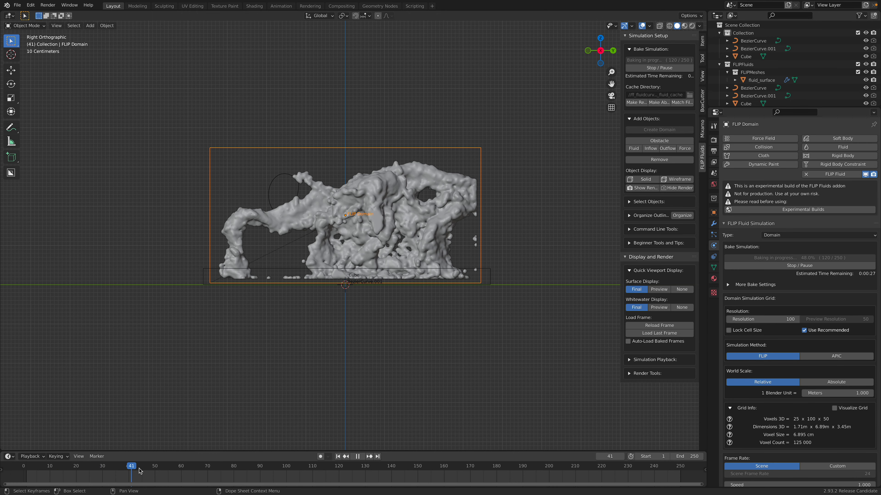
click(207, 466)
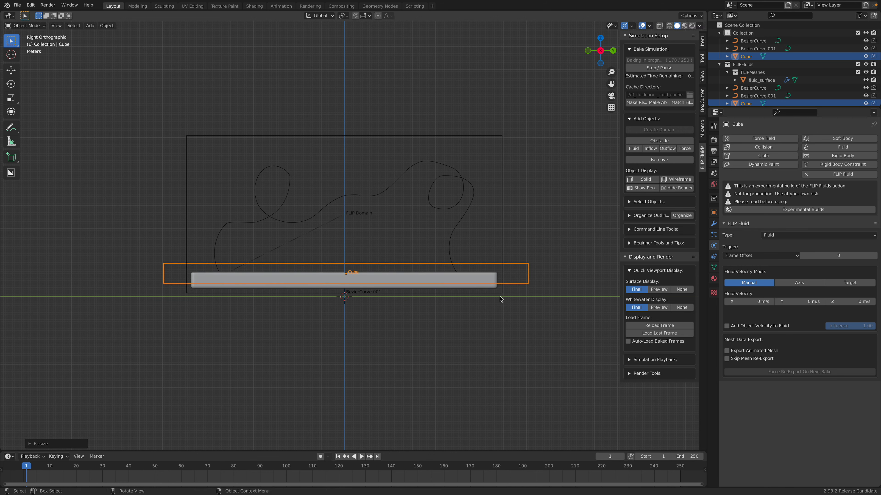
Confirm the Cube's flattened slab size, stop and reset the bake, and preview the rebake's frames.
key(s)
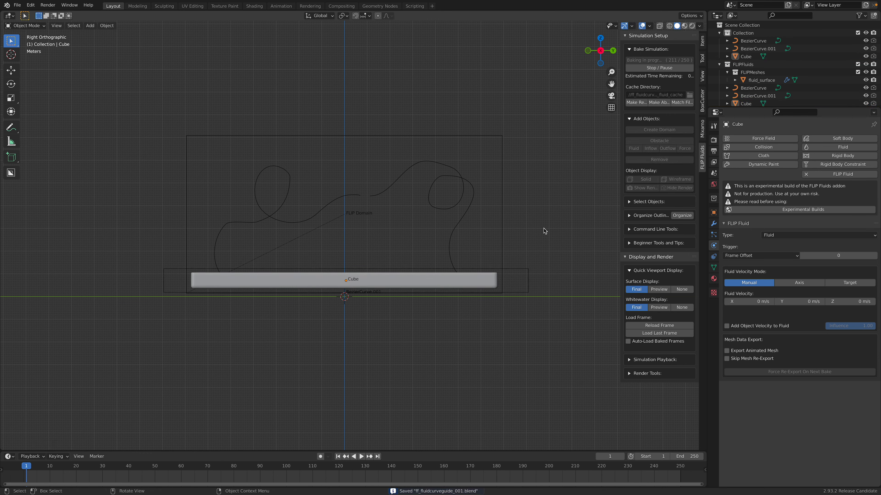
click(663, 67)
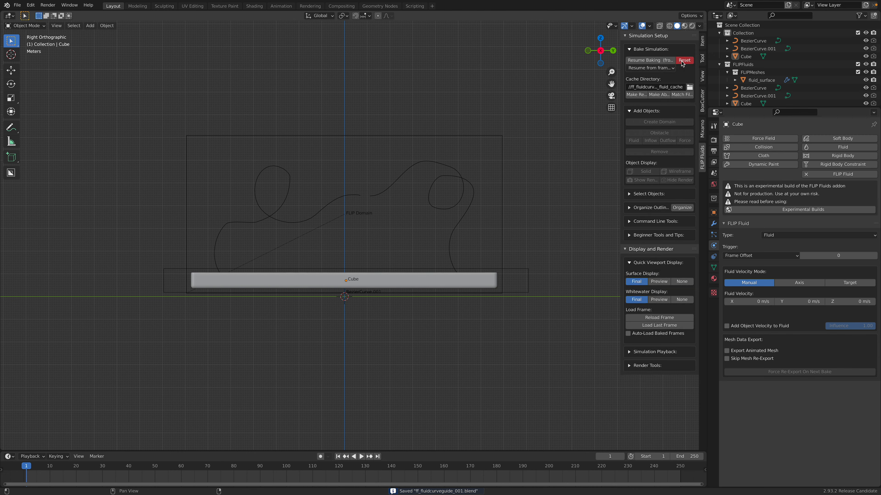
click(684, 60)
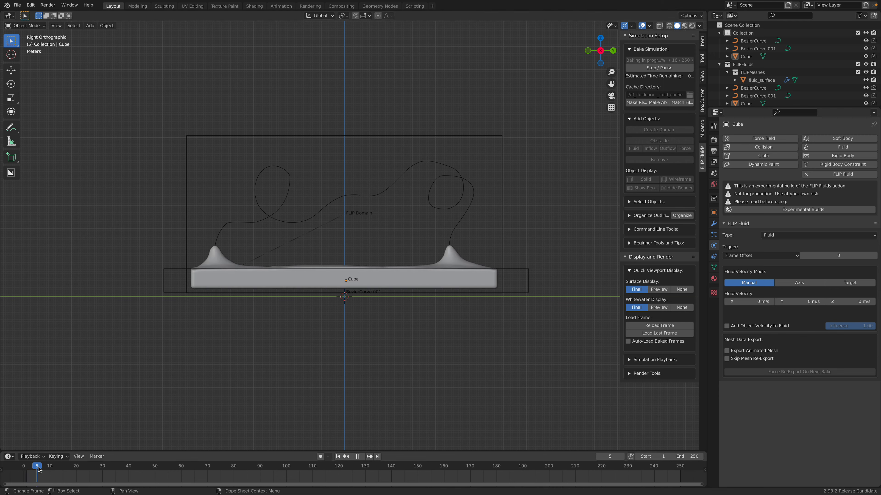
click(56, 466)
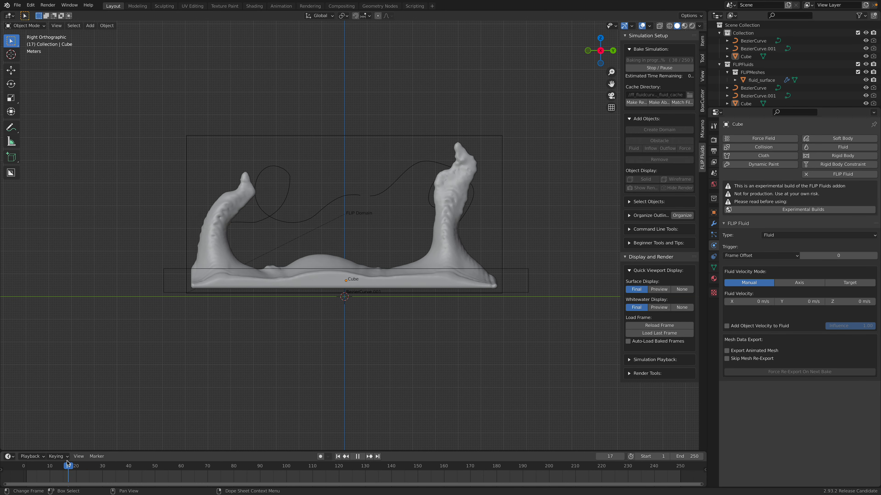
click(357, 456)
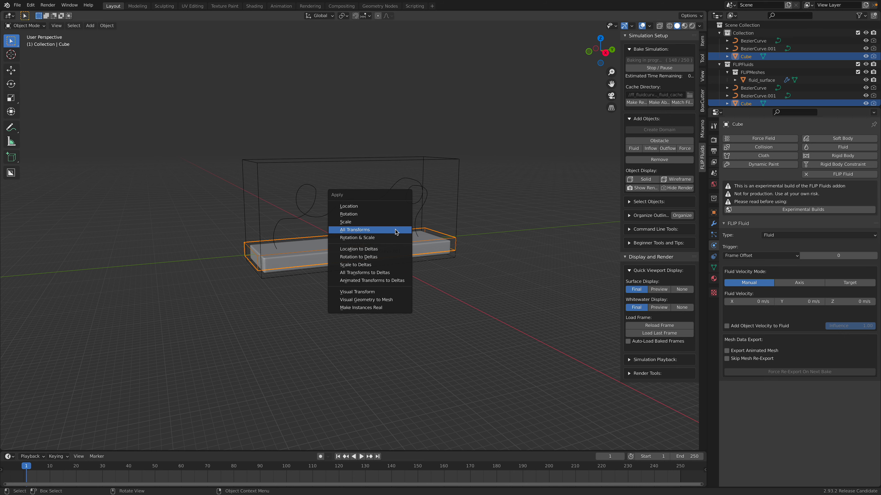
Apply all transforms to the scaled objects and reset the existing fluid bake.
click(354, 229)
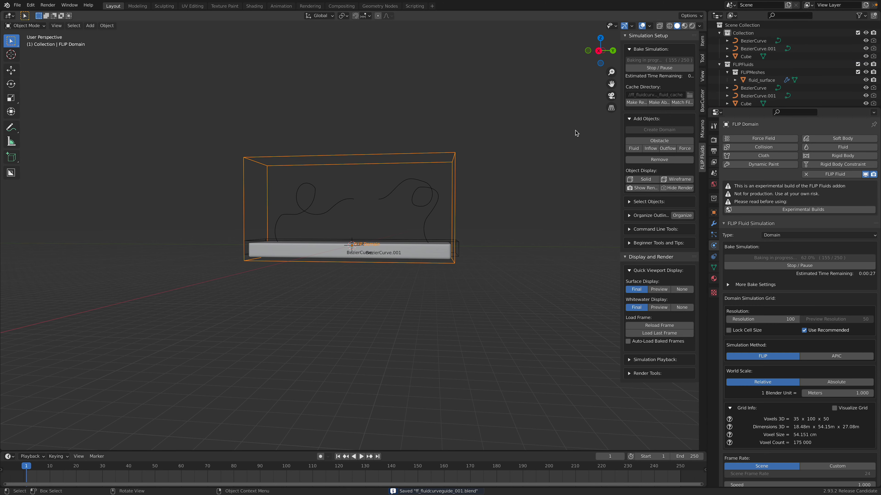
click(659, 68)
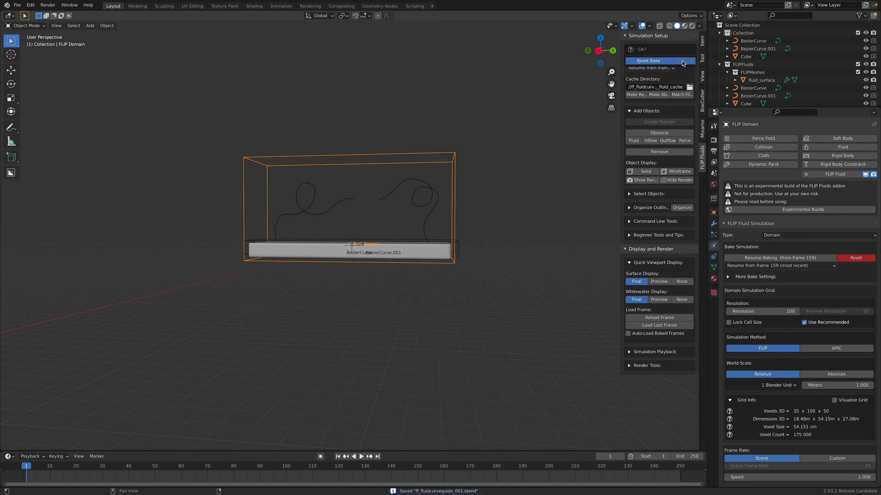
click(646, 60)
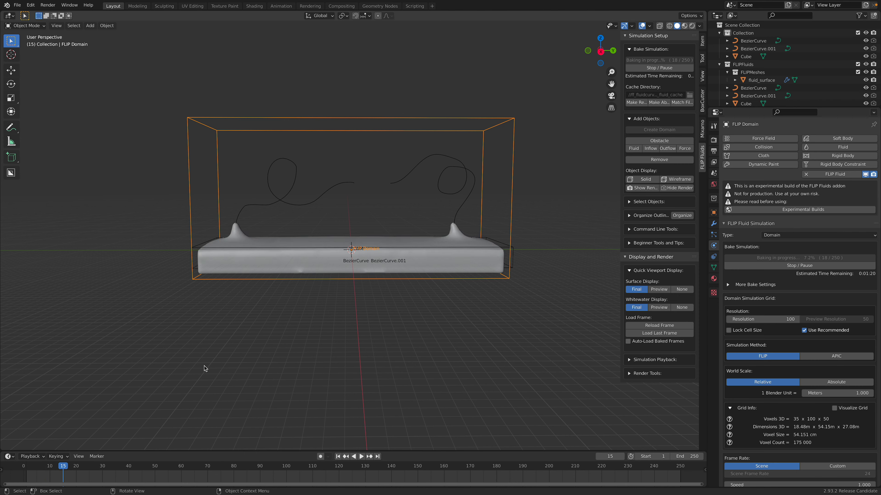
Rebake the fluid for the enlarged domain and play back the baking frames.
click(38, 467)
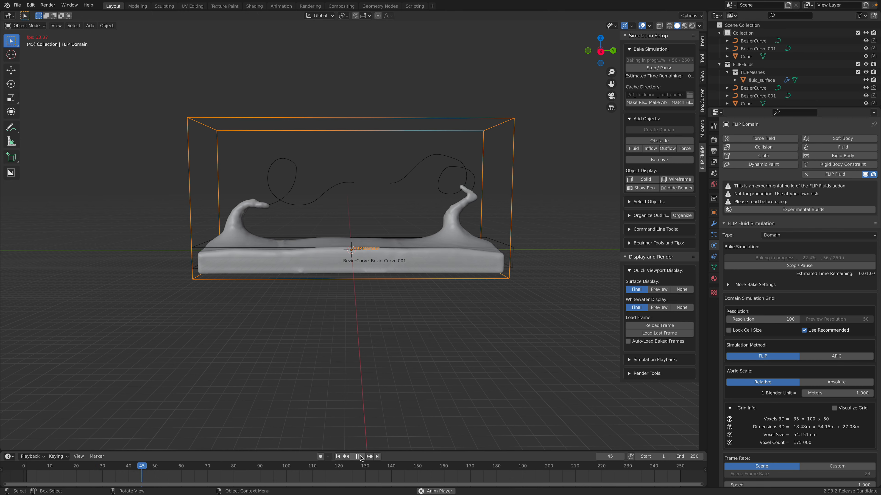
click(358, 456)
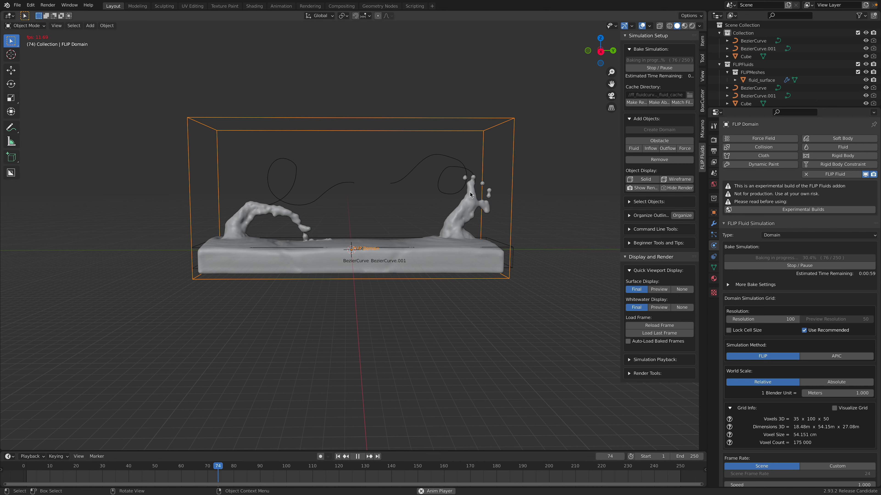
click(357, 456)
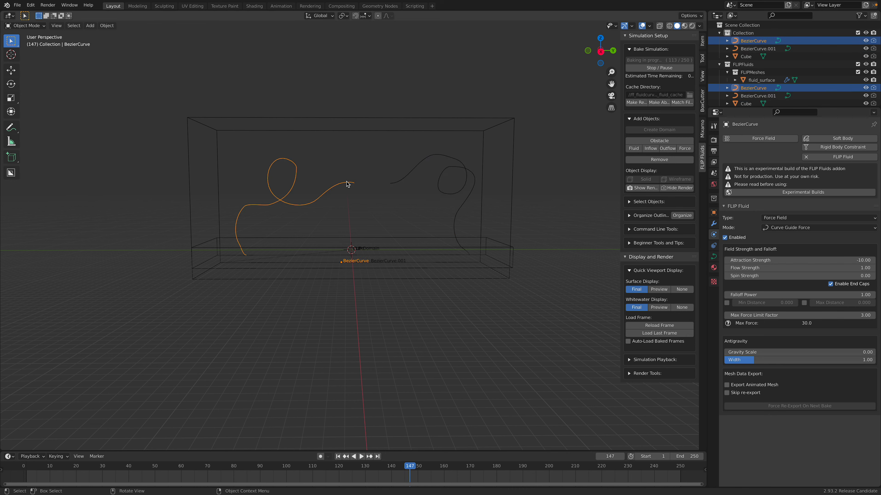
Stop the bake, clear it, start a fresh bake and play it back from frame 1.
drag(787, 260, 764, 260)
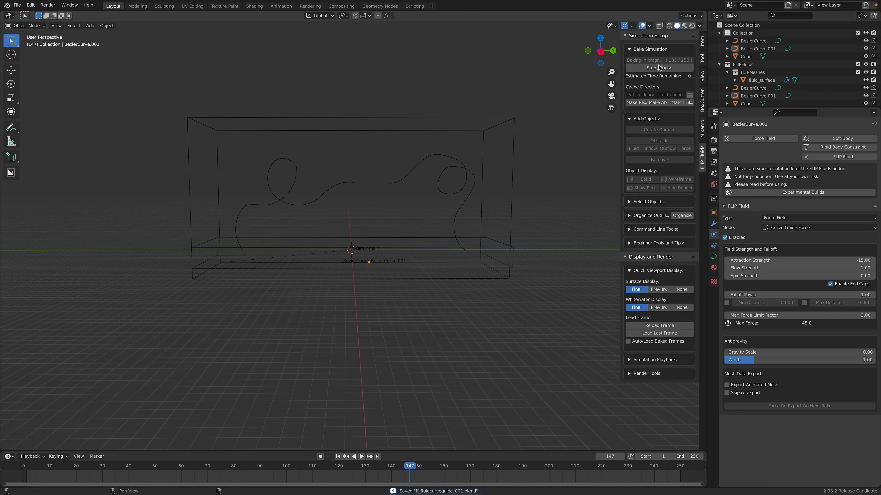
click(660, 67)
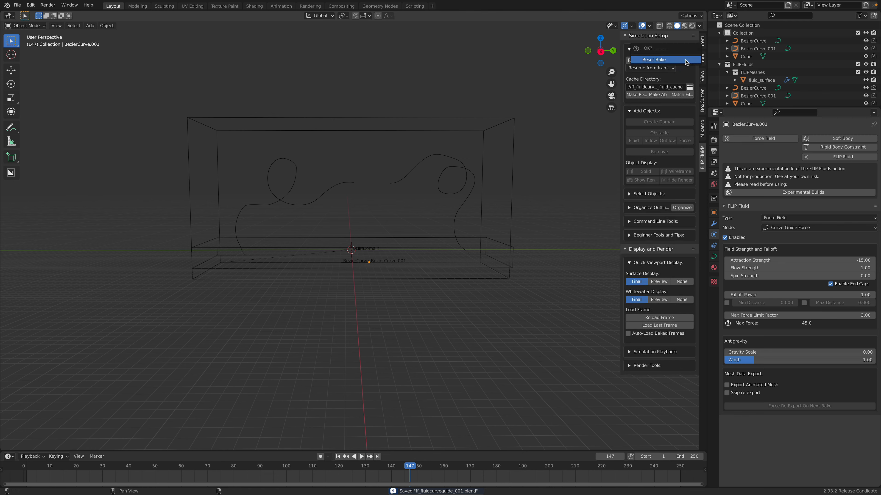
click(658, 60)
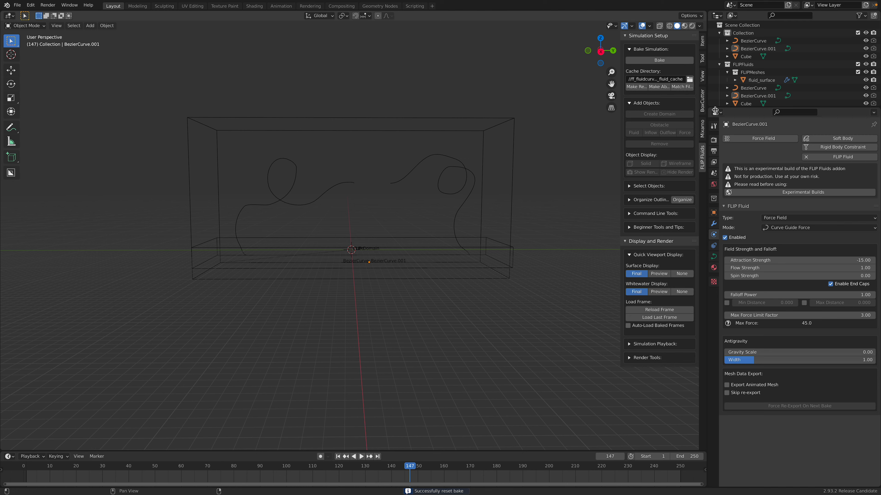
click(658, 60)
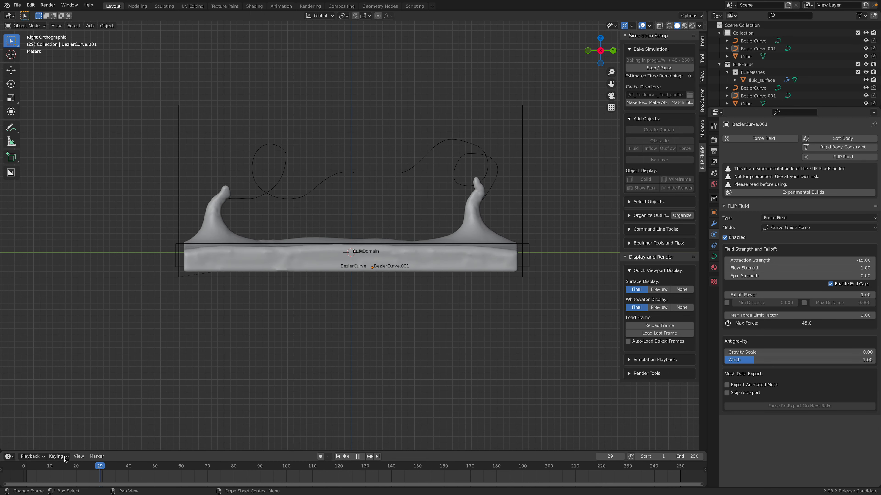
click(338, 456)
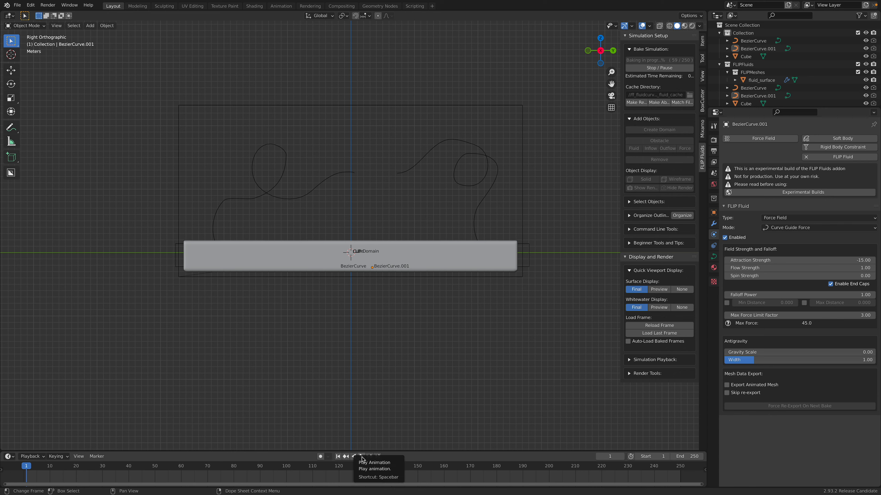
click(362, 456)
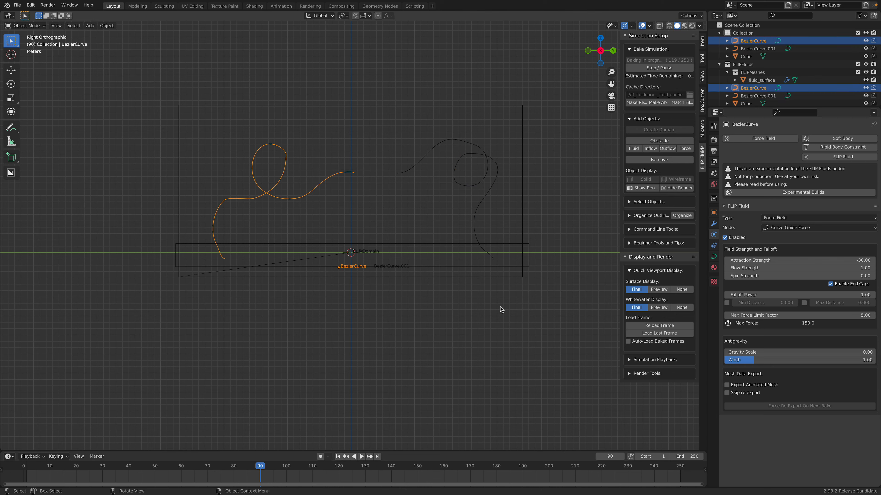
mouse_move(612, 283)
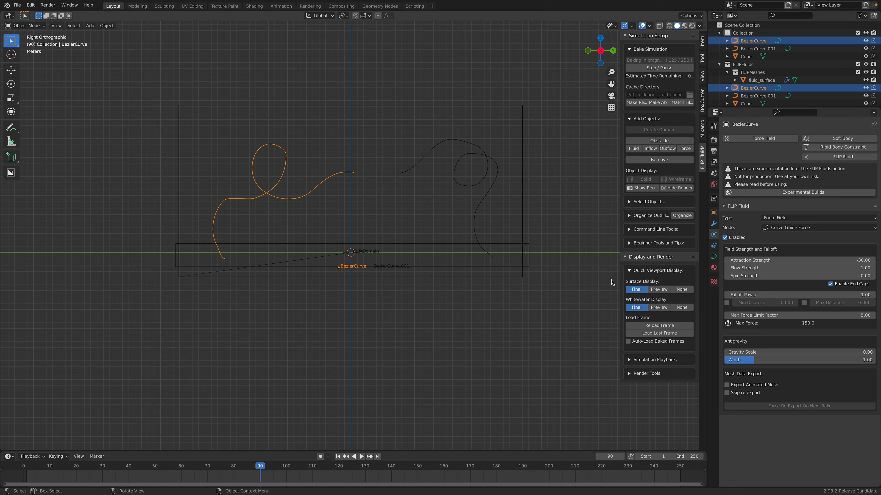
Rebake with the first curve at -30 attraction, 150 max force, and scrub early frames.
click(659, 68)
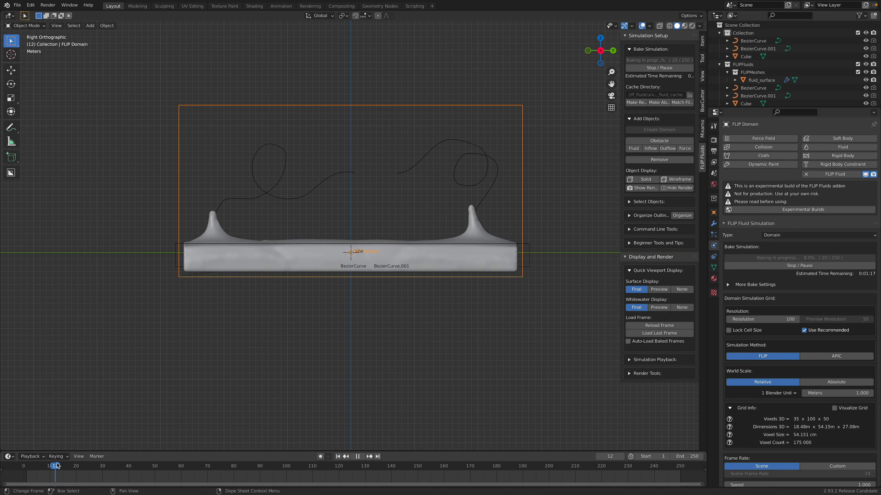
click(82, 466)
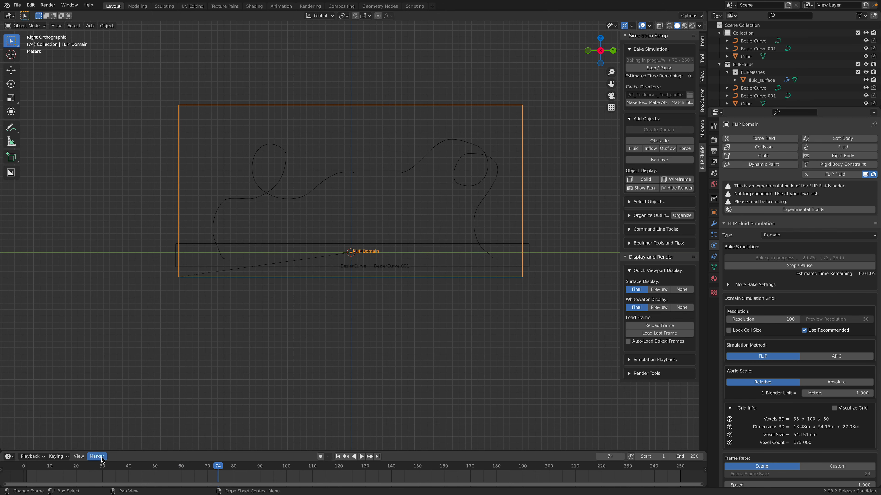
click(200, 466)
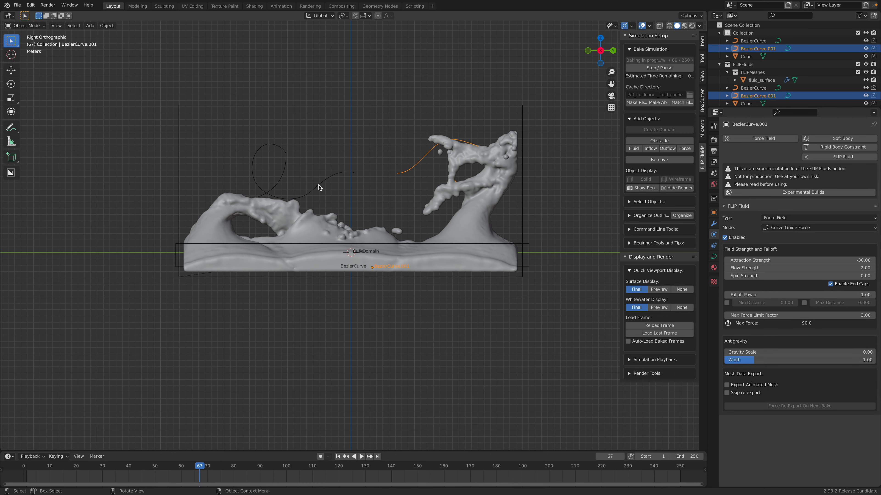
Scrub through later frames of the finished bake and play the pink fluid splashing along both curves.
click(753, 40)
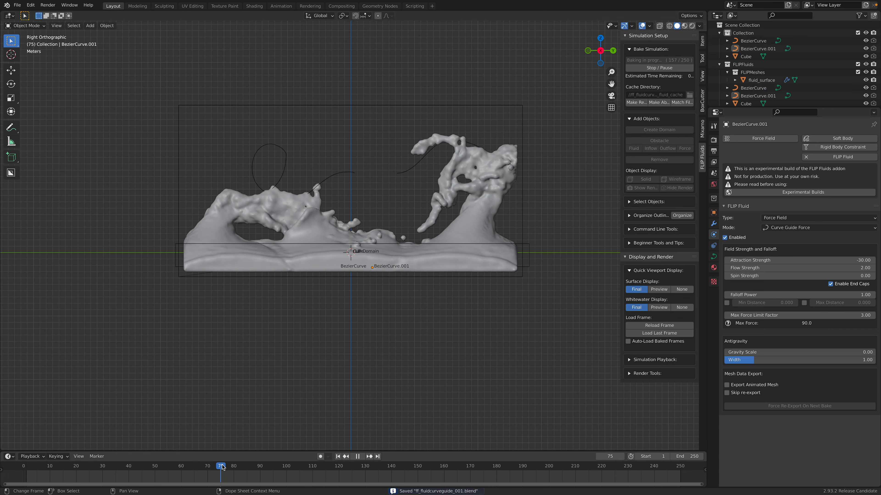
click(255, 466)
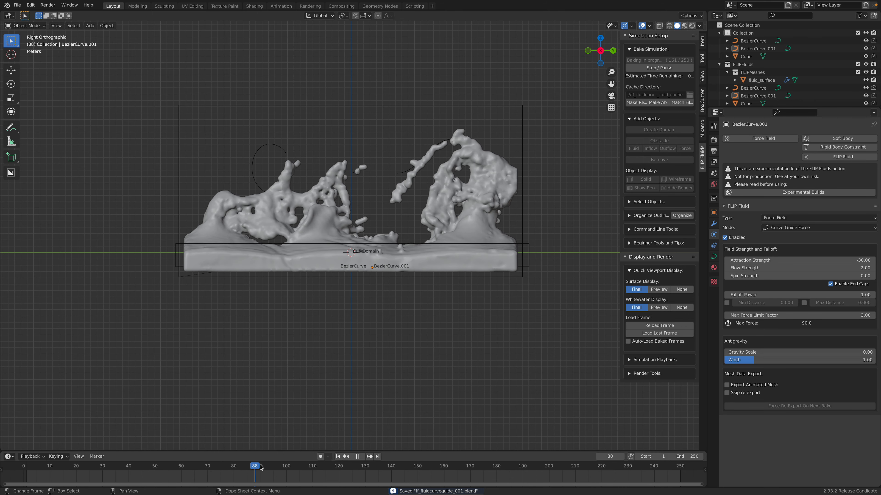
click(295, 466)
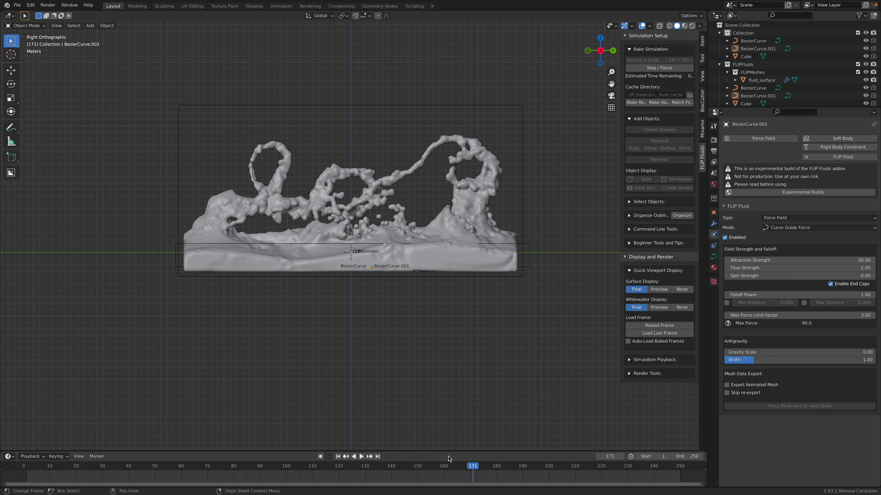
click(362, 456)
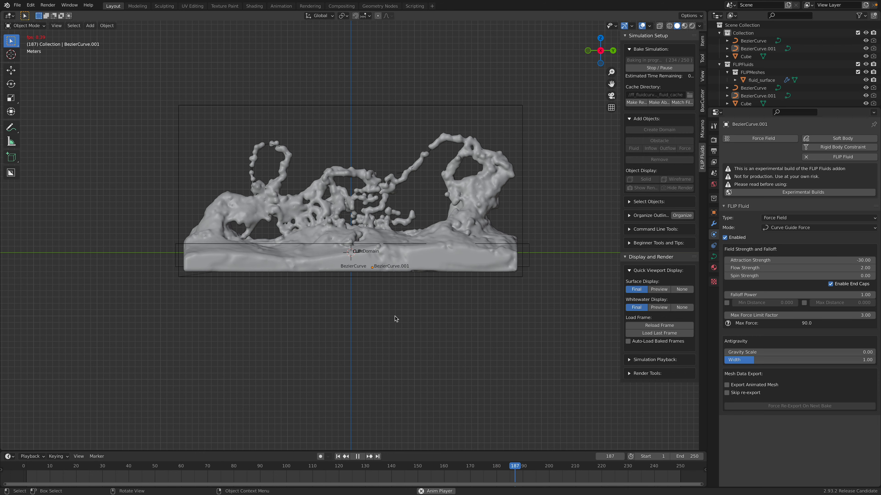
click(17, 6)
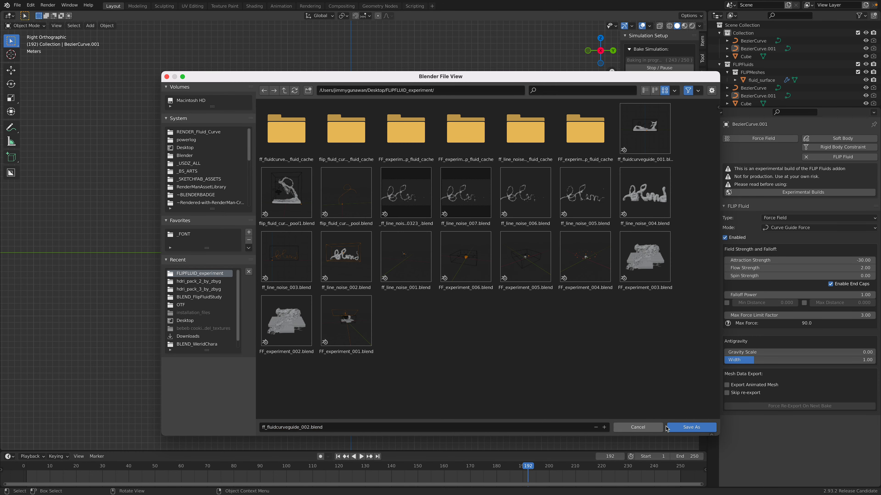
Save as ff_fluidcurveguide_002.blend, then reset the finished bake and start baking again.
click(691, 428)
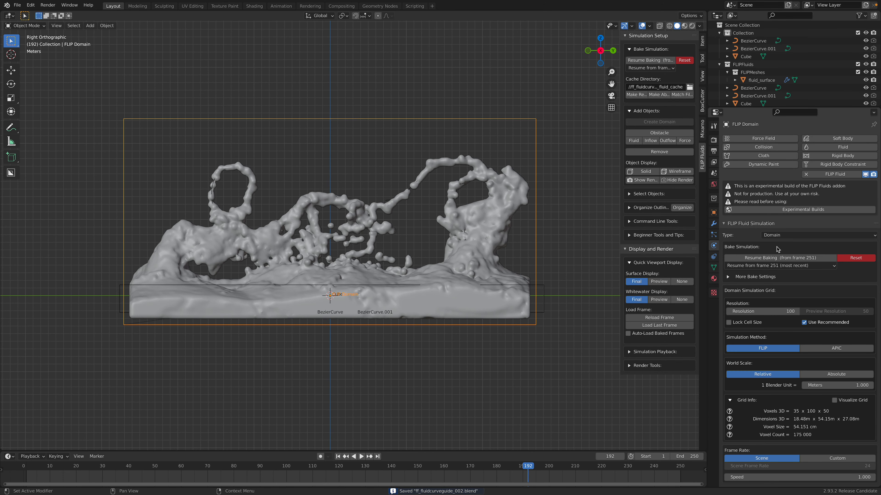
click(650, 60)
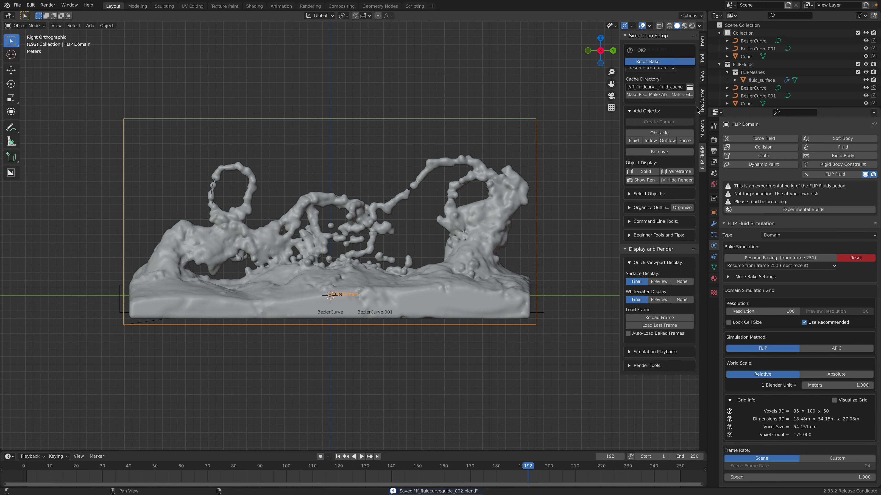
click(659, 61)
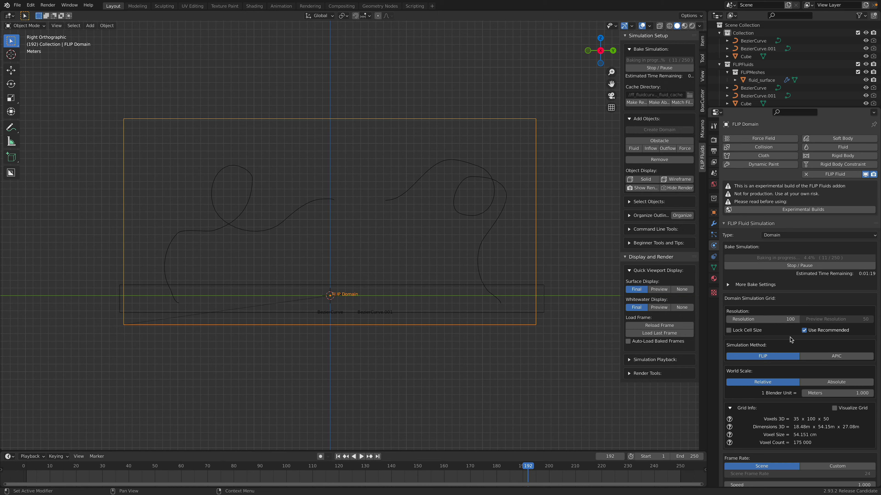
mouse_move(780, 260)
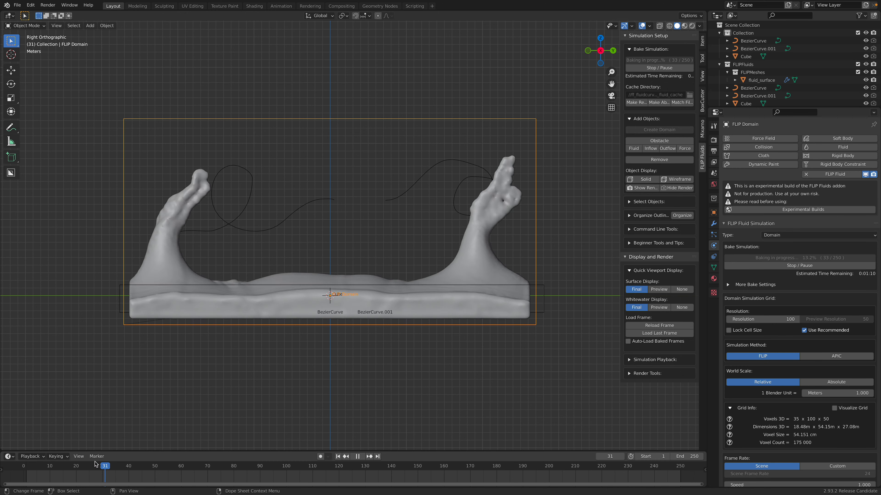
click(80, 466)
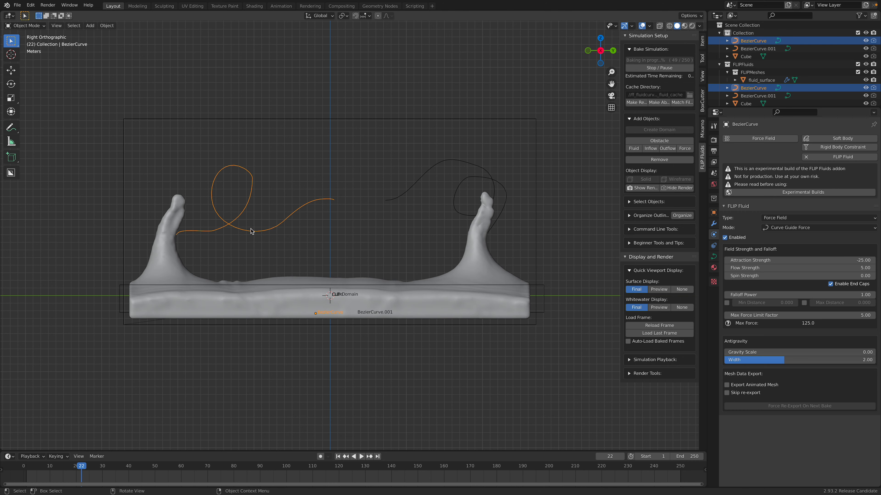
Subdivide the guide curve's segments in Edit Mode before softening its force settings.
key(Tab)
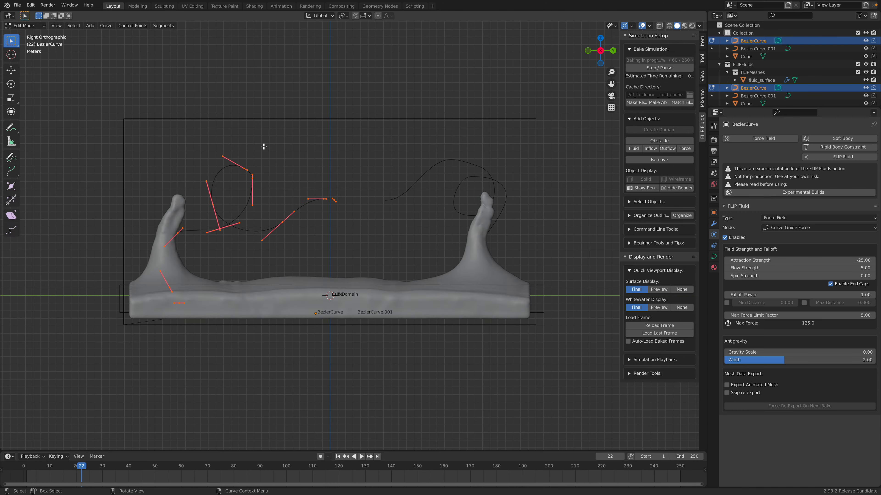
click(163, 26)
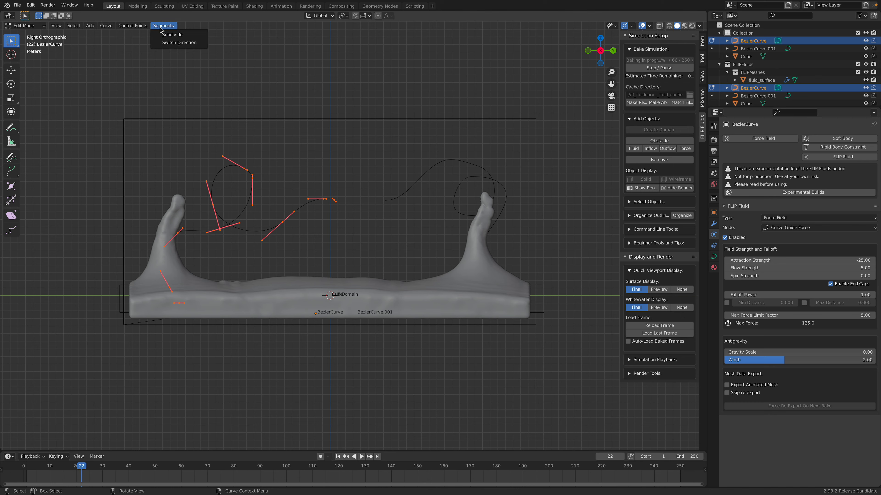
click(172, 34)
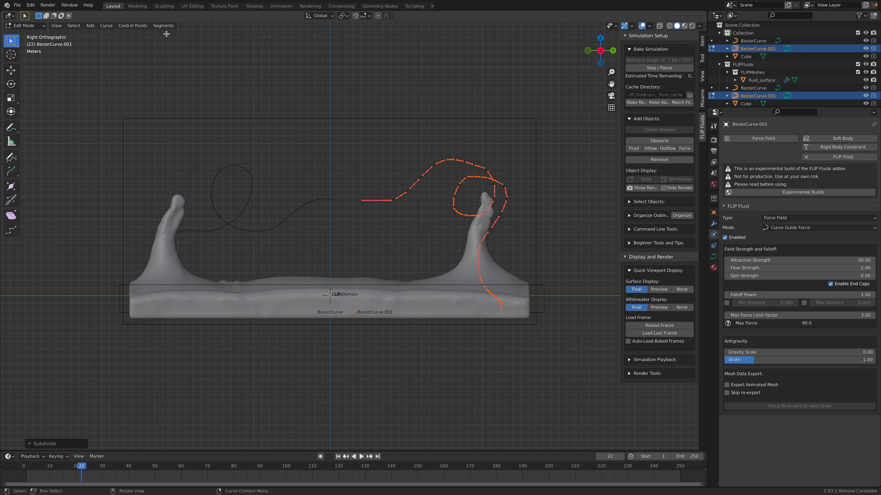
click(24, 25)
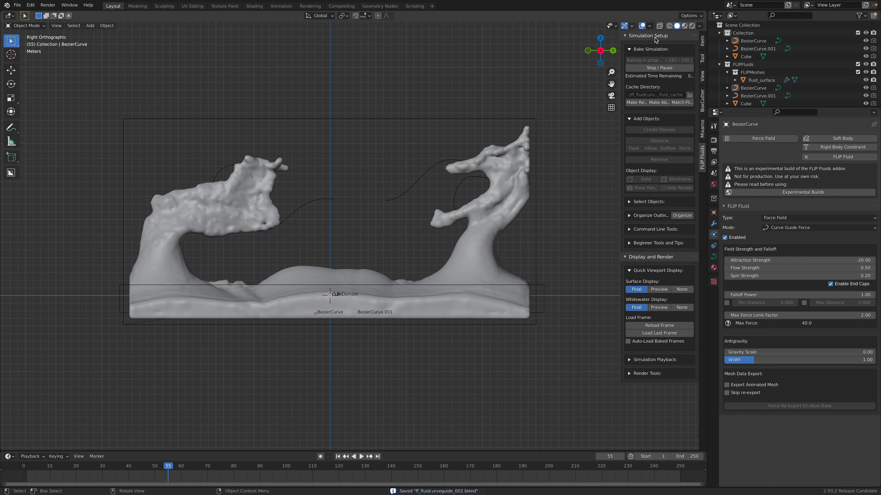
Reset the current bake and rebake with the softened first curve, checking an early frame.
click(659, 67)
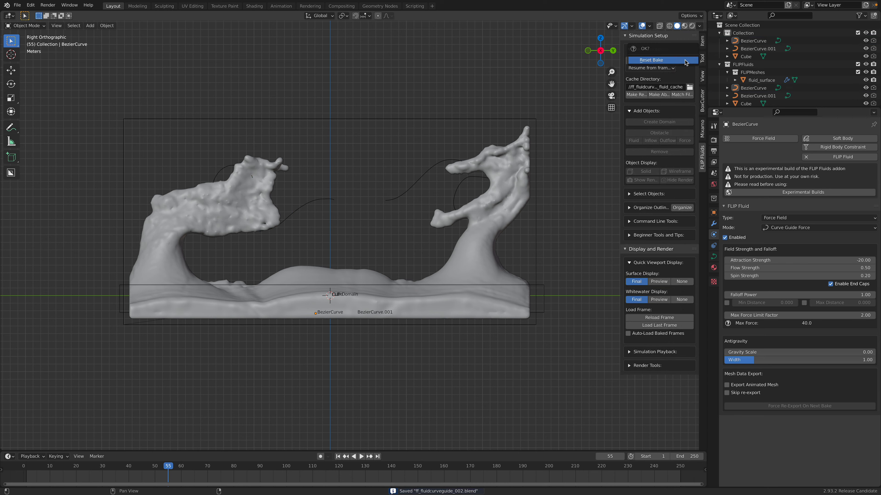
click(651, 61)
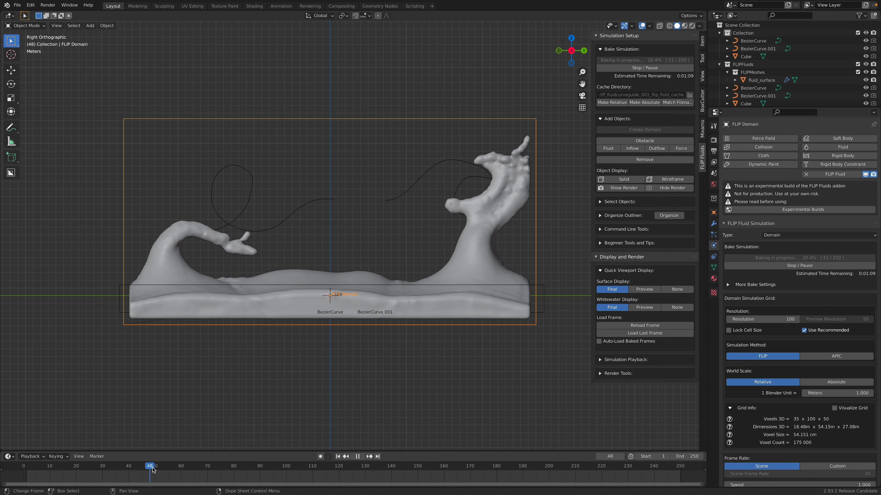
click(55, 465)
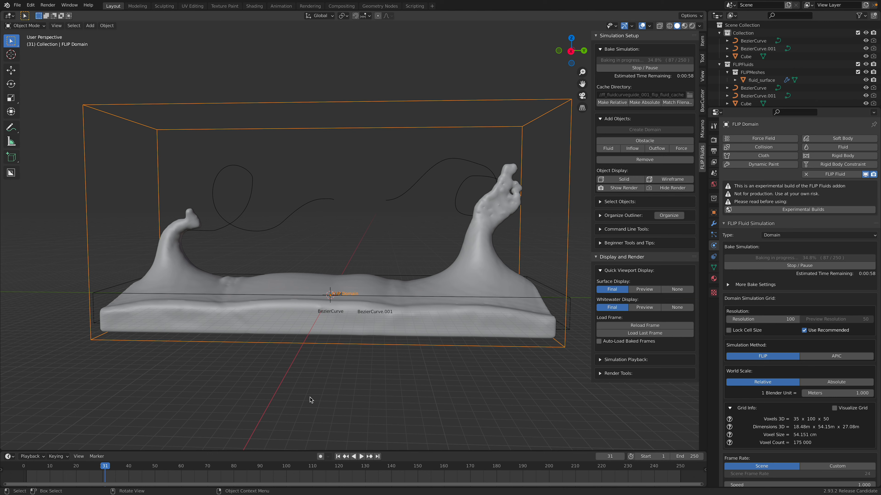
Play back and scrub the timeline as the bake runs through all 250 frames.
click(361, 456)
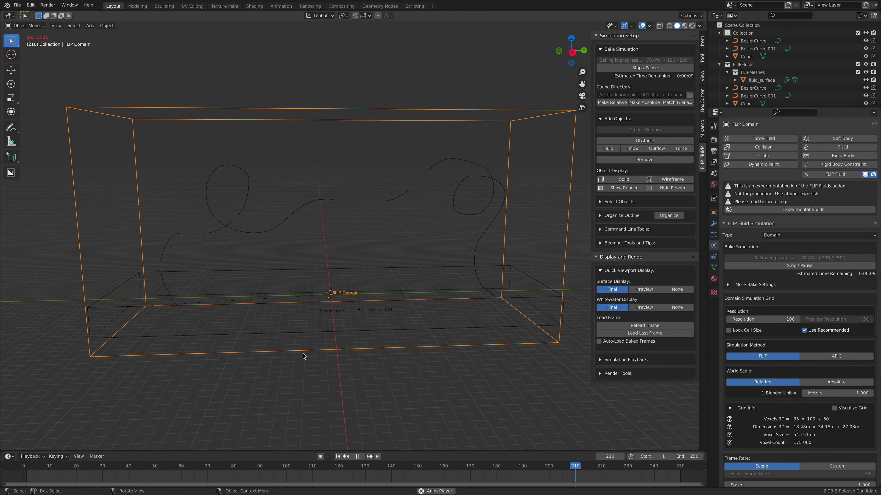
click(62, 465)
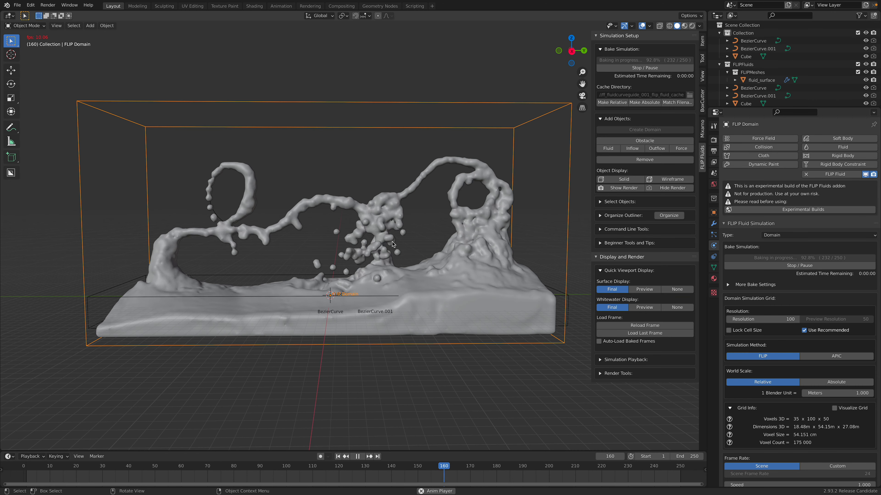
click(491, 465)
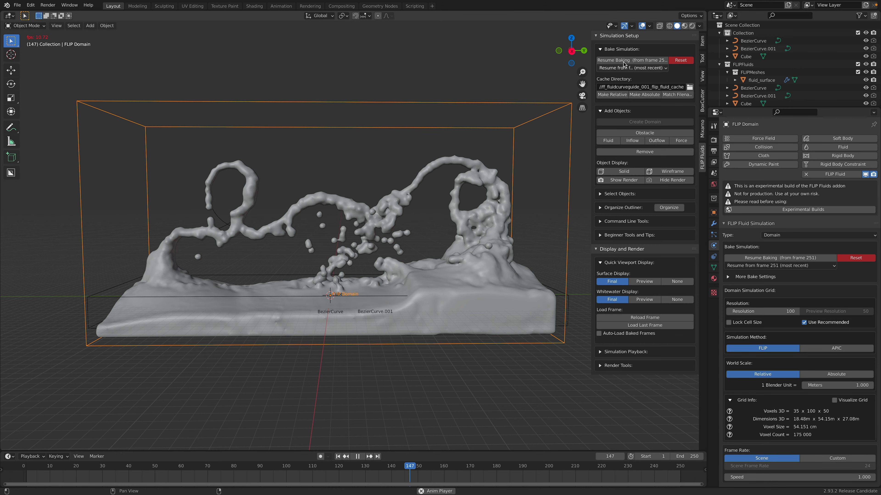
click(606, 466)
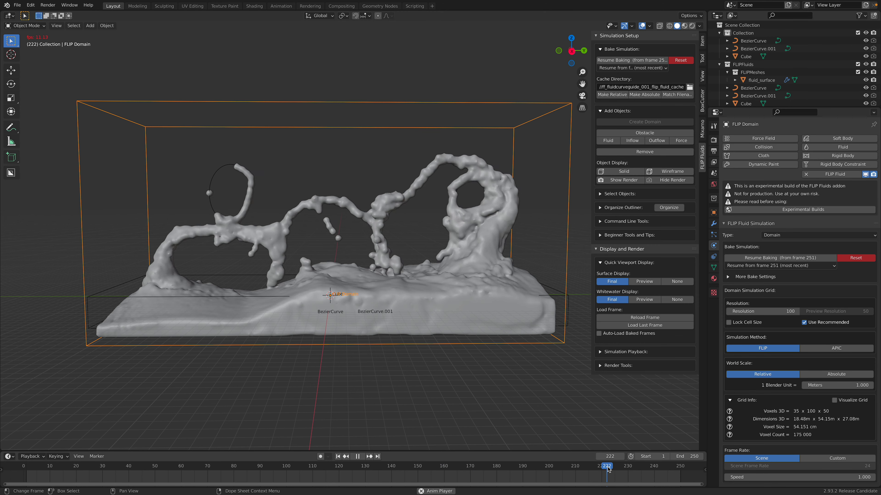
click(296, 465)
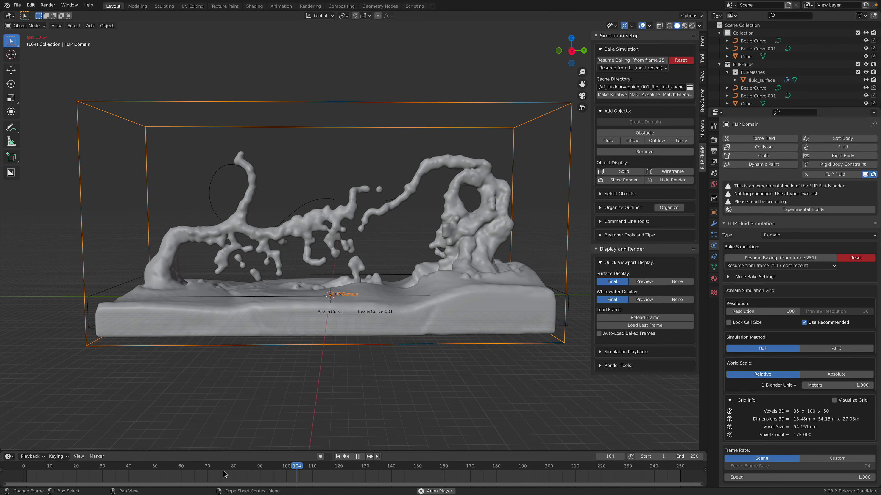
click(541, 466)
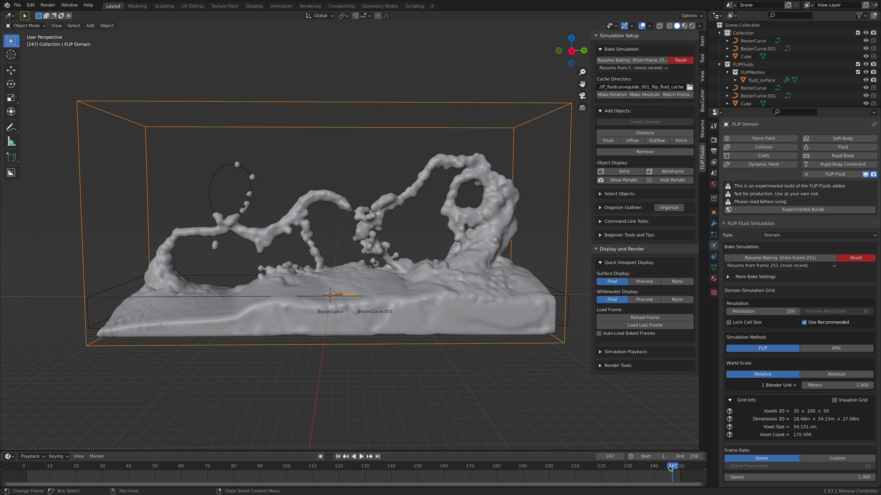
click(370, 456)
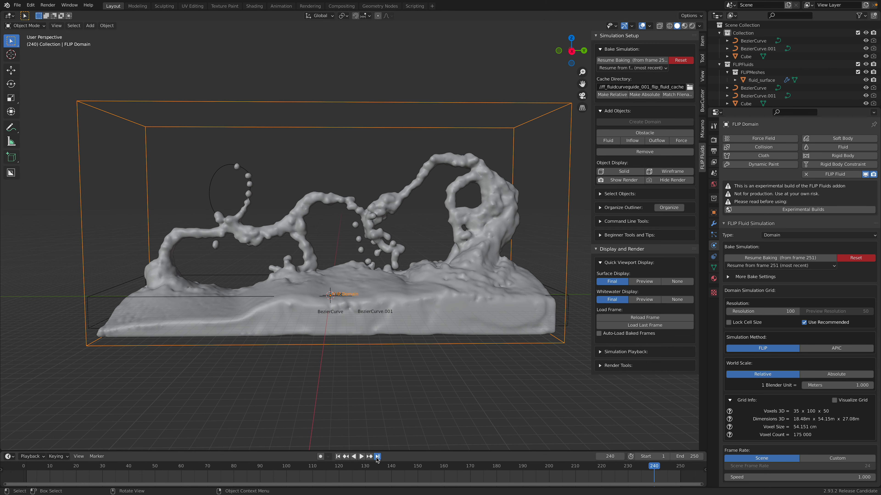
click(376, 455)
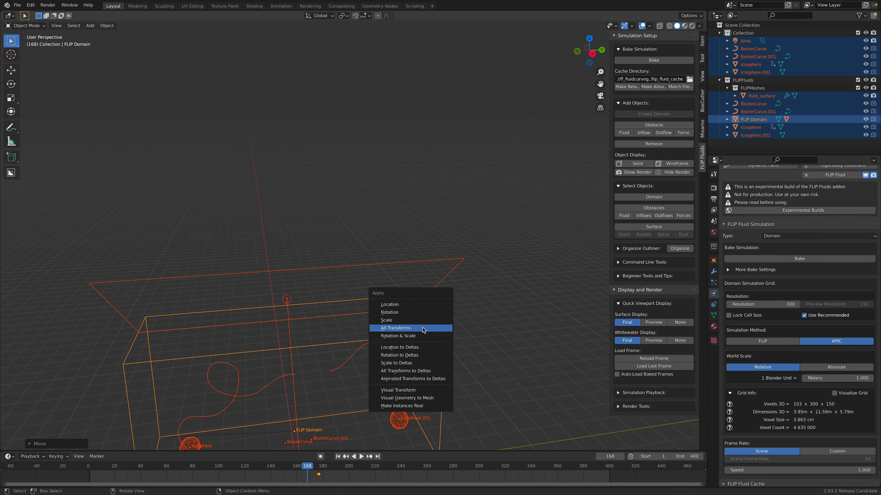
Apply all transforms to the FLIP Domain and both inflow icospheres.
click(395, 328)
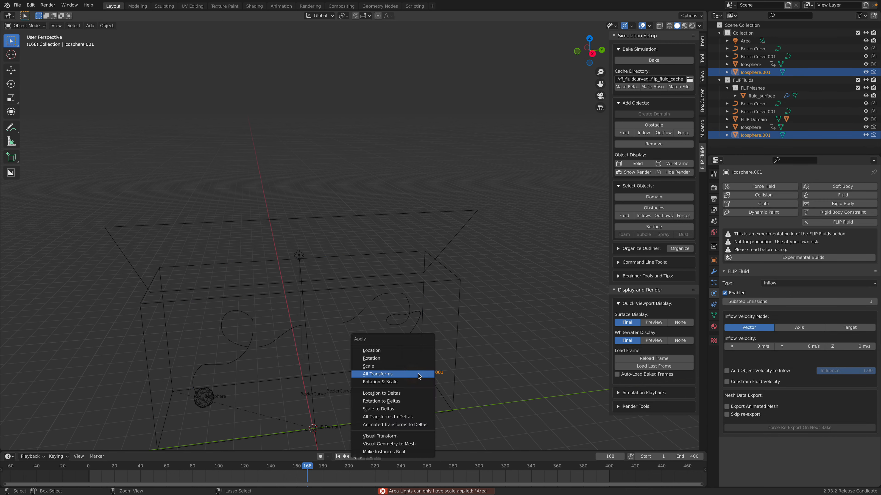
click(377, 374)
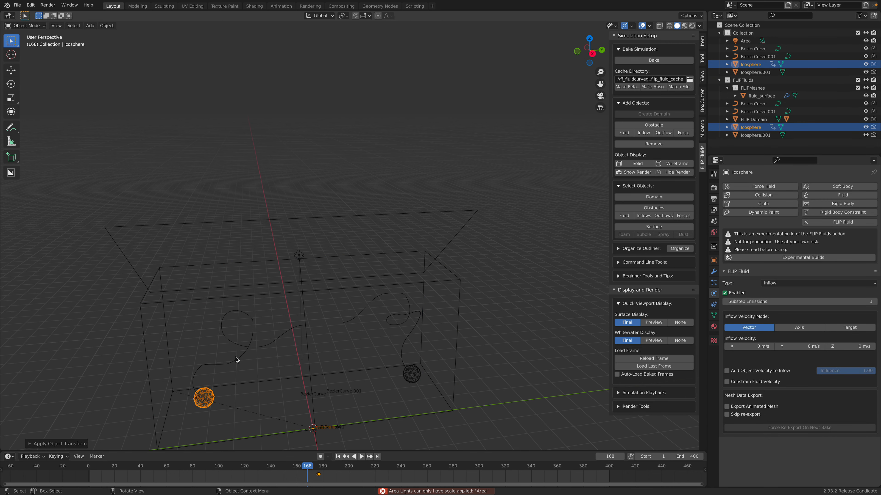
click(752, 48)
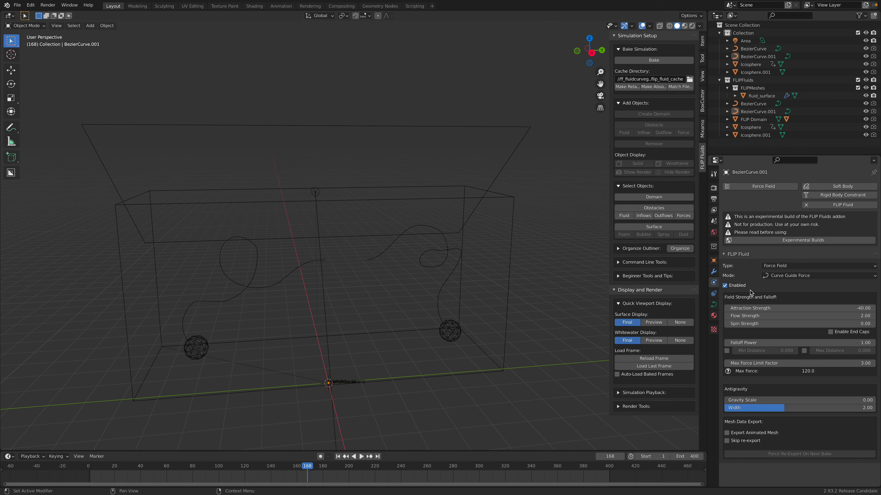
Bake the simulation with the icosphere inflows and scrub the timeline to preview streams along both curves.
click(754, 119)
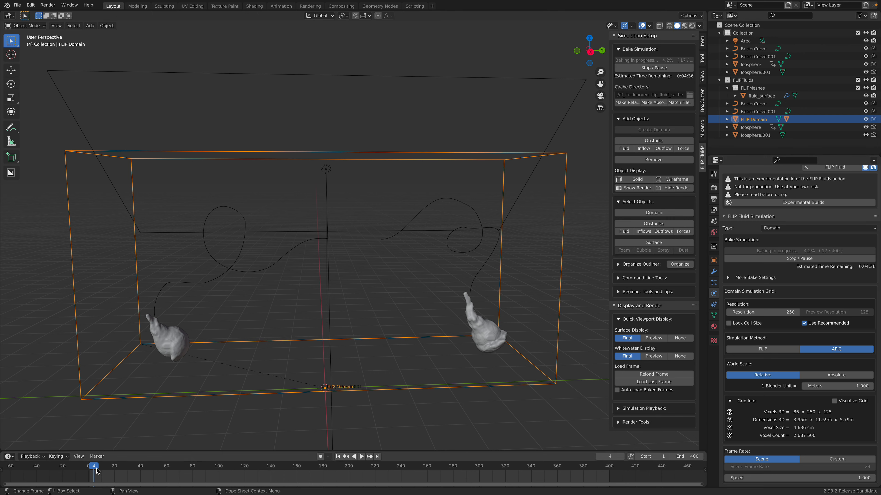
click(362, 456)
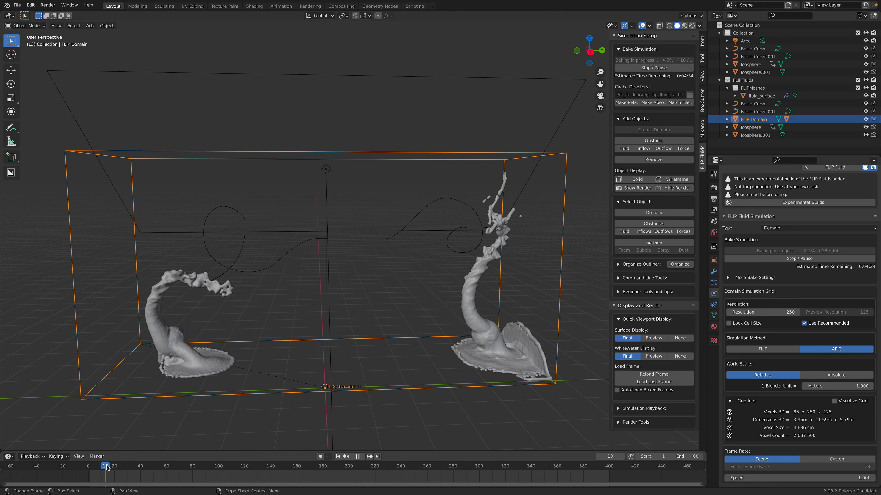
click(115, 466)
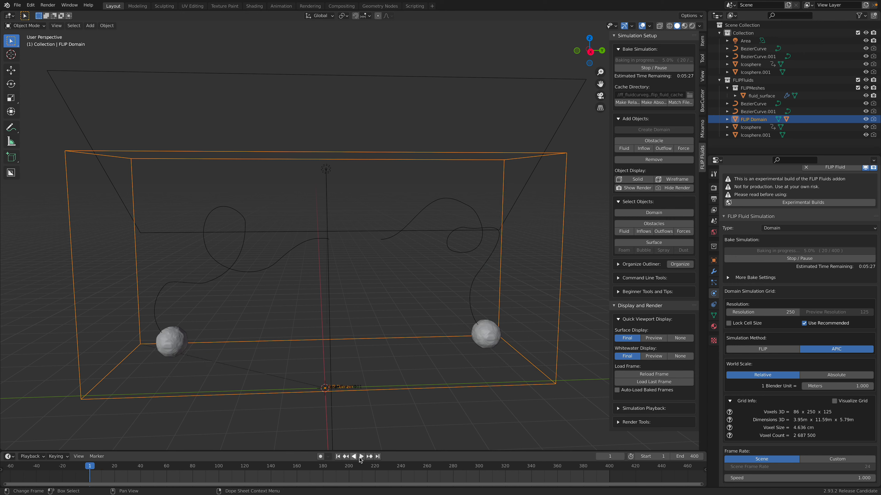
click(361, 456)
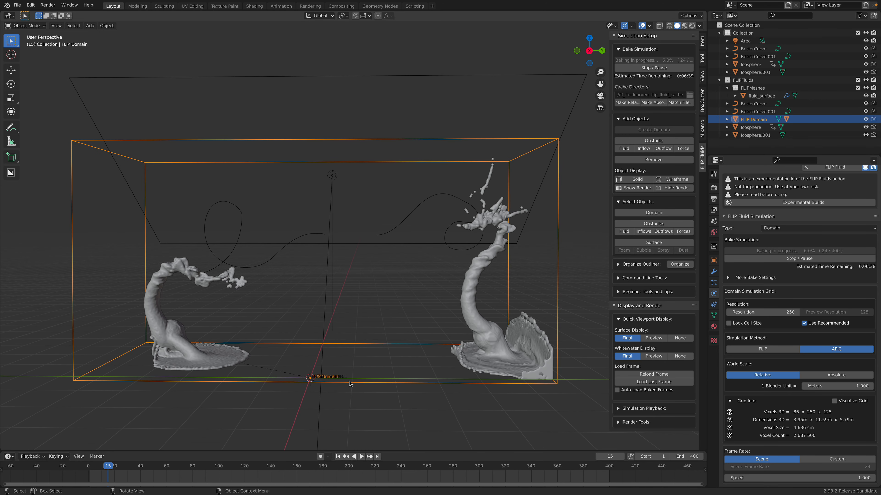
click(97, 466)
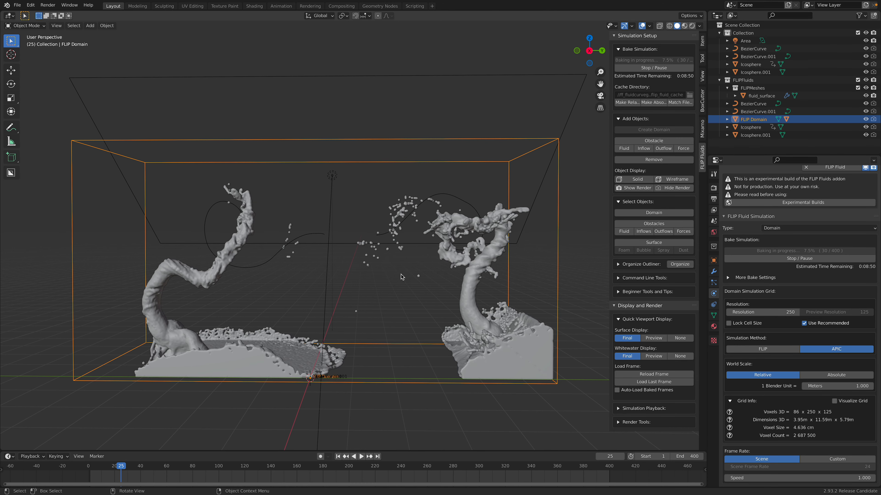
Stop the running bake and set the inflow icospheres to Shade Smooth.
click(653, 67)
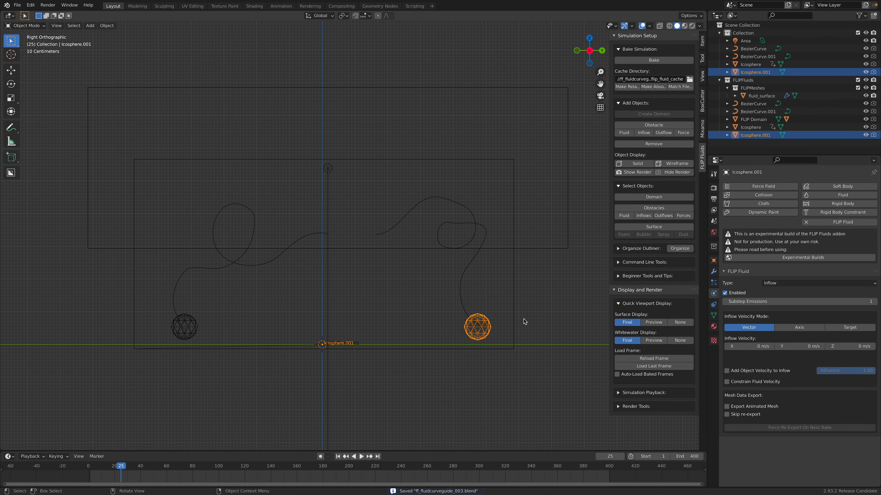
mouse_move(189, 330)
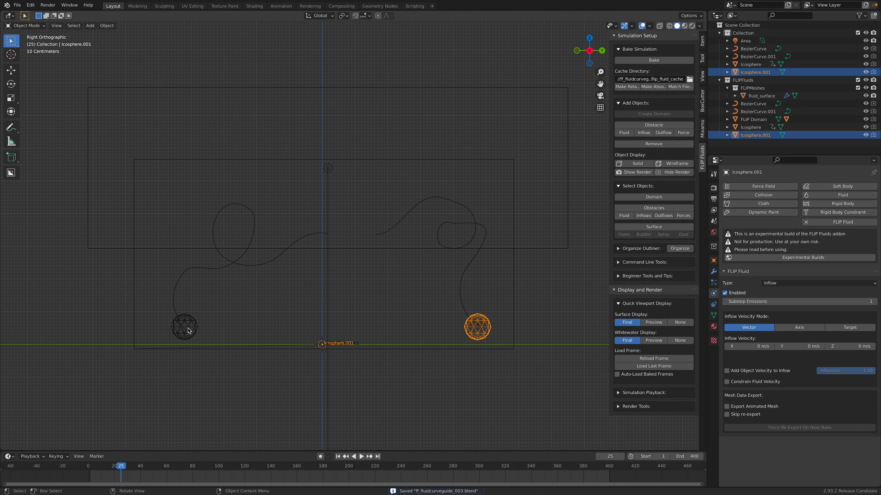
right_click(185, 327)
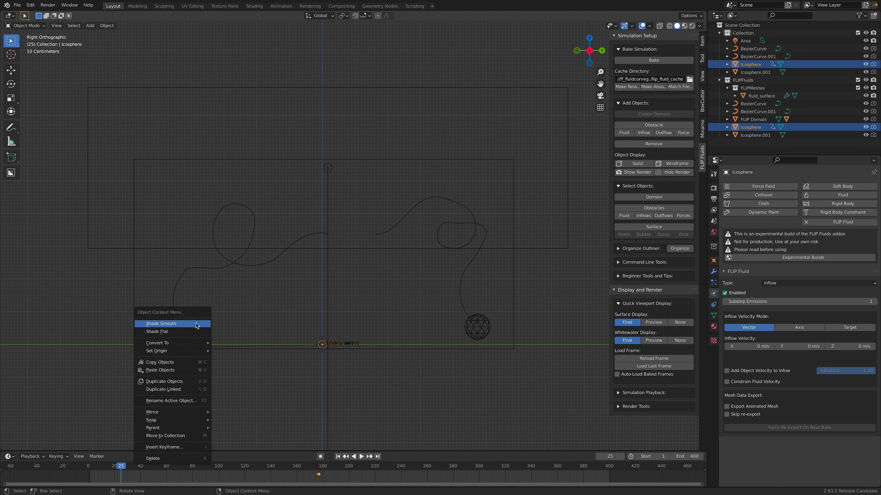
click(156, 351)
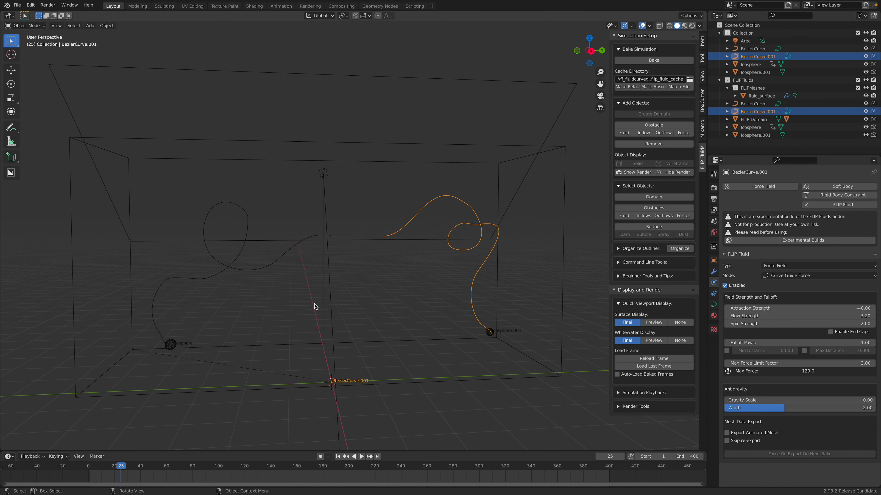
Rebake the fluid simulation with the strengthened curve forces and play back the new frames.
click(653, 60)
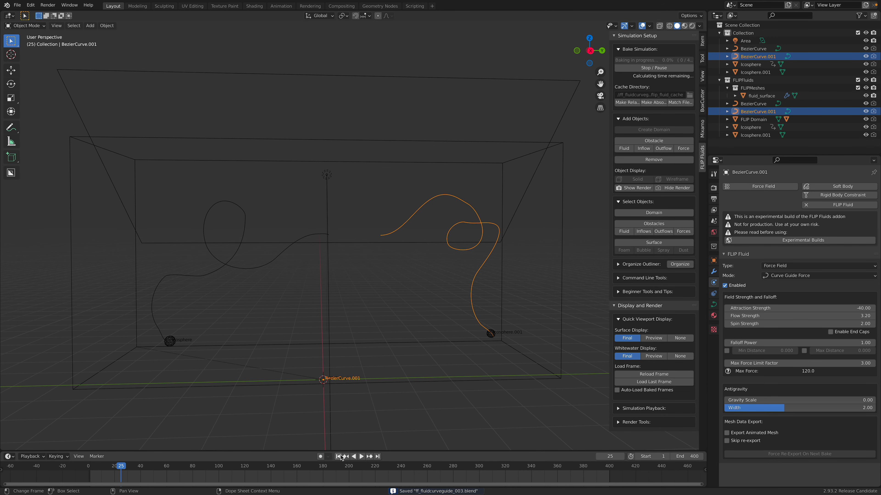
click(337, 456)
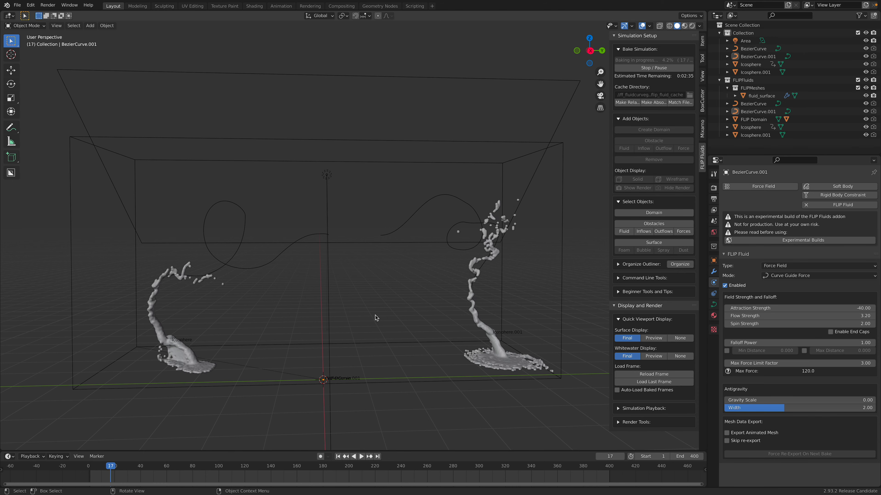
click(95, 466)
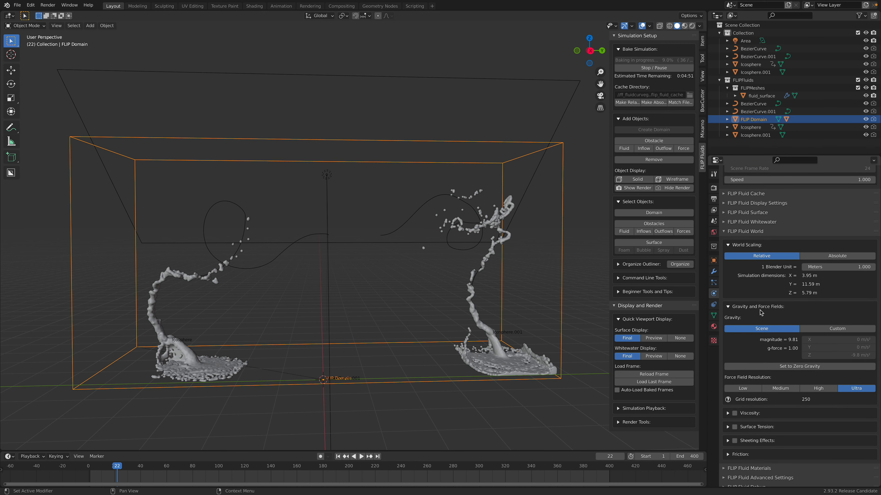
mouse_move(797, 369)
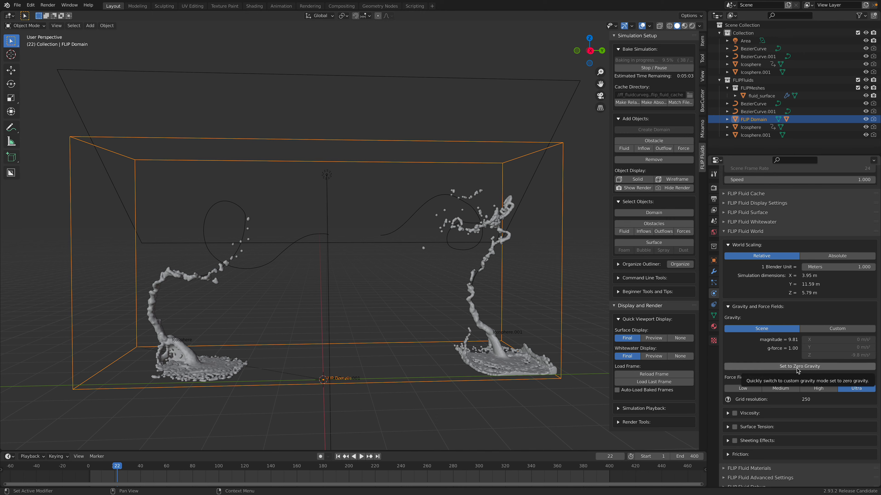